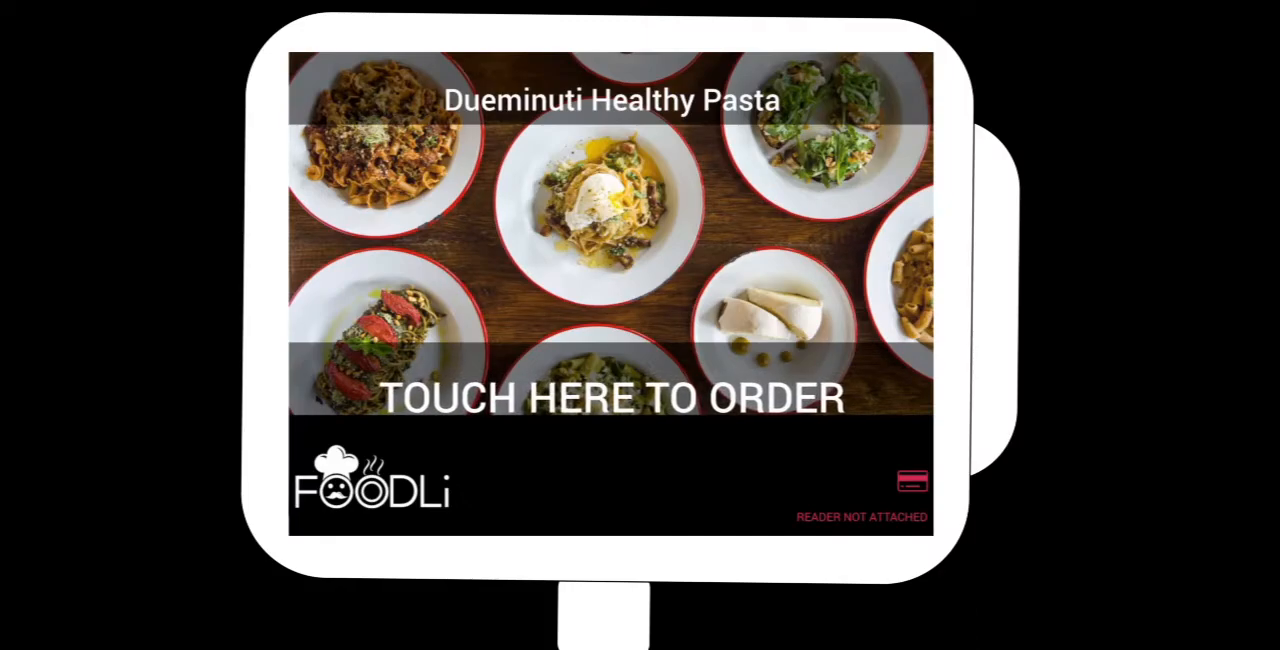
Step: Start a new order and bring up Basil Pesto & Roasted Tomatoes from Main Course
click(612, 396)
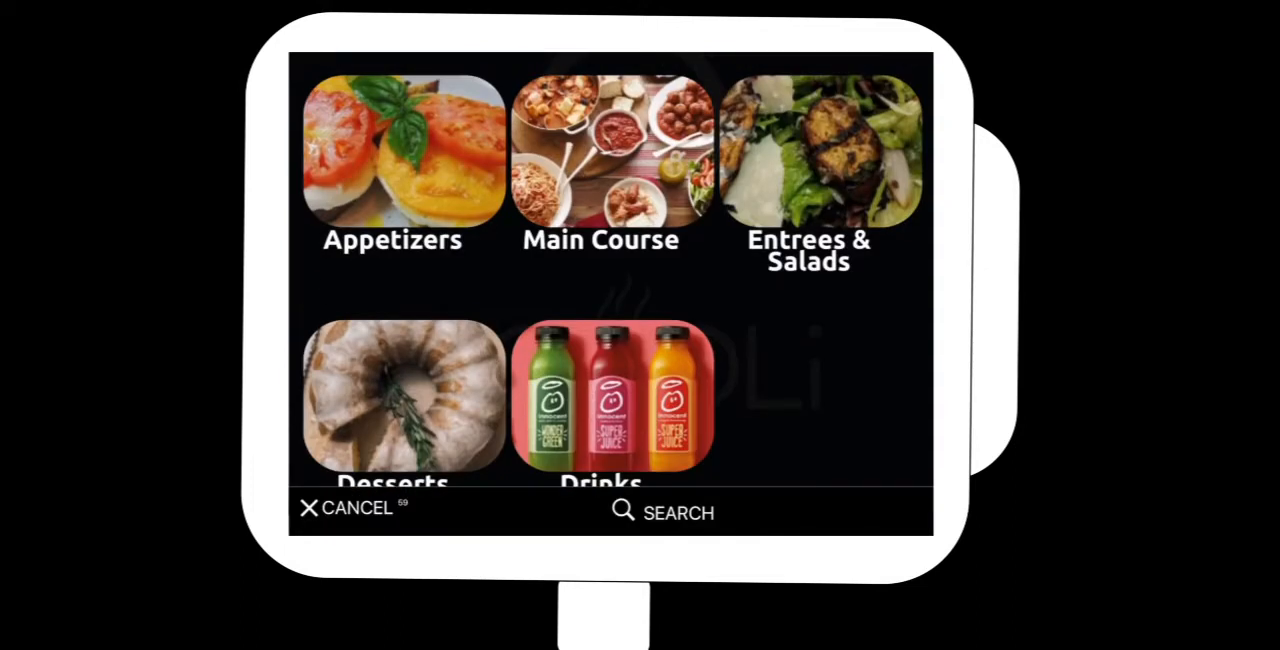
click(600, 160)
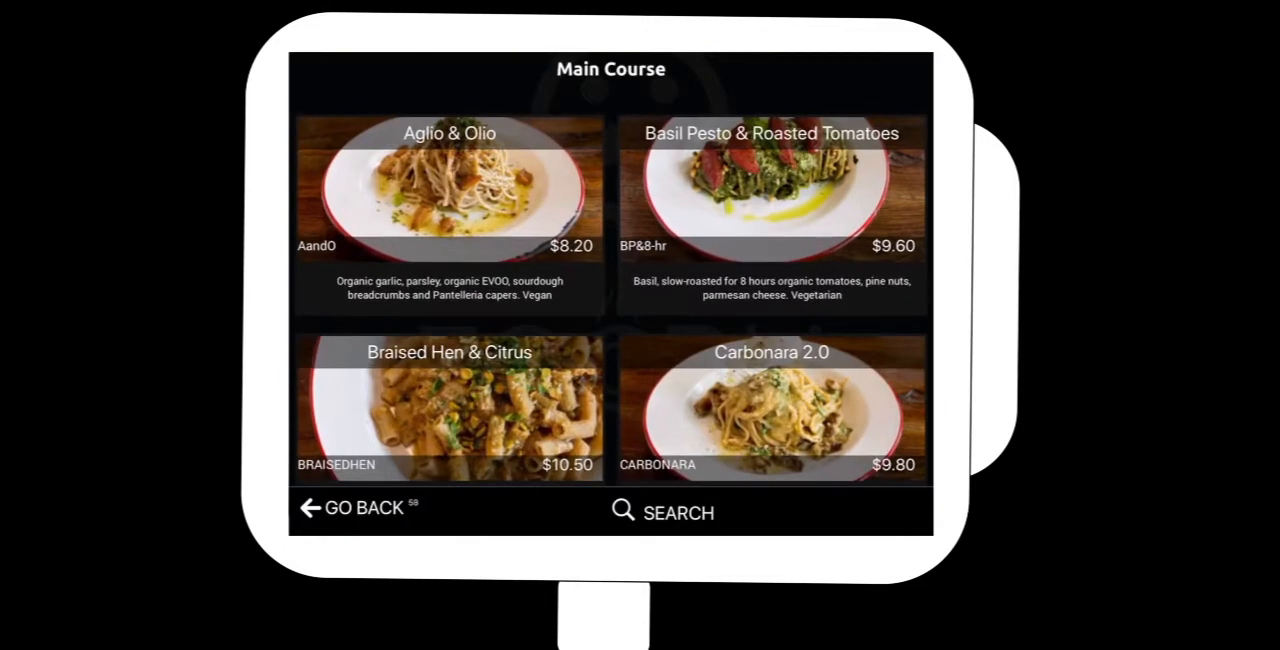
click(772, 184)
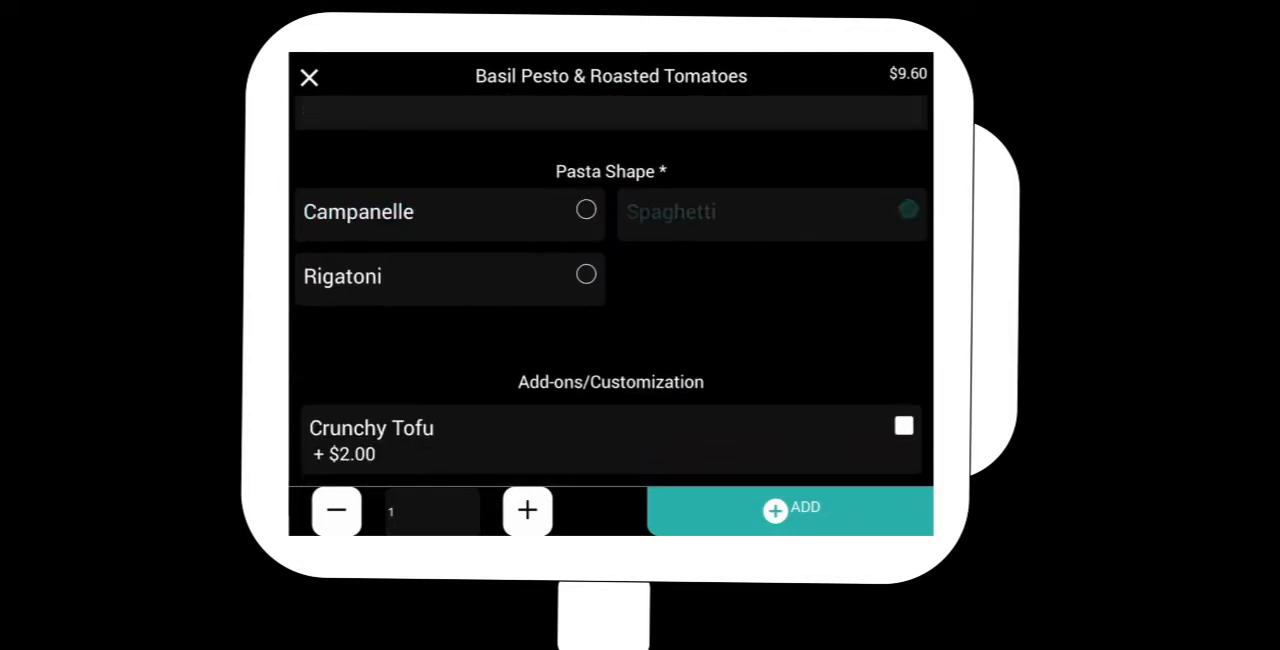
Step: Add the pasta with Crunchy Tofu and a sourdough bread slice to the order ($12.70)
scroll(down, 3)
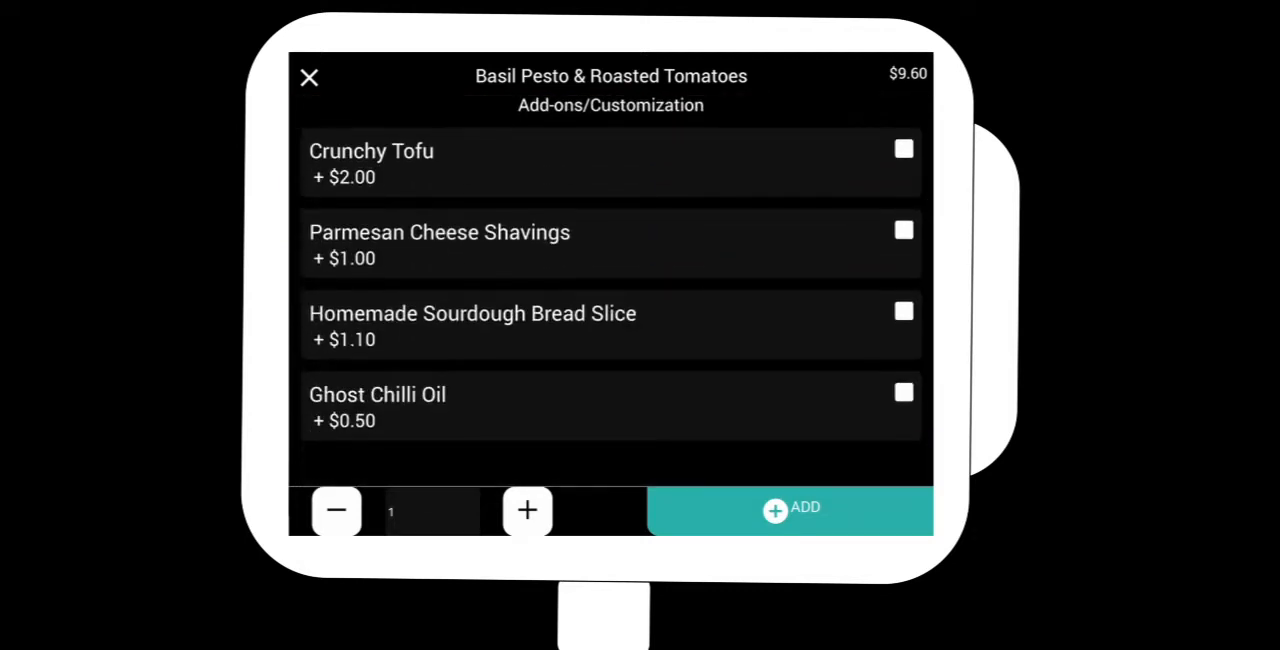
click(902, 148)
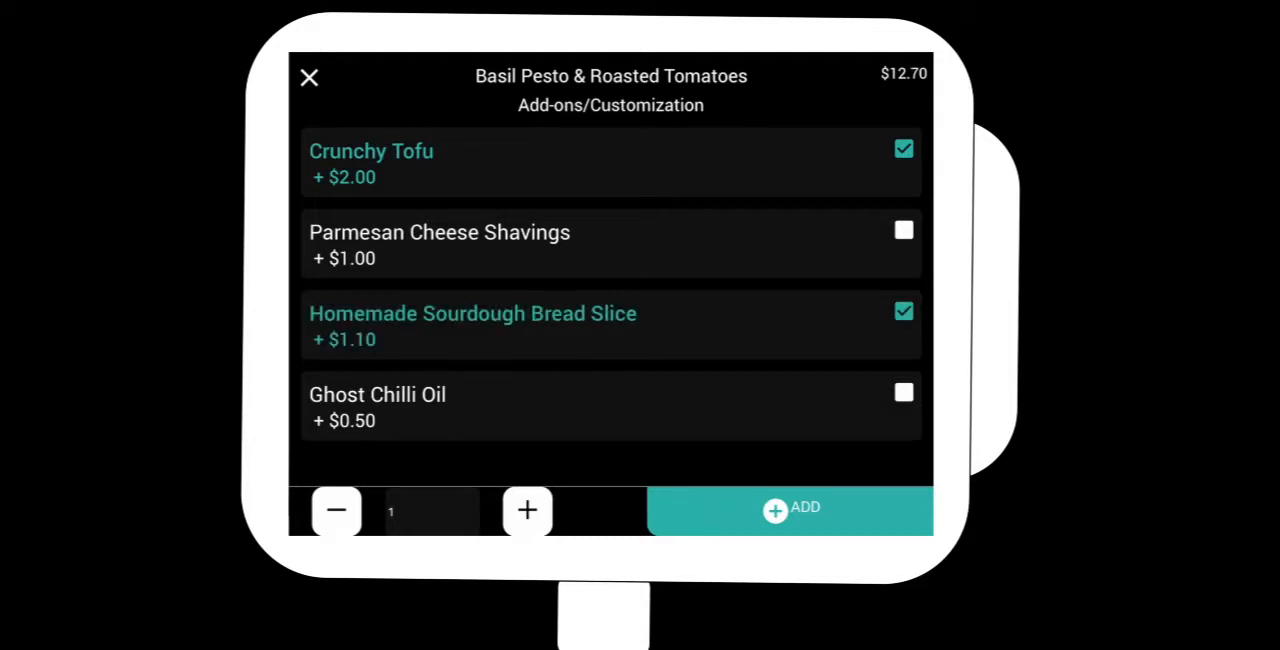
click(790, 508)
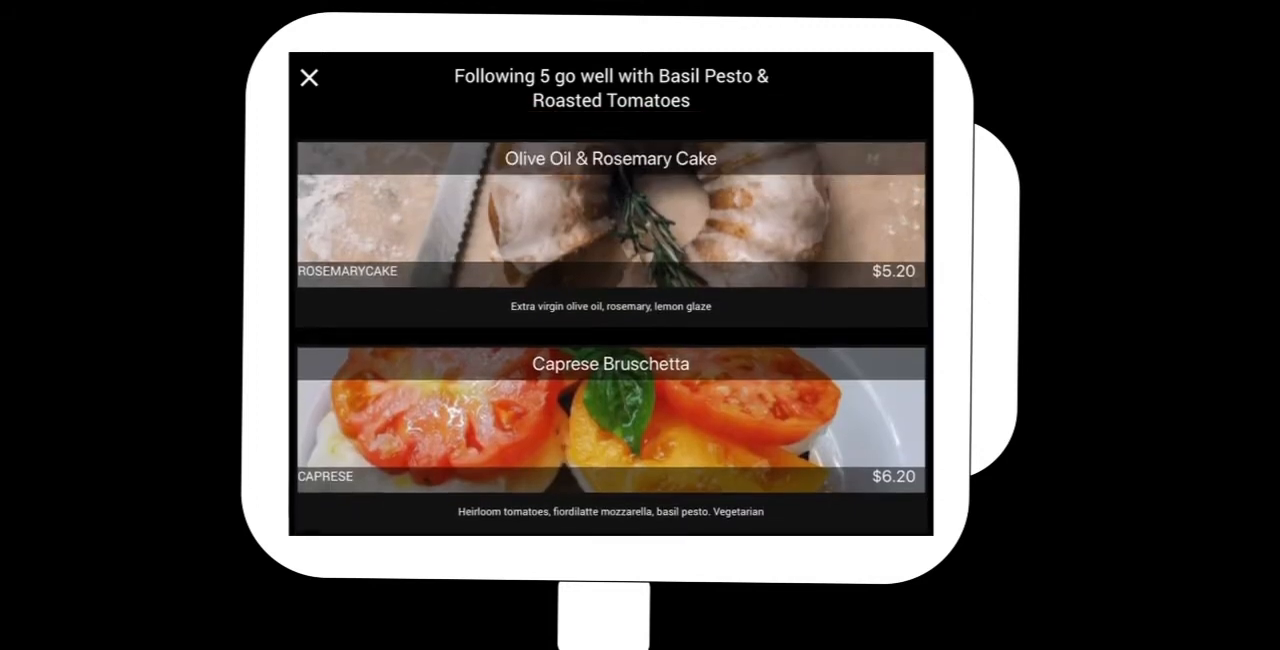
Step: Add the suggested Caprese Bruschetta ($6.20) to the order
click(610, 420)
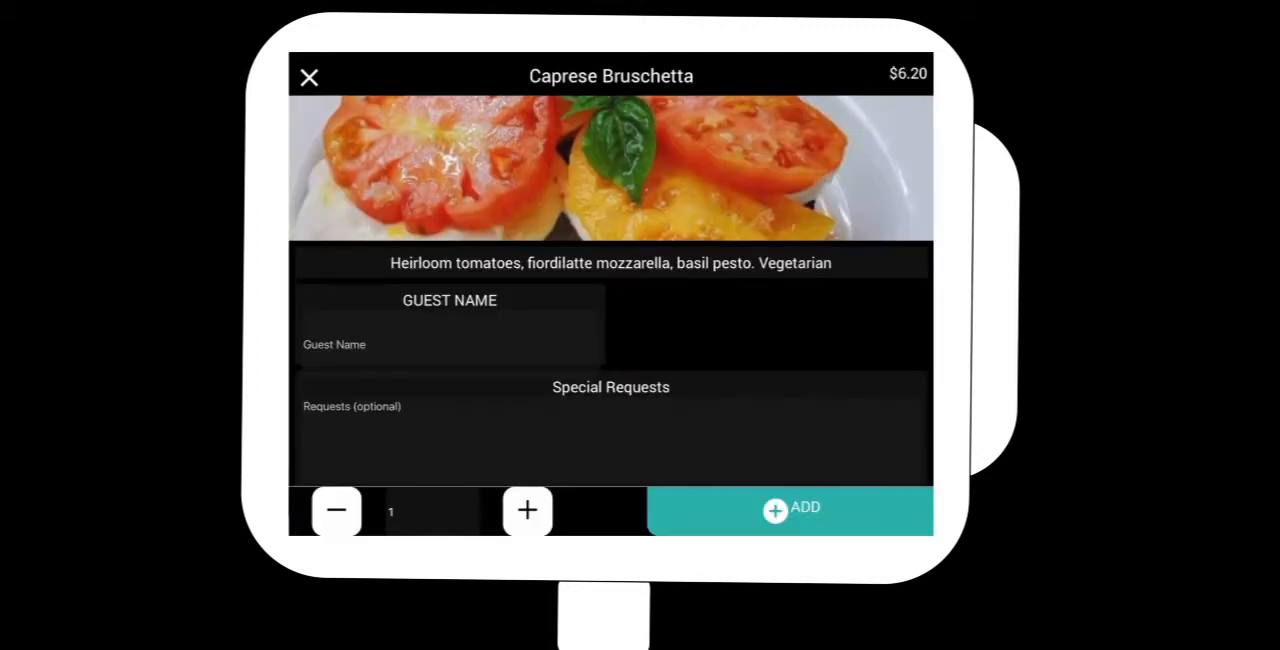
click(792, 508)
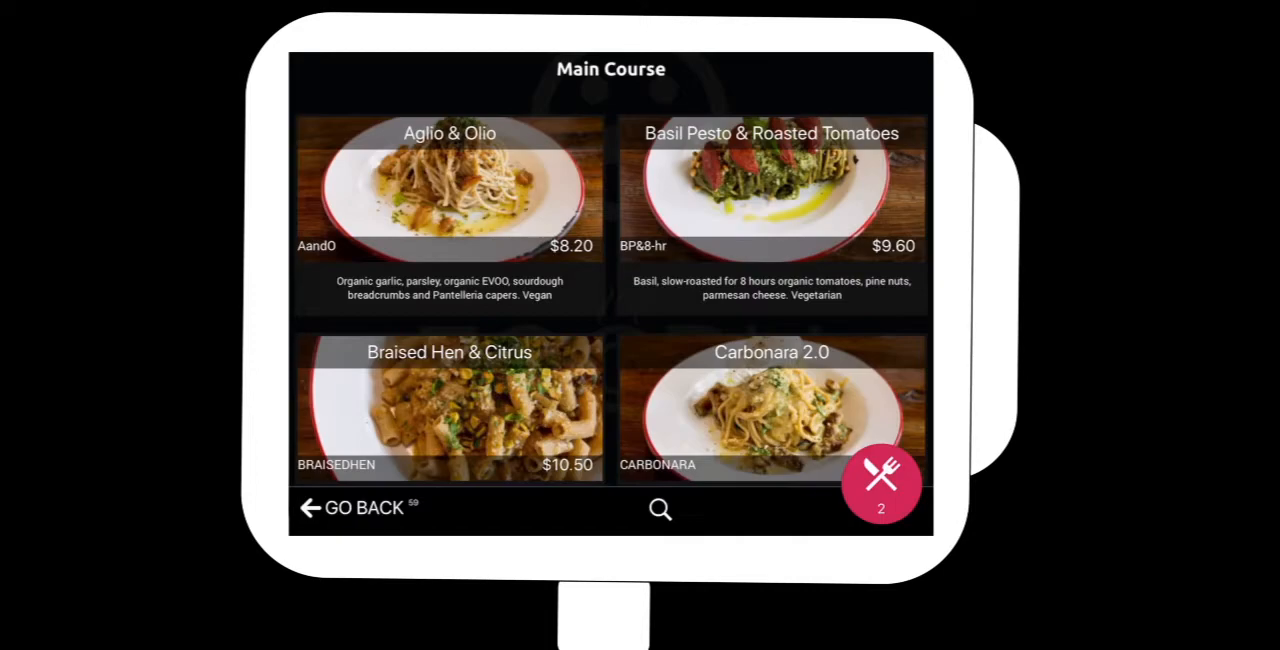
Step: Add Three Green Beans from the Main Course list to the order
scroll(down, 3)
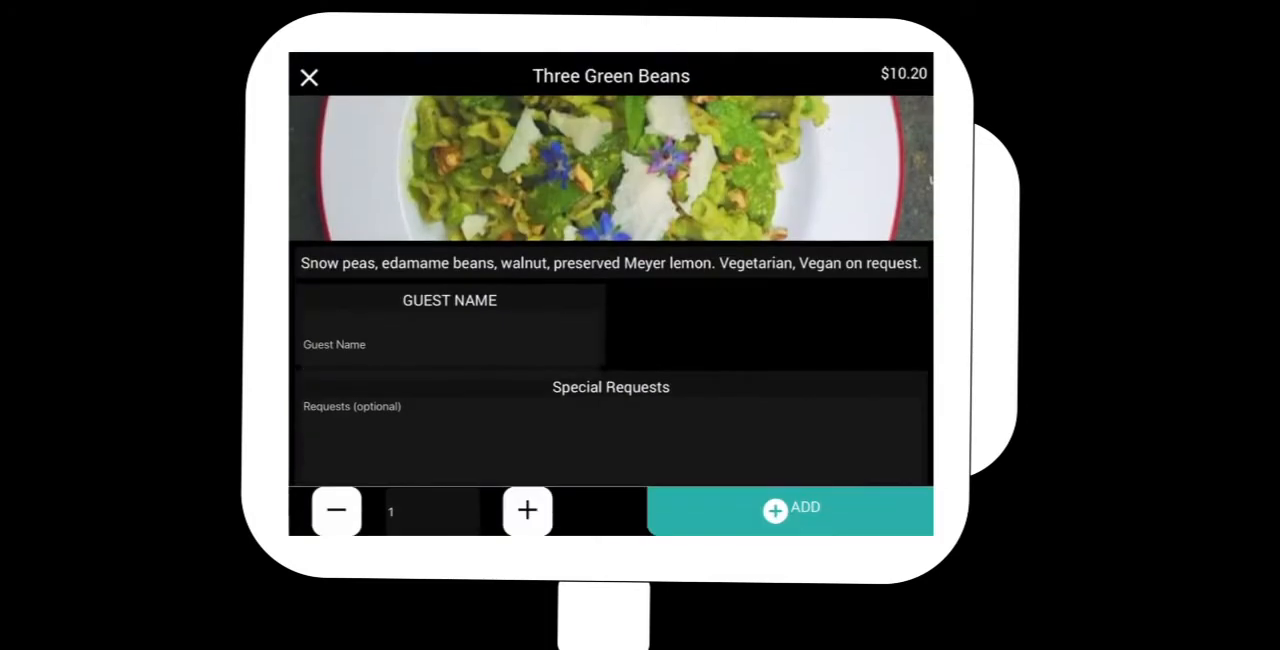
click(792, 508)
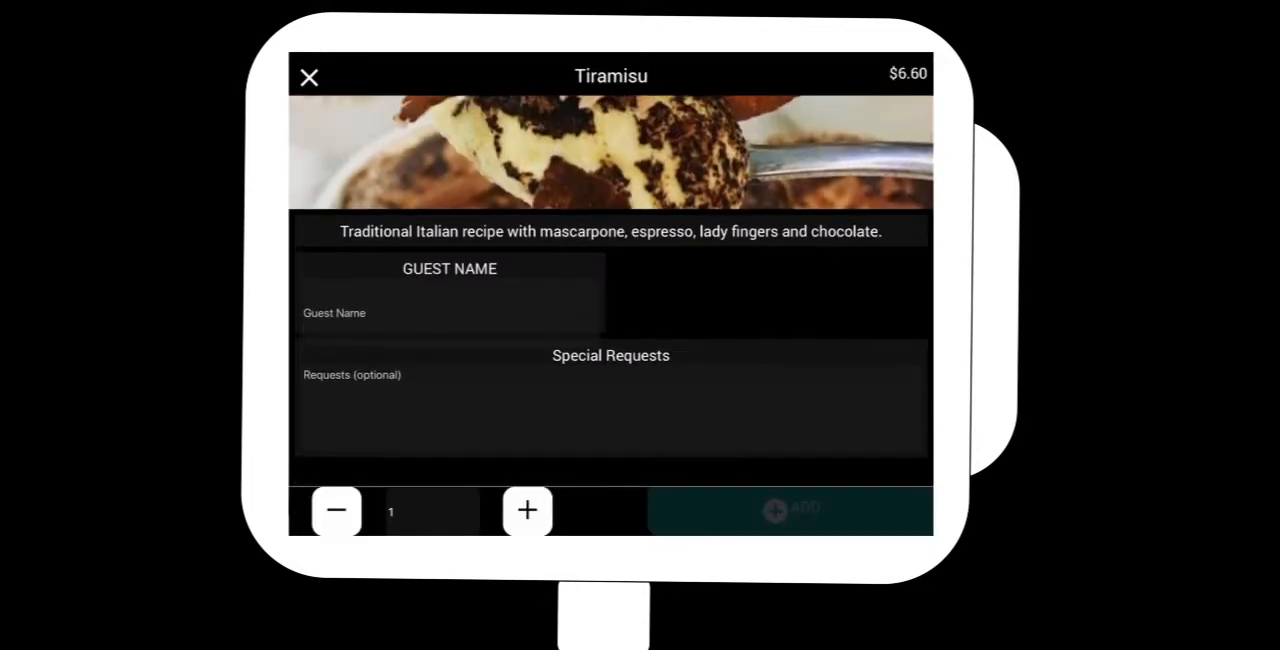
Step: Add Tiramisu to the order and switch to the Drinks category
click(790, 510)
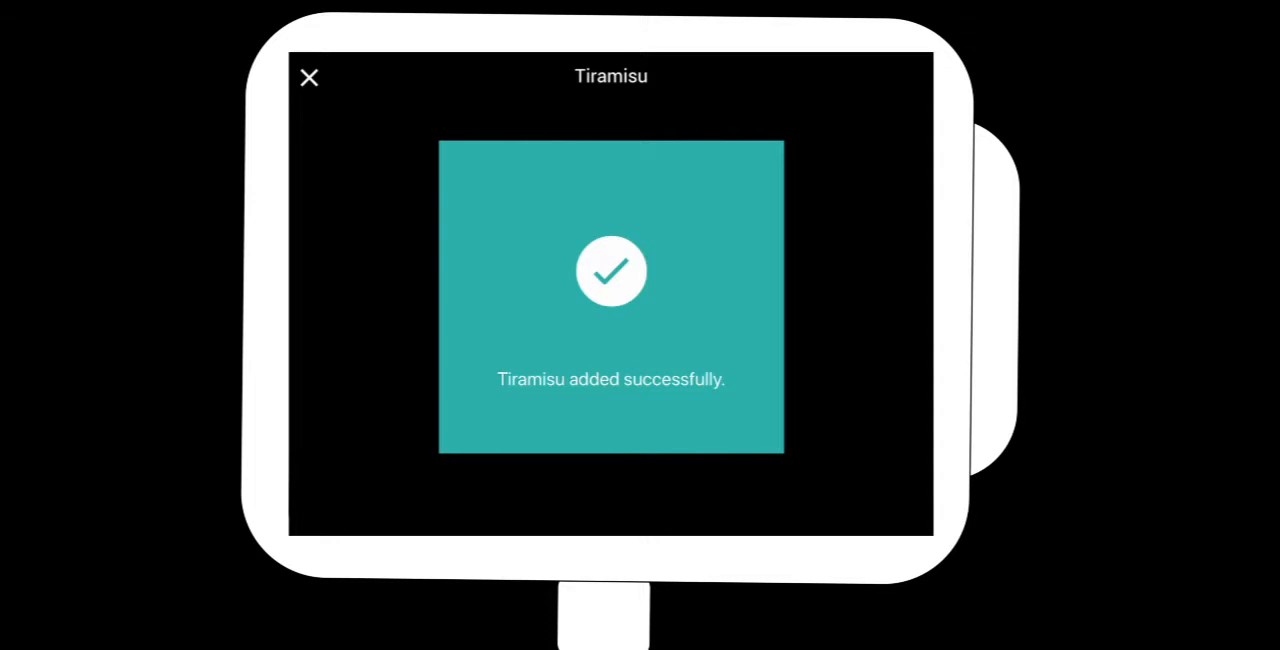
click(308, 76)
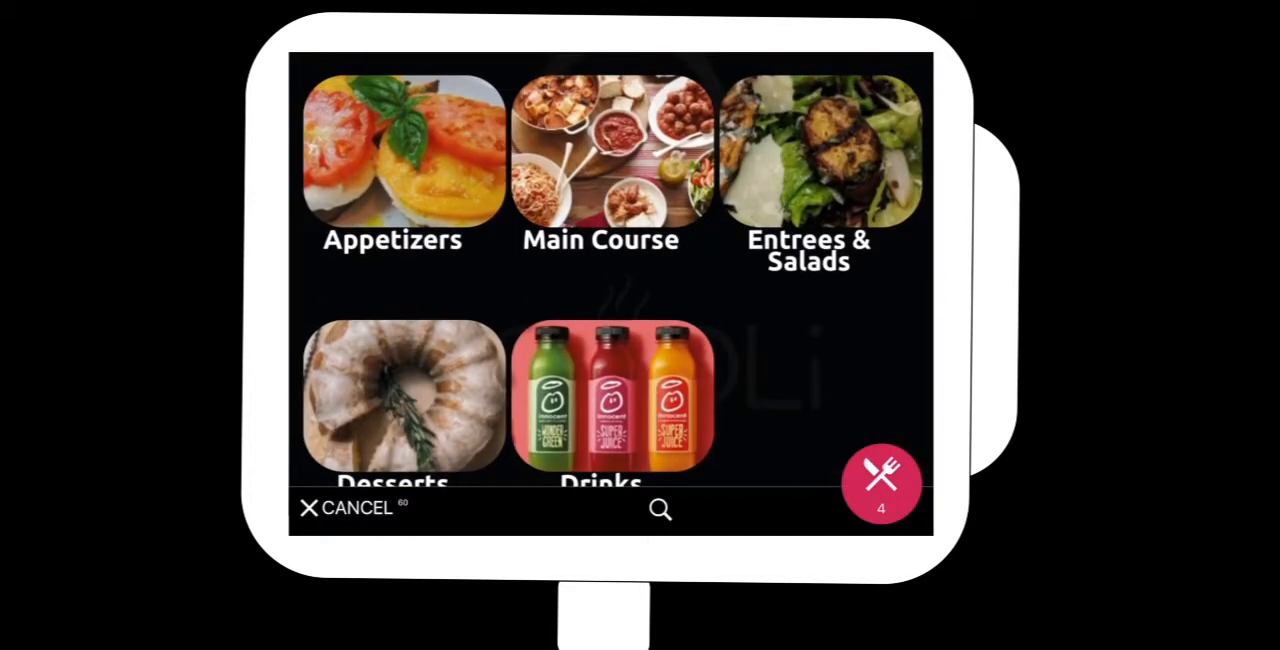
click(608, 394)
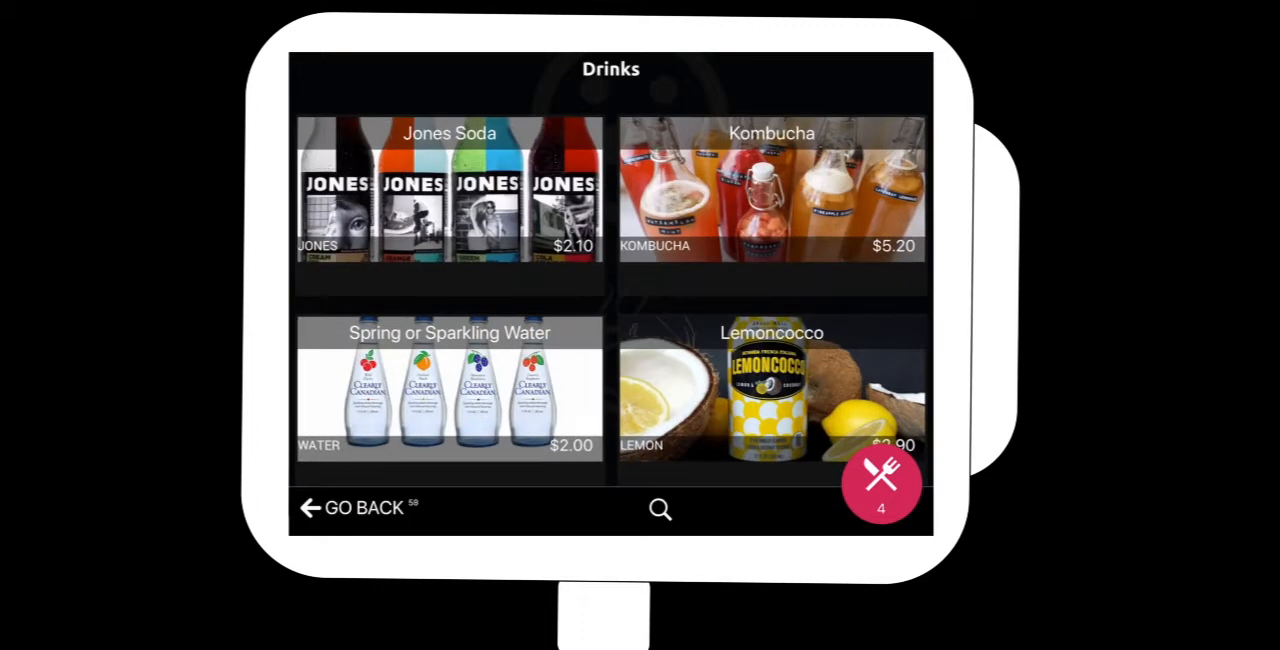
Step: Add two Lemoncocco and a Spring or Sparkling Water, then review the $43.50 cart
click(772, 390)
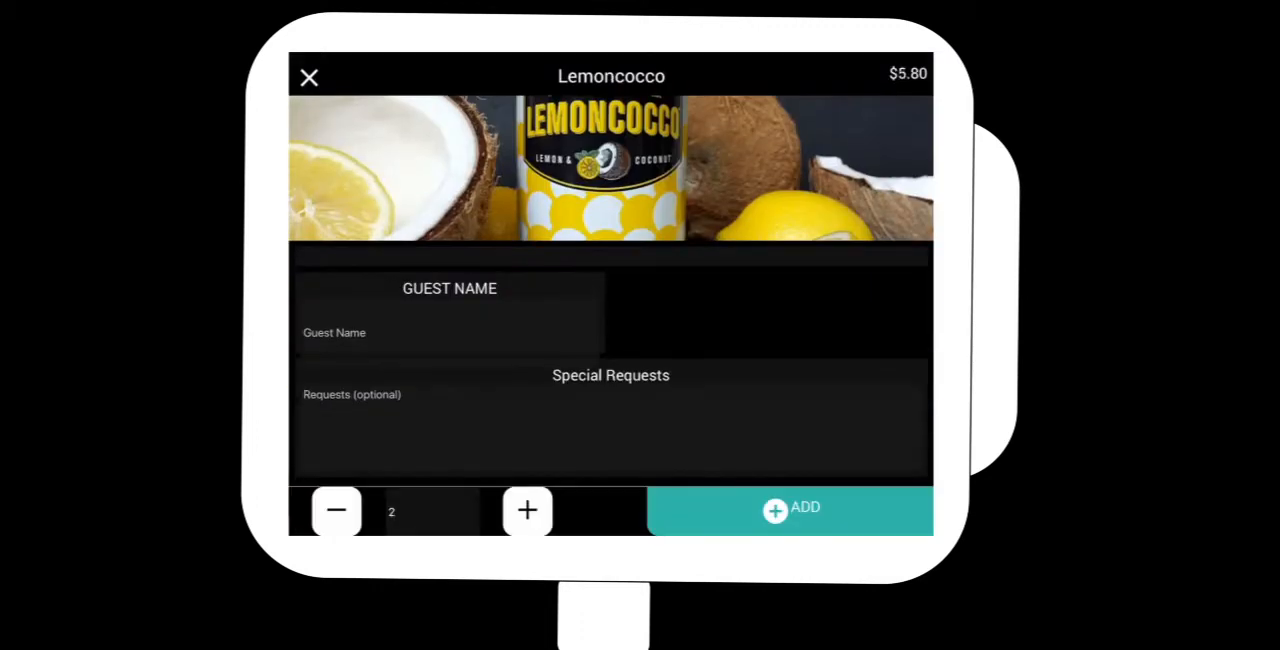
click(790, 508)
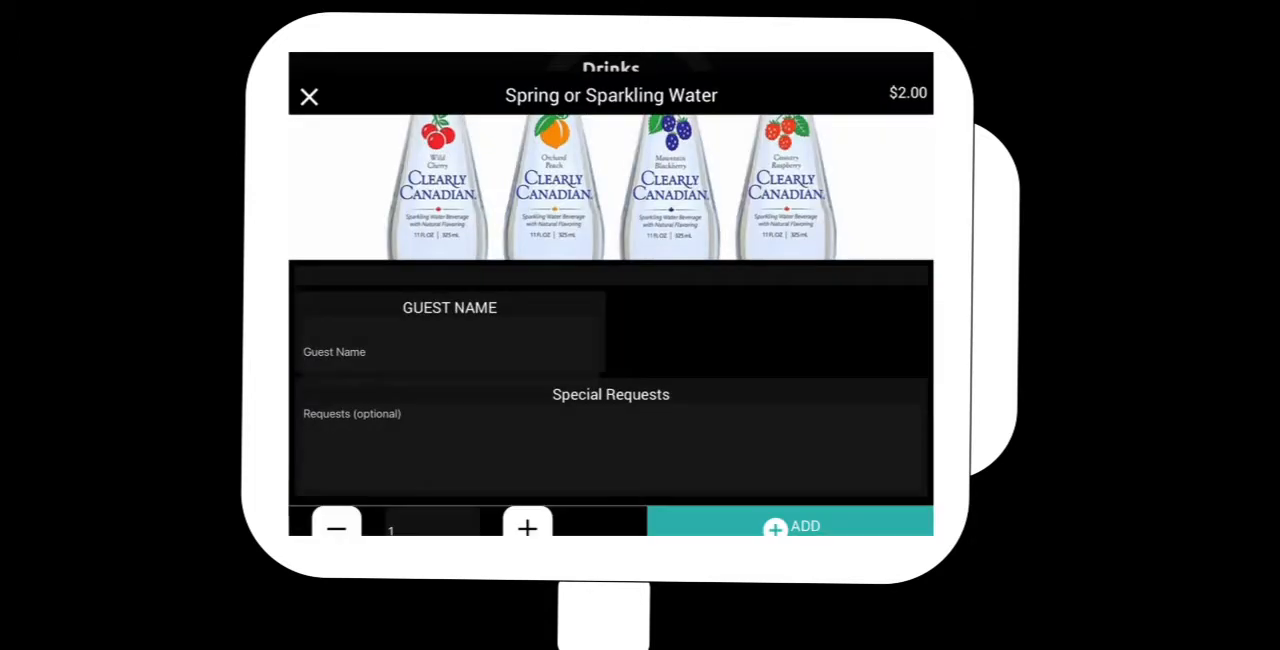
click(790, 526)
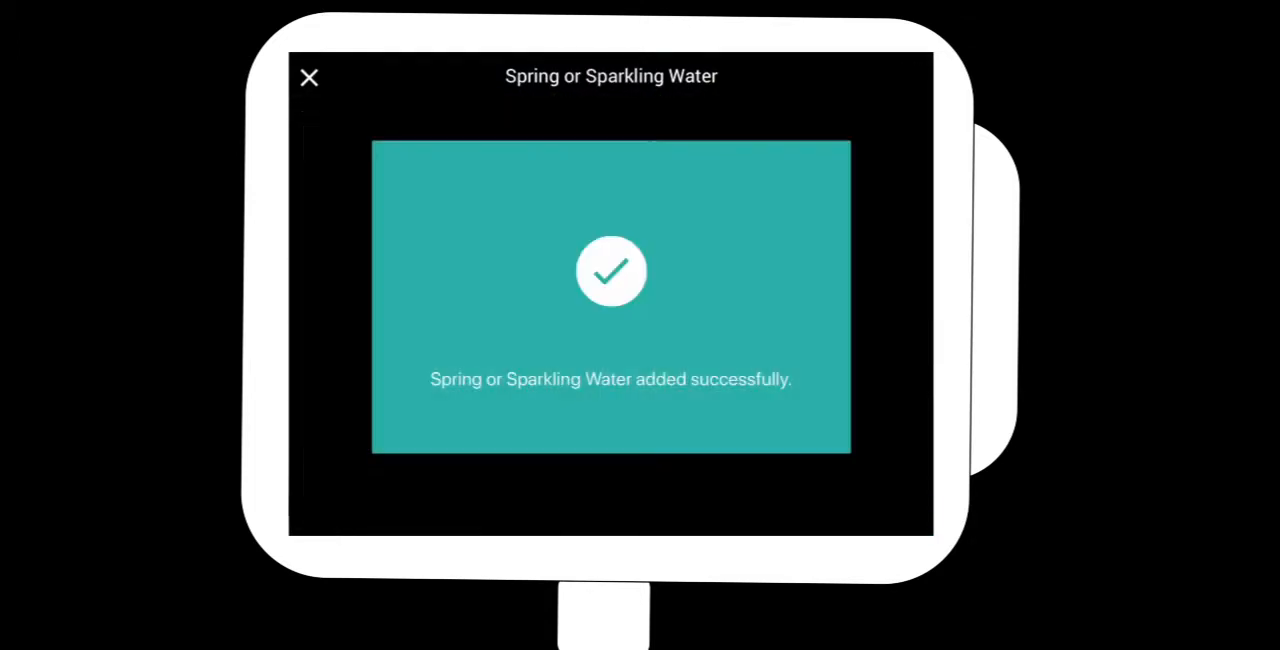
click(308, 76)
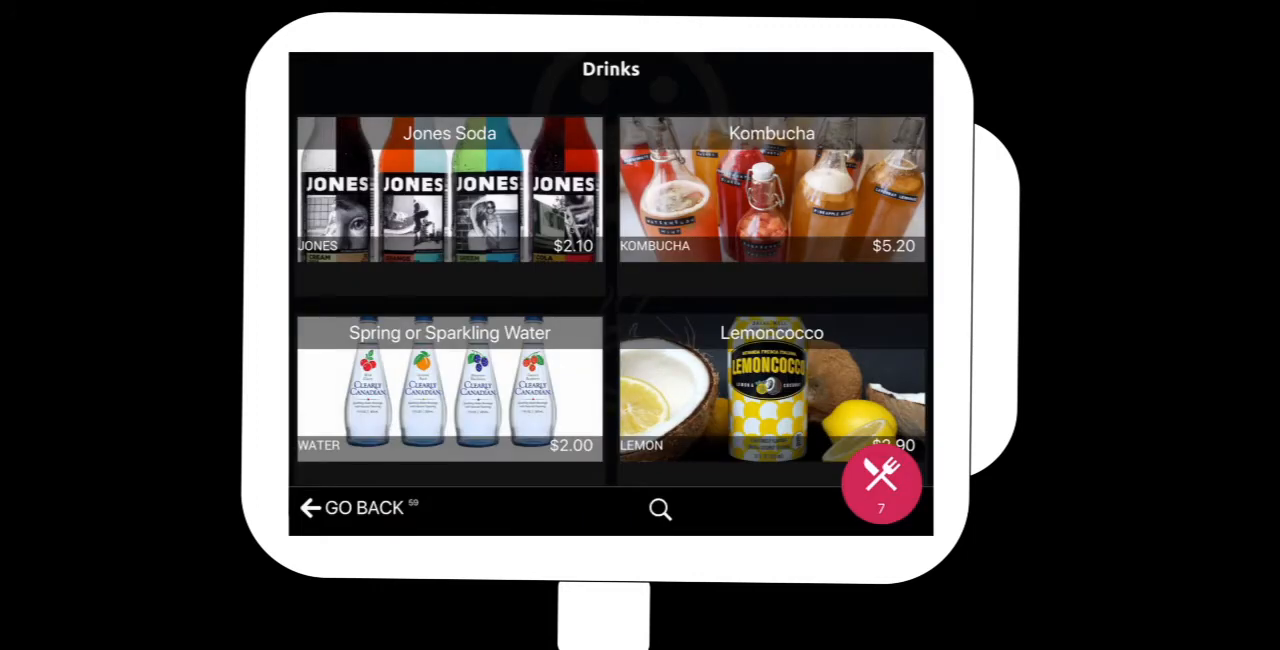
click(880, 482)
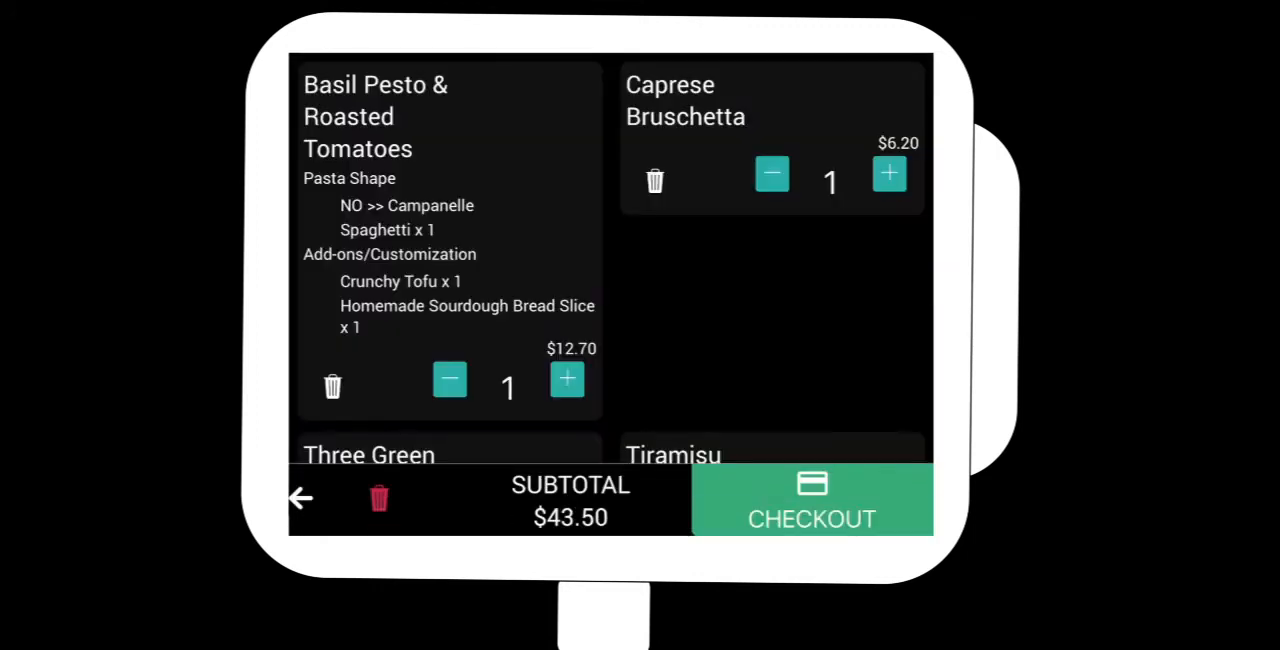
Step: Check out the $56.60 order and fill in the Receipt and Status details
scroll(down, 3)
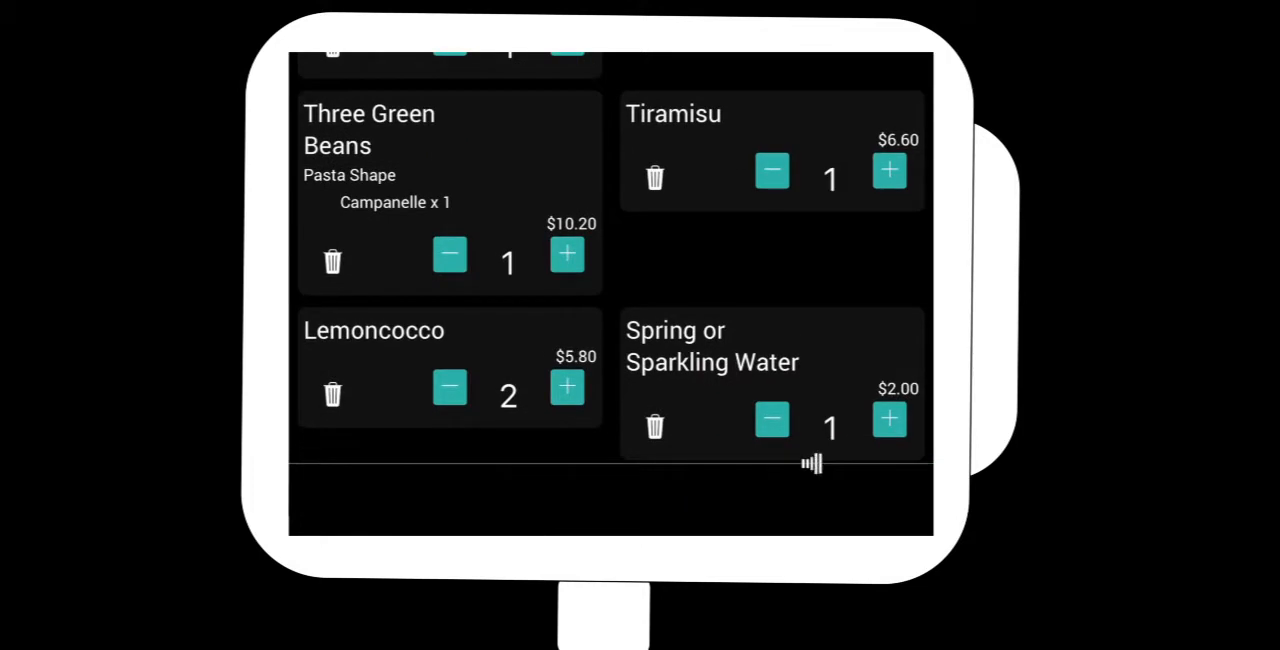
mouse_move(810, 464)
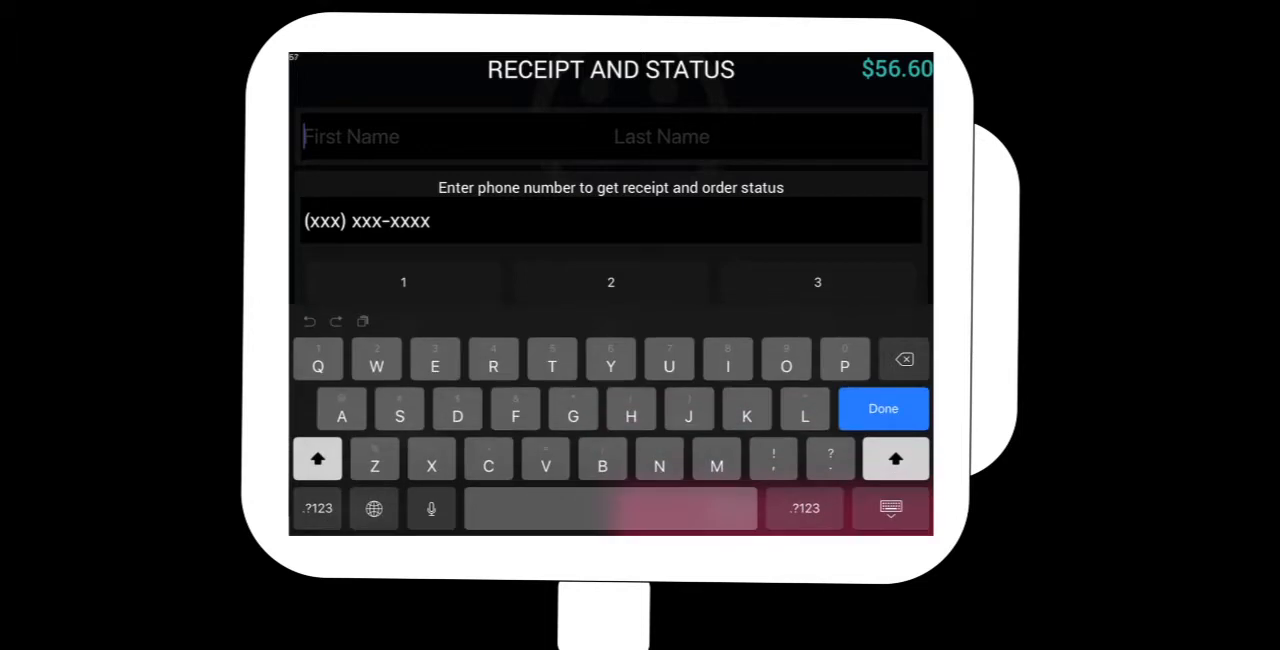
click(882, 408)
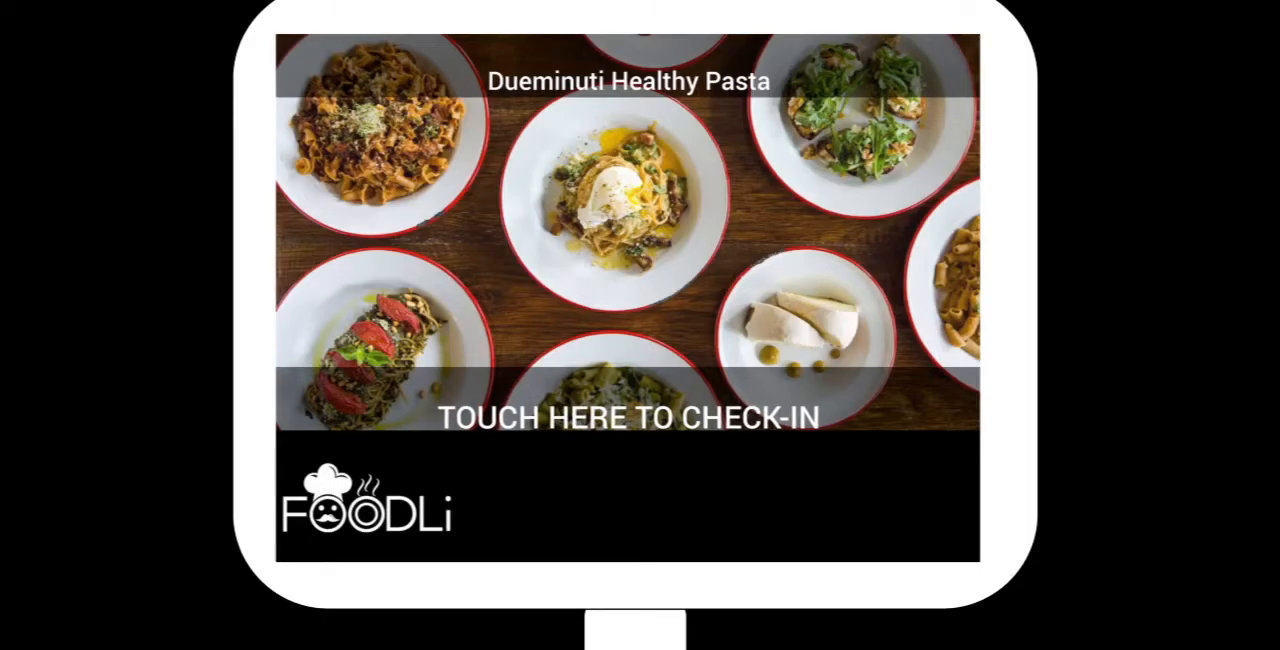
Step: Check in a group of 3 with the group name 'ike' and a phone number
click(628, 416)
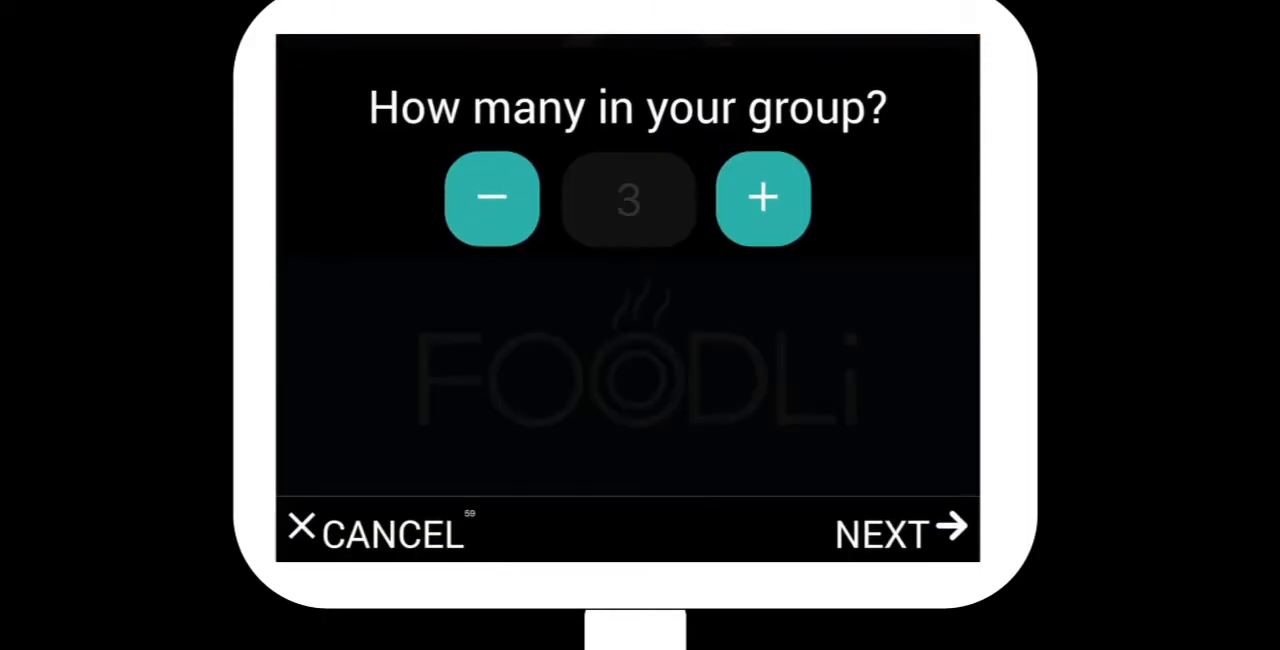
click(896, 532)
text(M)
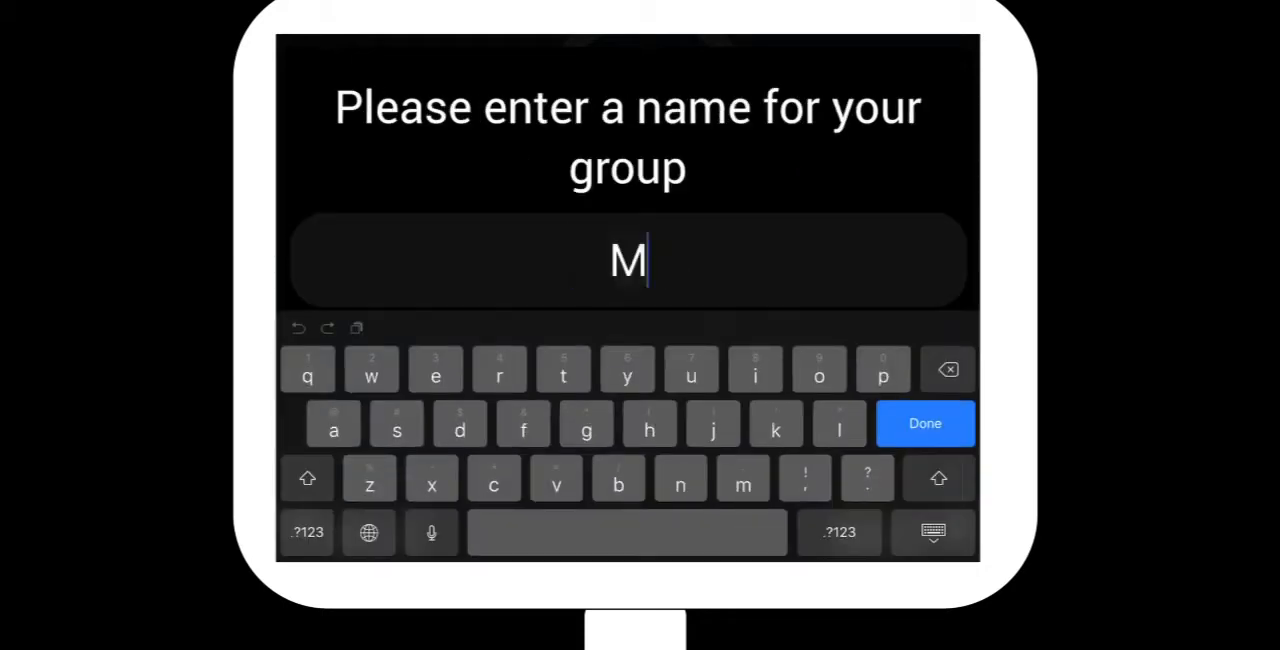
text(ike Wu)
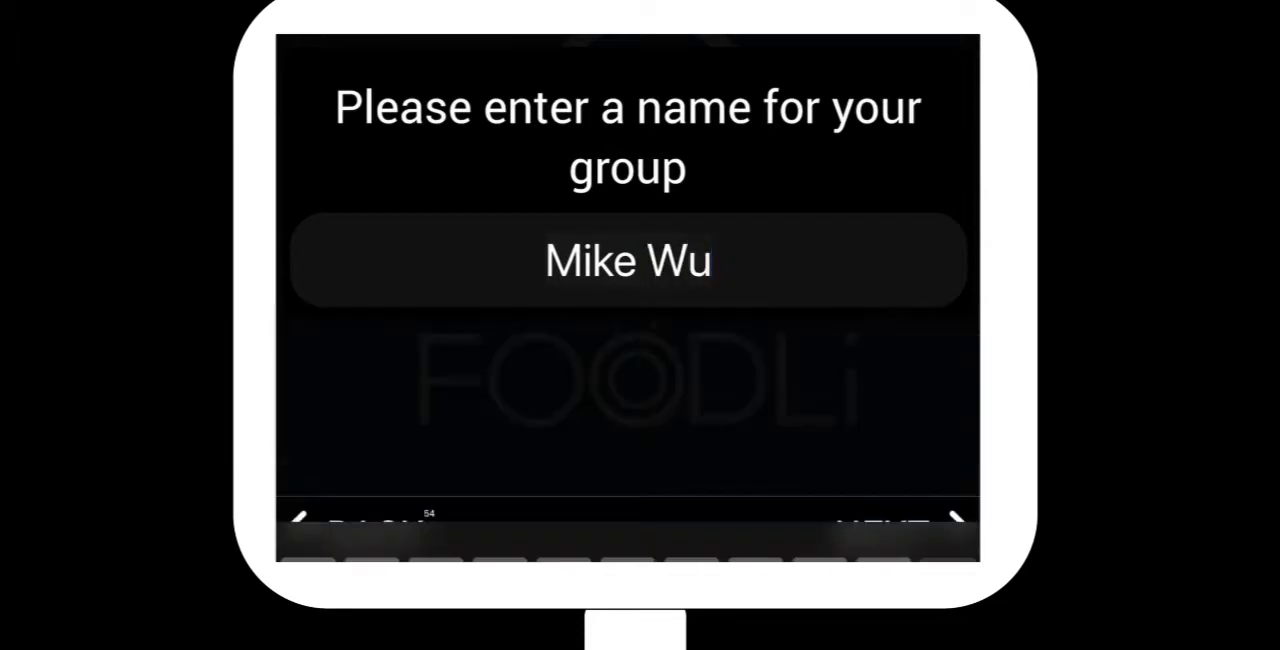
click(884, 524)
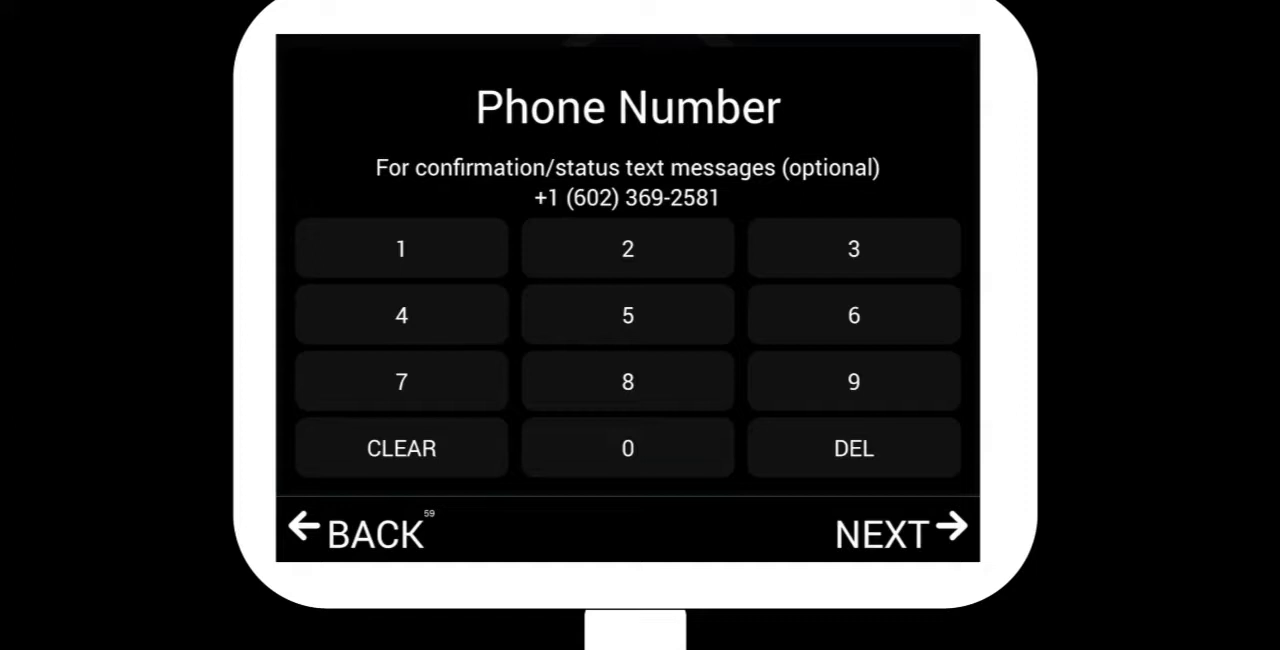
Step: Choose dining preferences such as Gluten-Free and Patio seating
click(880, 530)
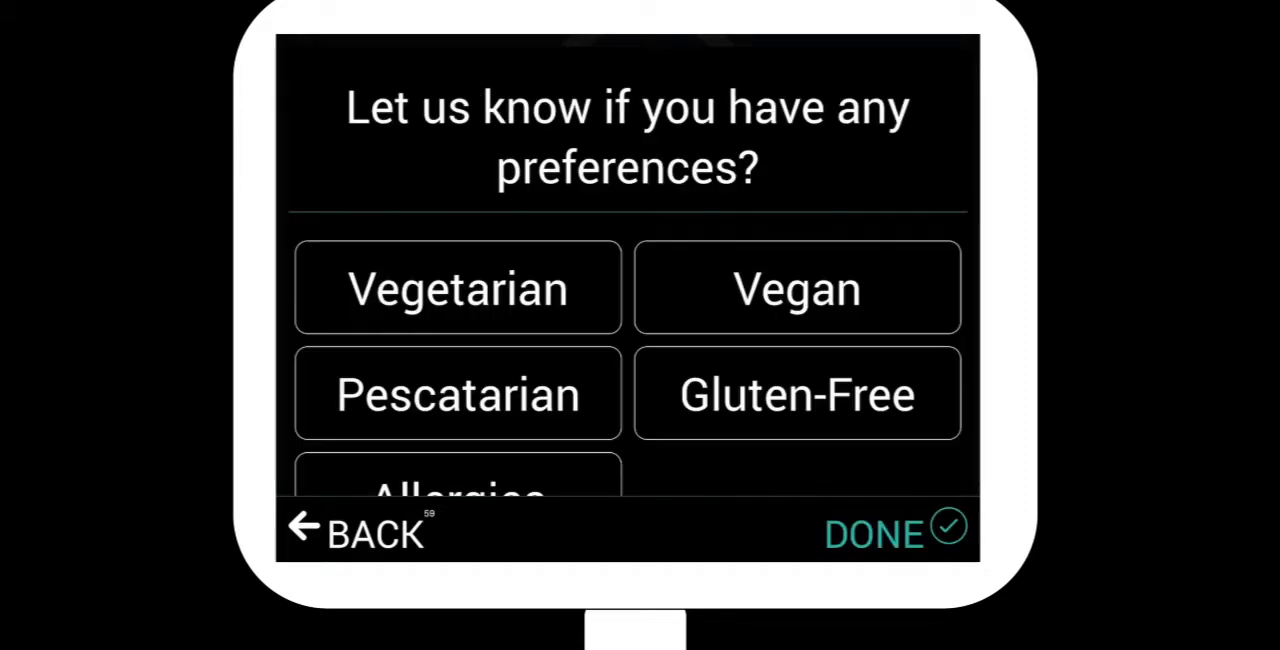
scroll(down, 3)
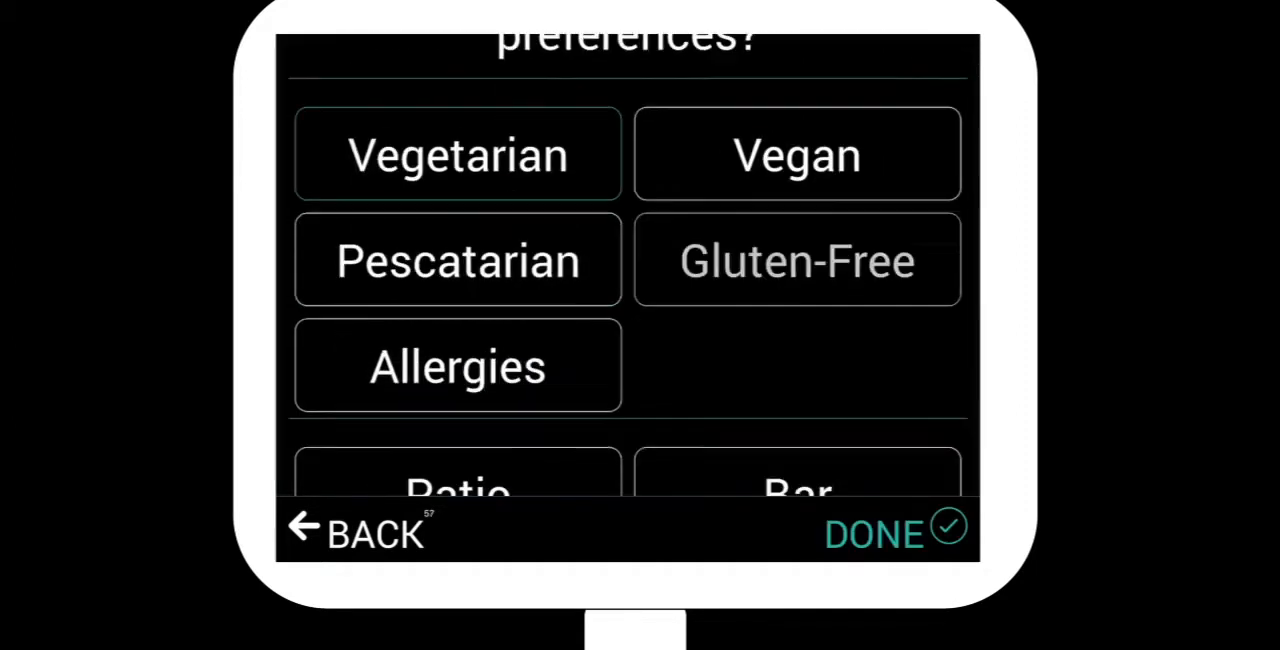
scroll(down, 3)
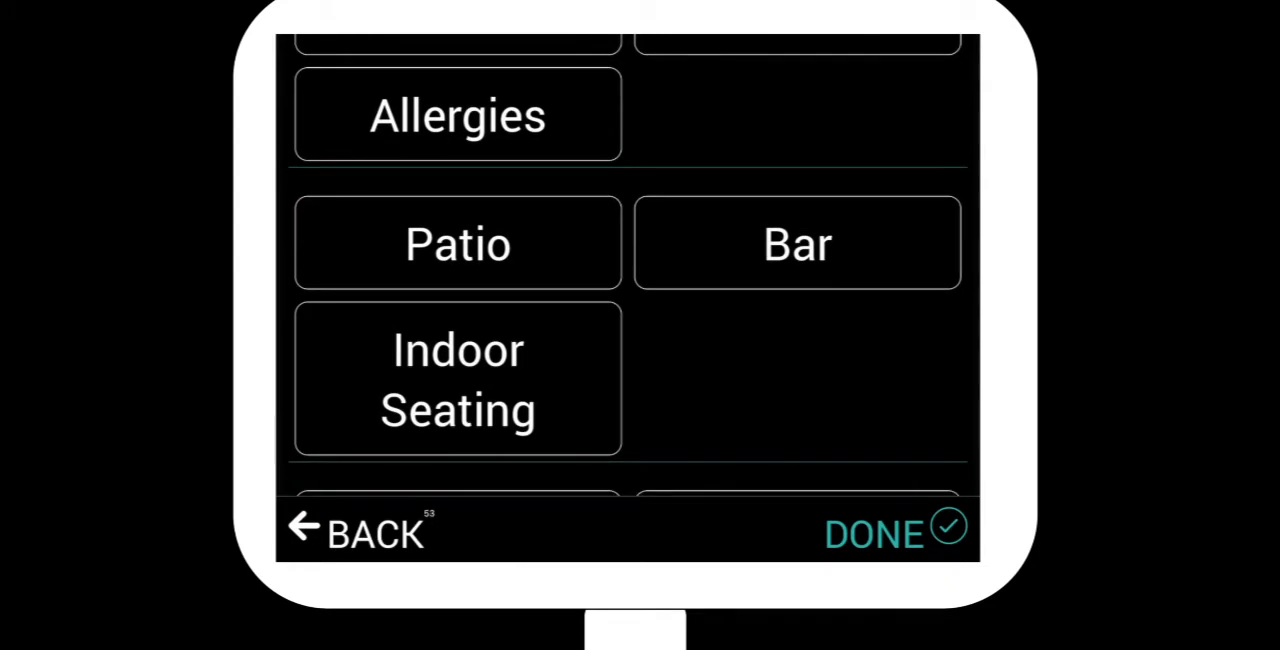
click(456, 238)
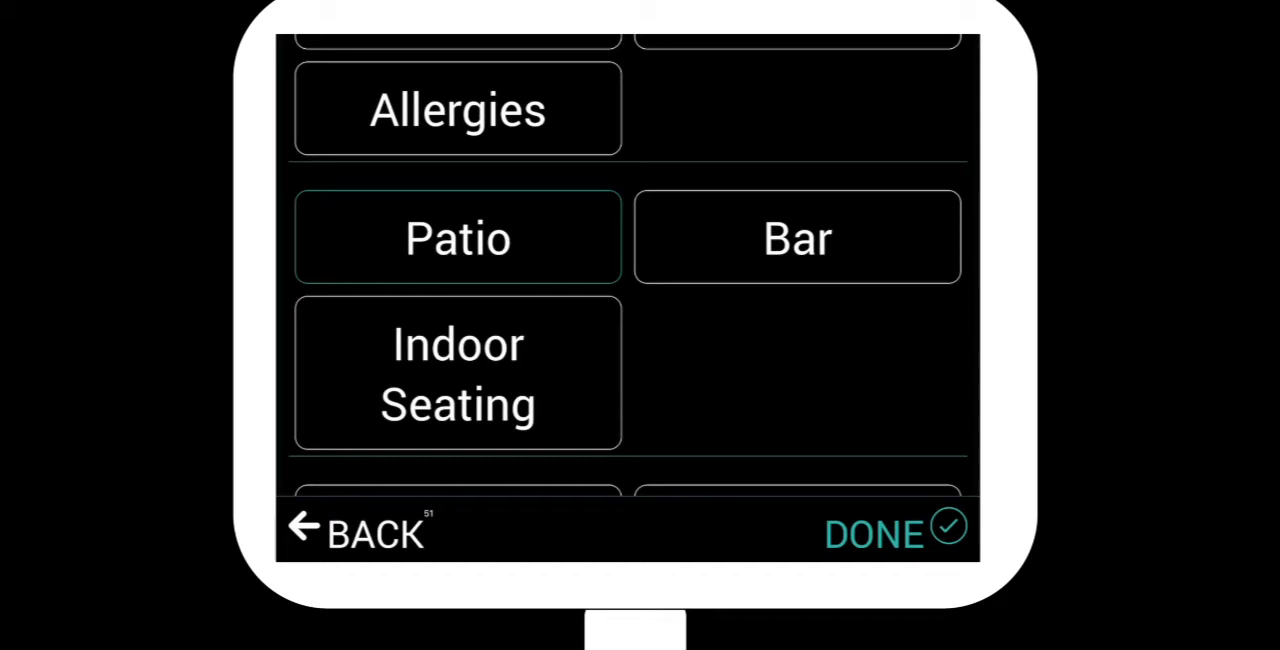
scroll(down, 3)
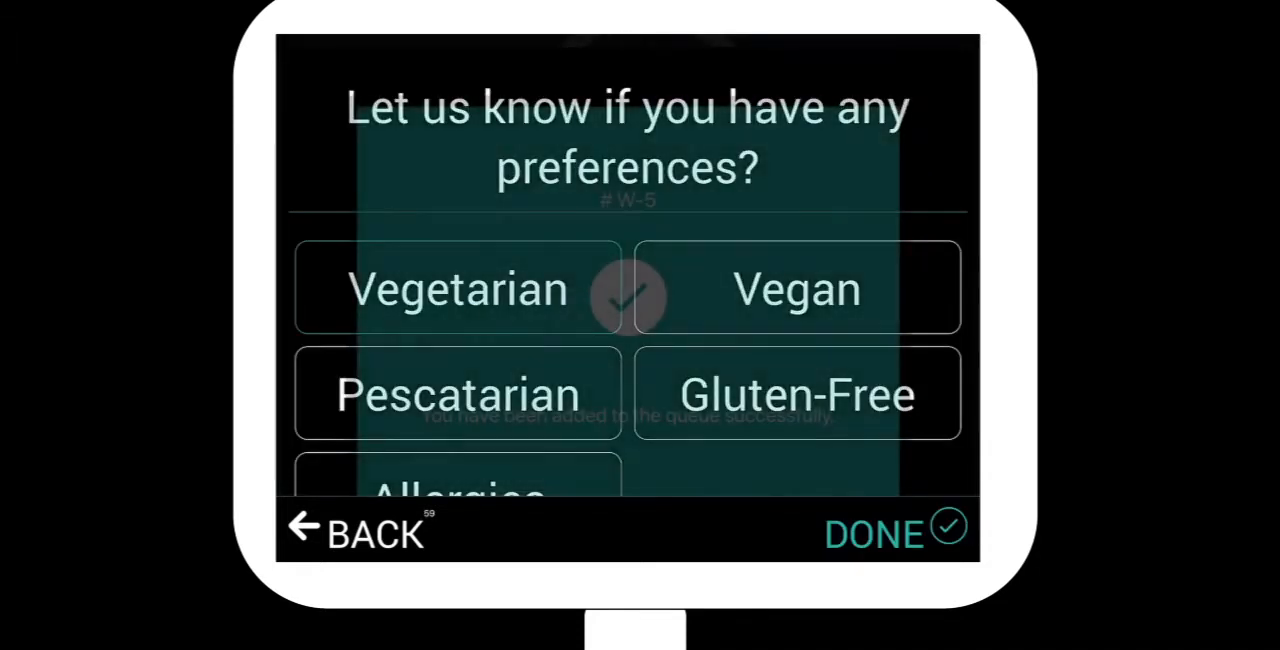
Step: Submit the check-in, joining the queue as #W-5, and return to the welcome screen
click(872, 532)
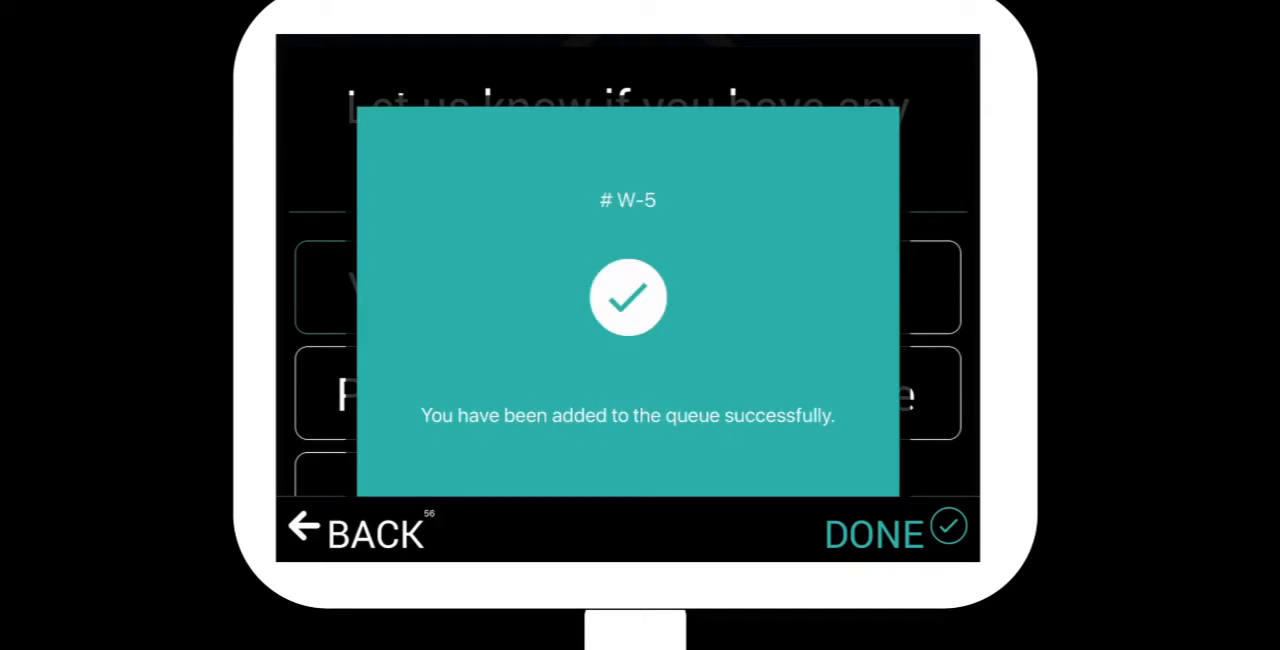
click(872, 532)
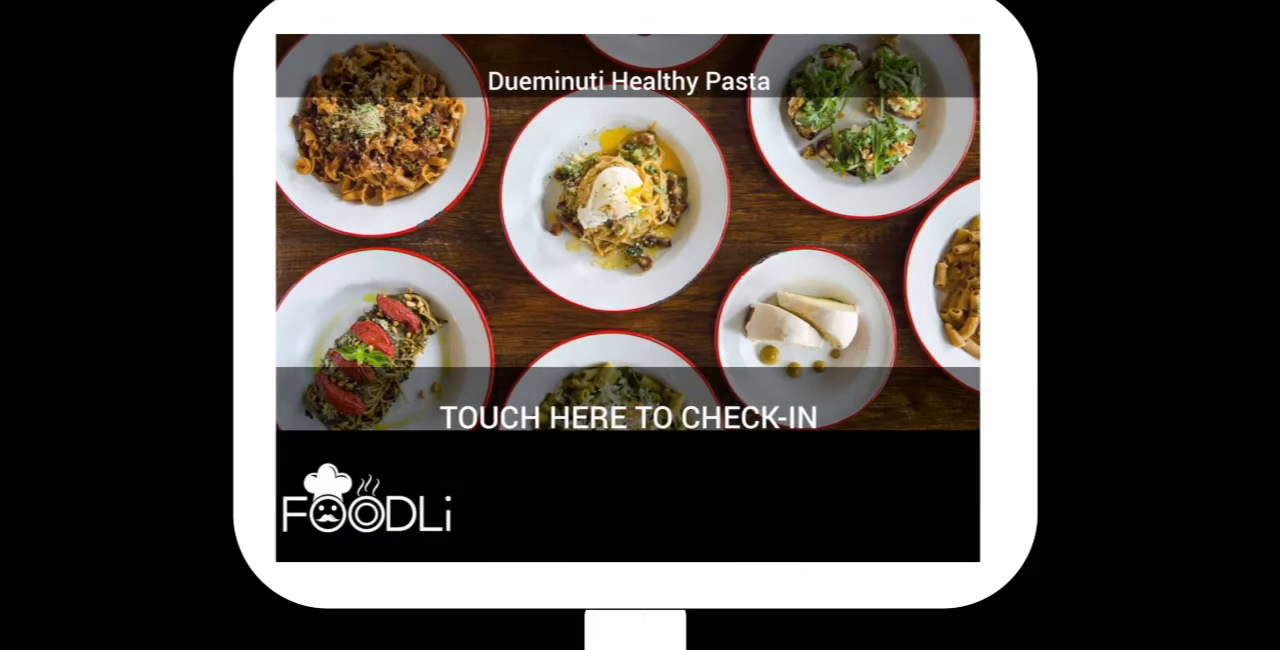
Step: Start a new order and bring up Basil Pesto & Roasted Tomatoes from Main Course
click(628, 416)
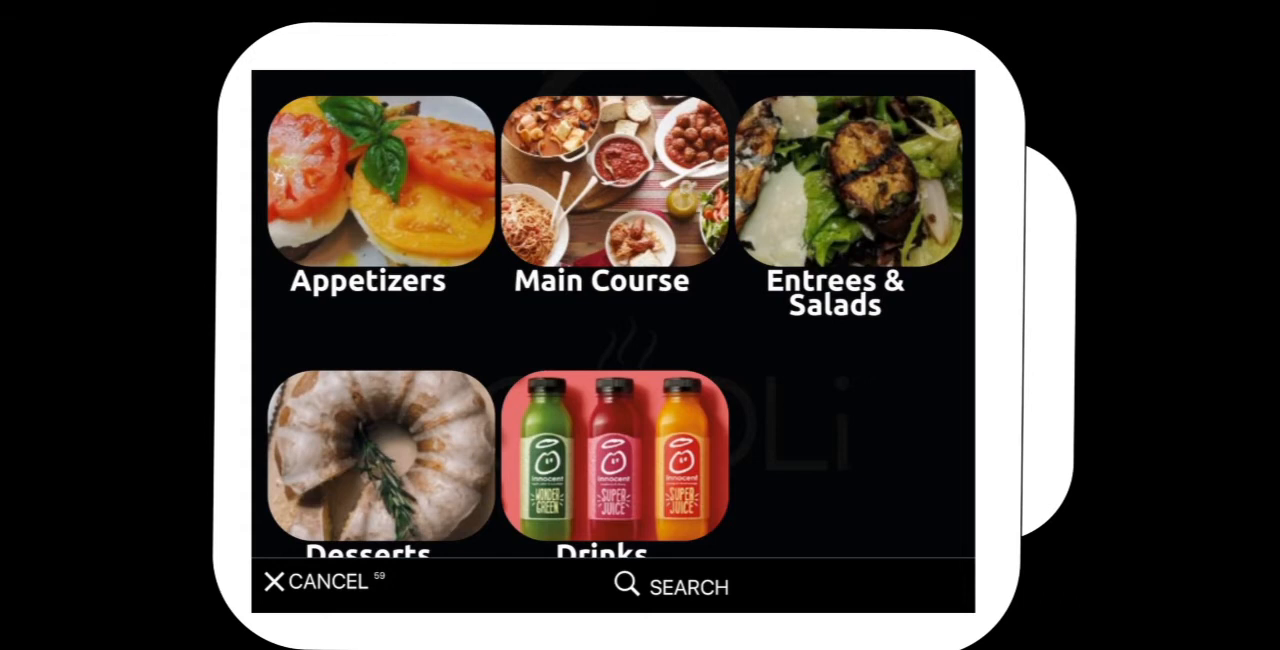
click(600, 190)
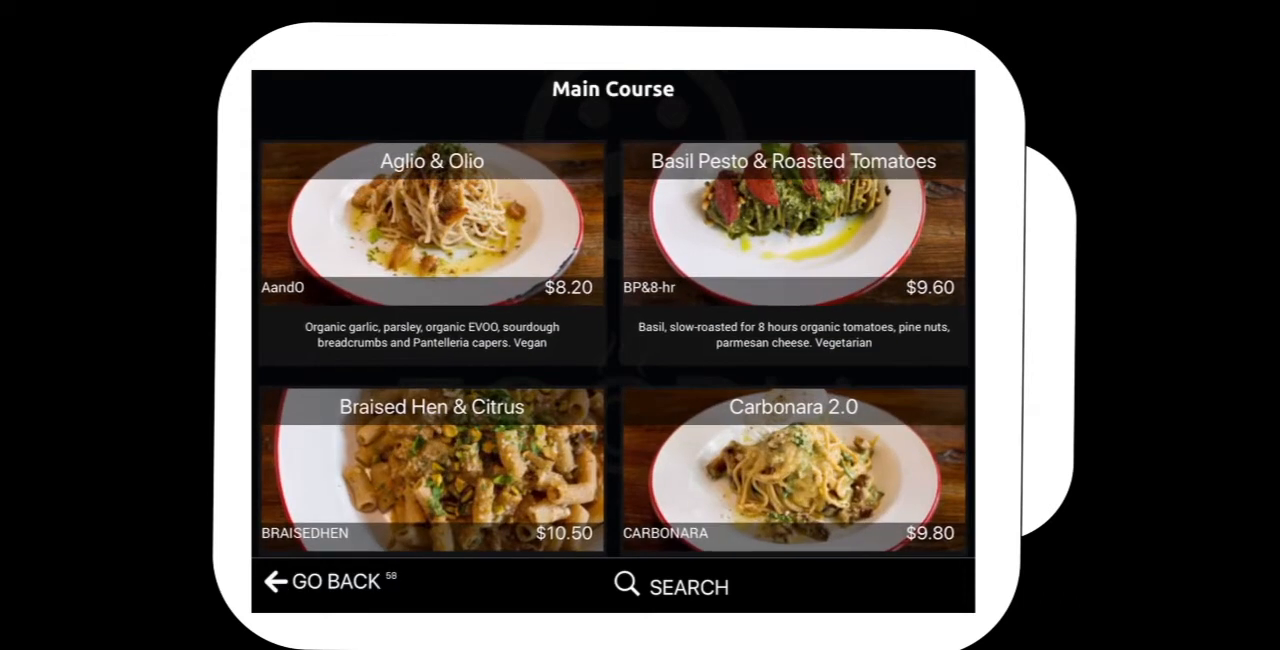
click(792, 220)
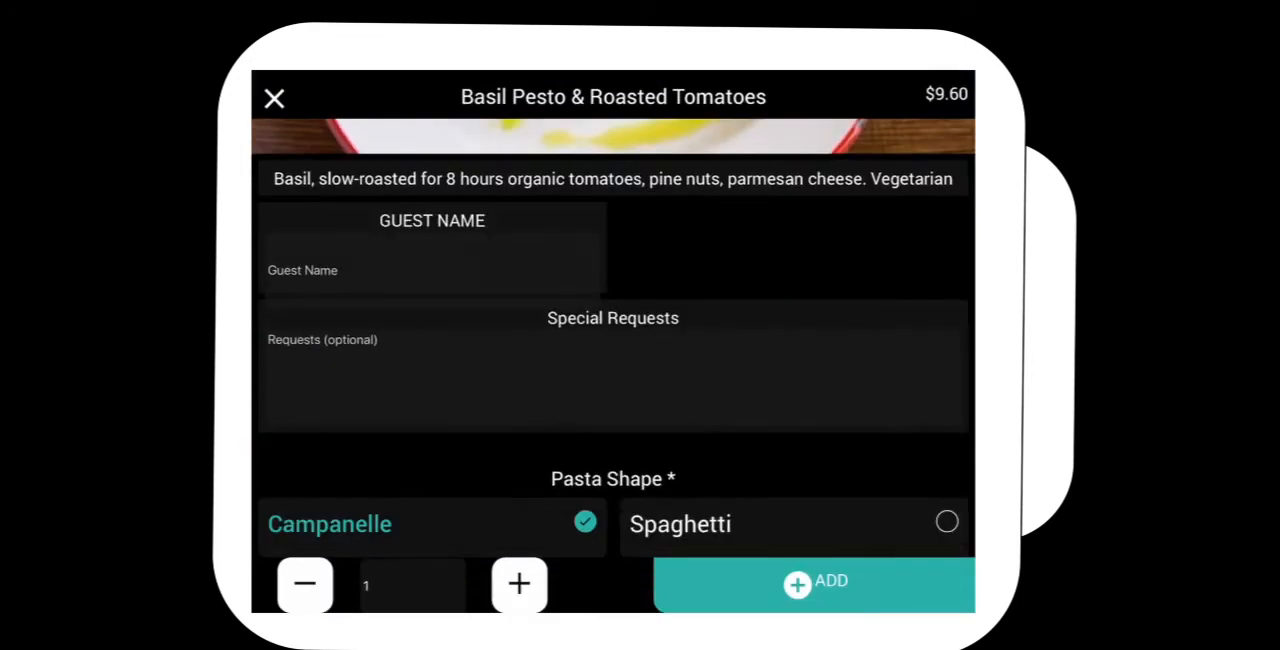
Step: Order the pasta in rigatoni with Crunchy Tofu and Ghost Chilli Oil ($11.60)
scroll(down, 3)
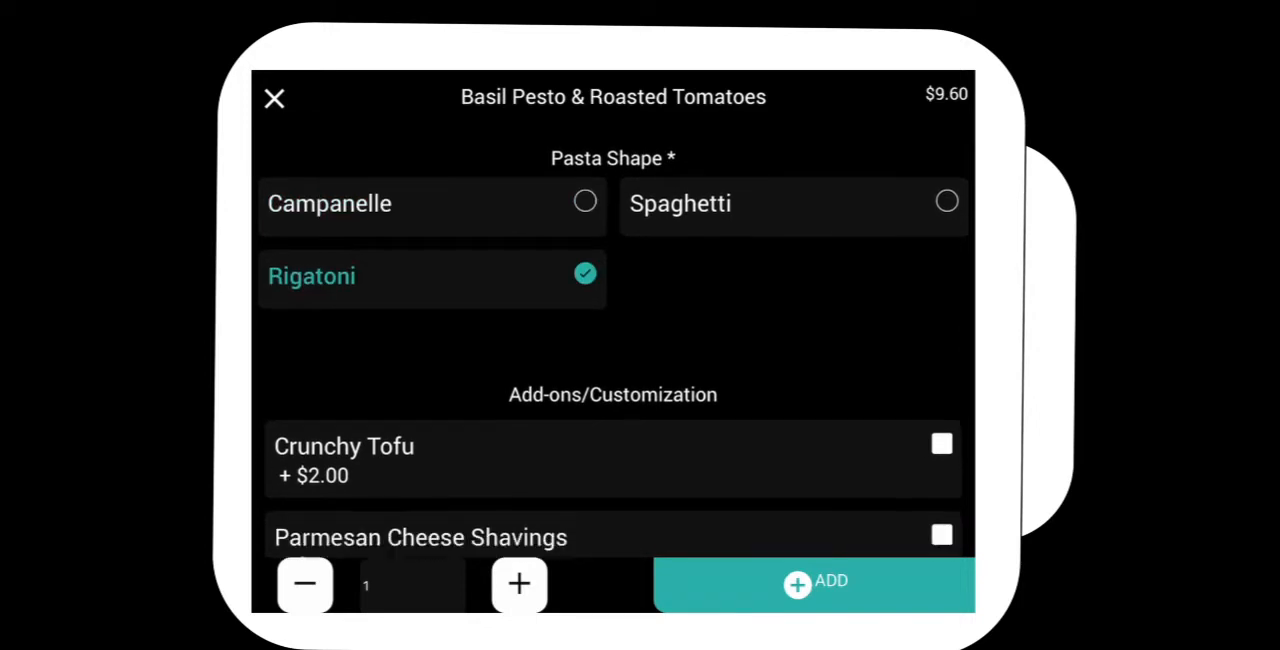
scroll(down, 3)
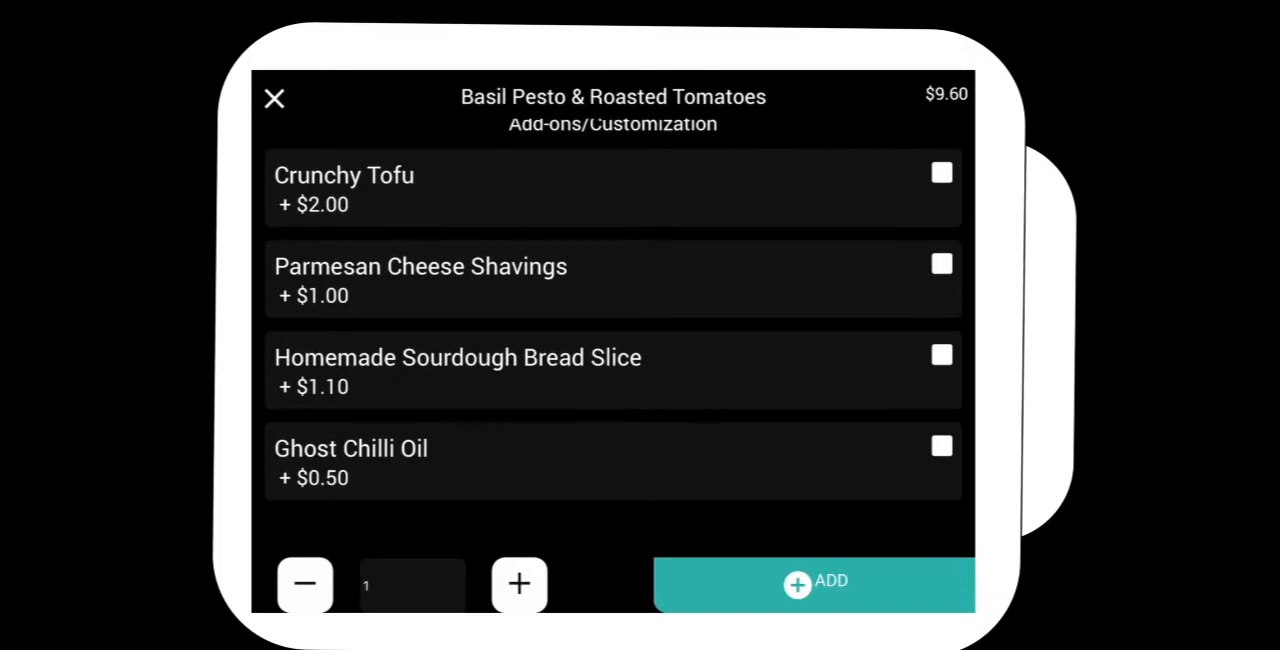
click(940, 172)
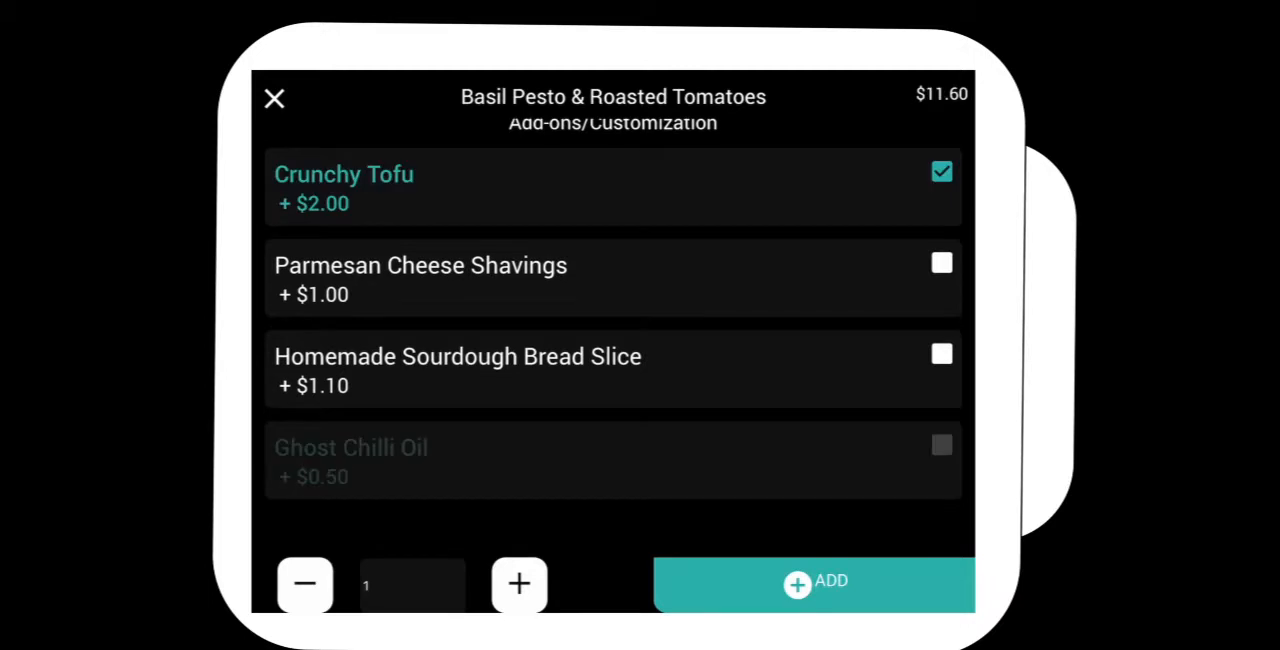
click(812, 580)
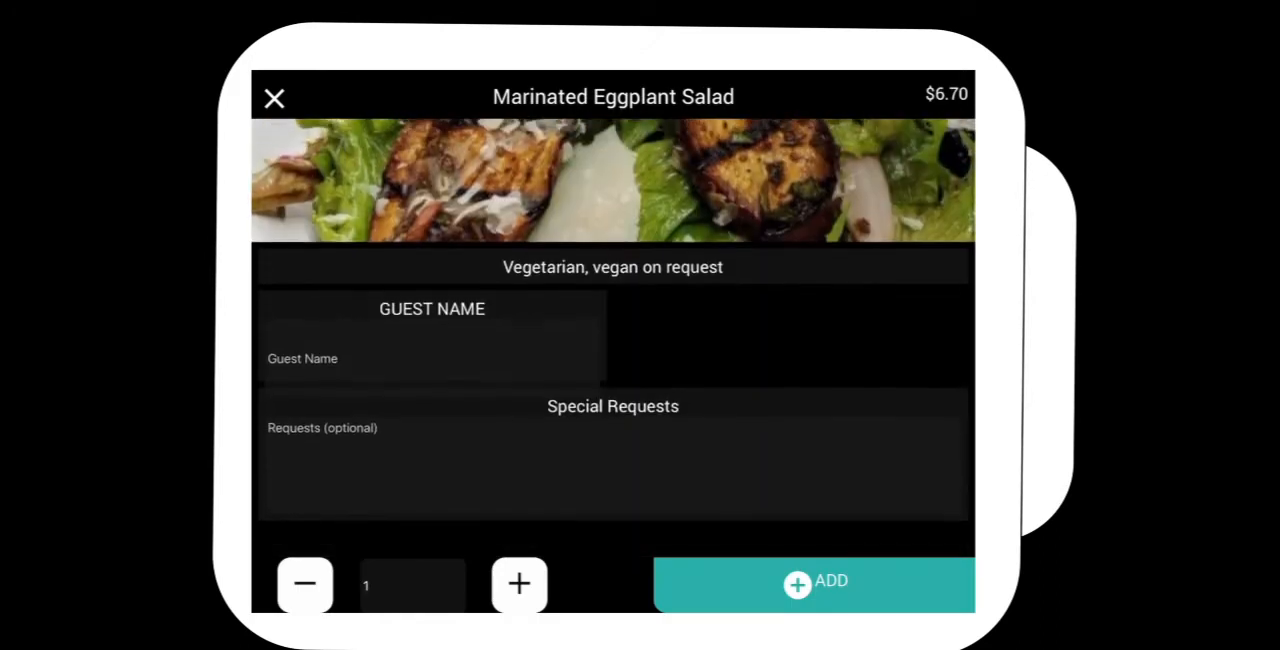
Step: Add Three Green Beans with rigatoni and the suggested Bell Peppers Bruschetta
click(274, 98)
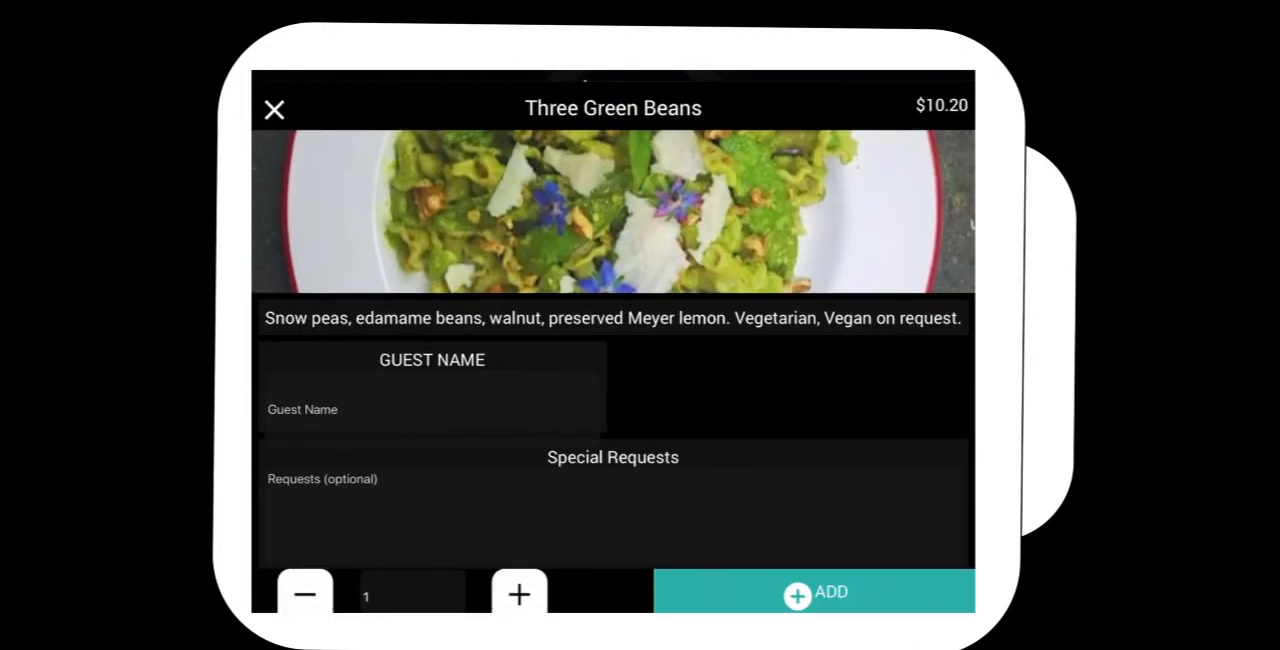
scroll(down, 3)
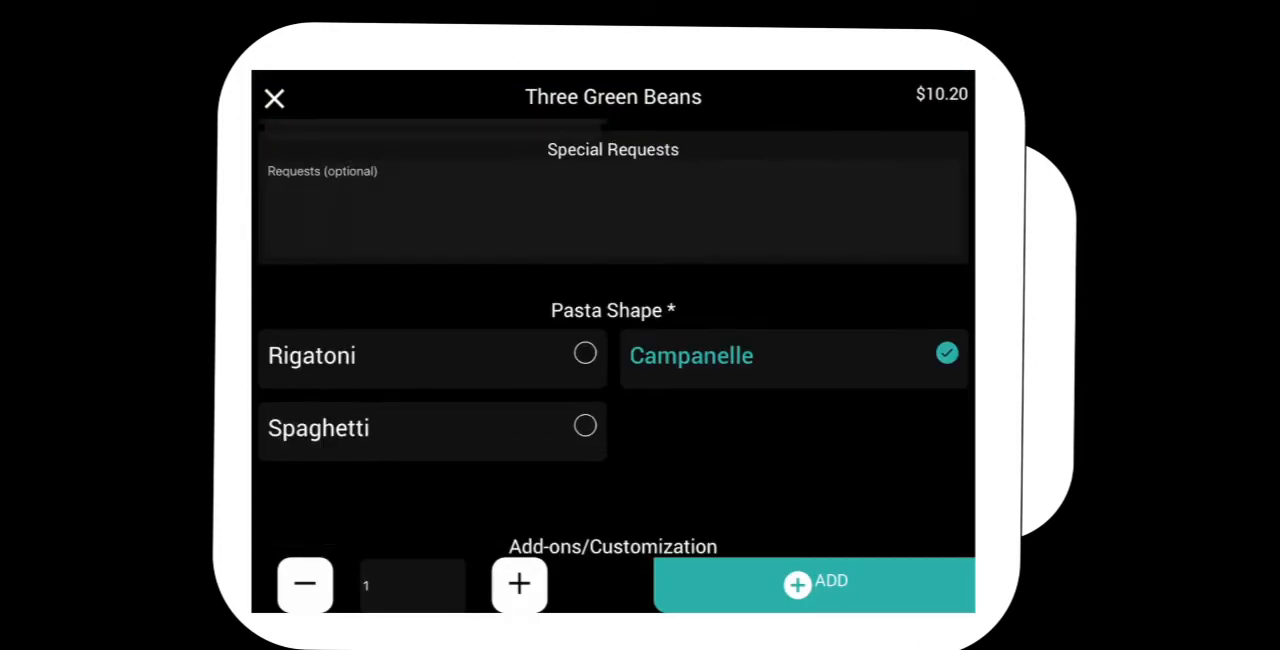
click(814, 580)
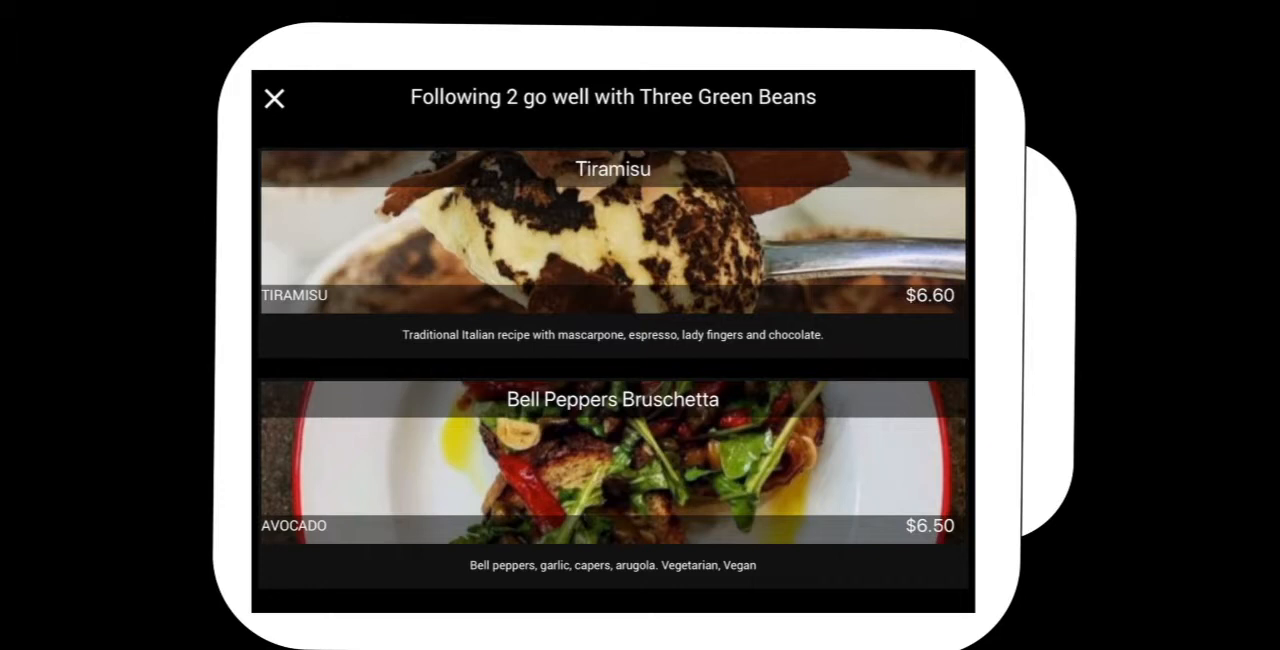
click(612, 460)
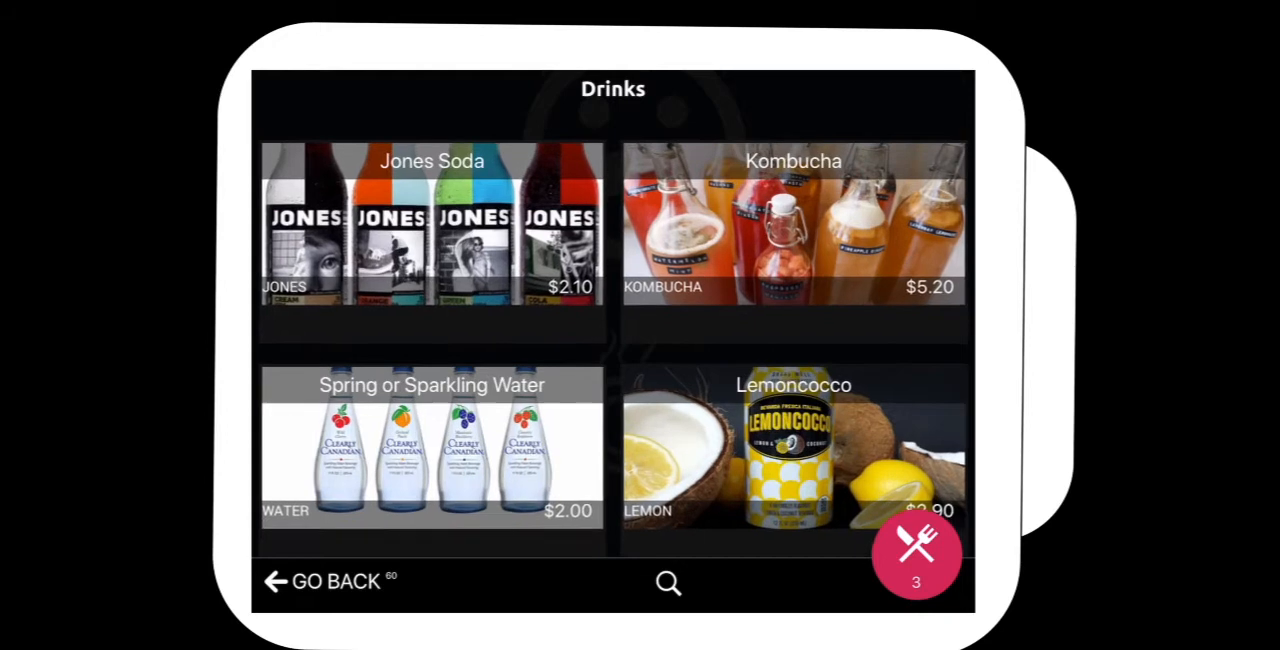
Step: Add Jones Soda, Kombucha and another drink, then review the six-item $39.00 order
click(432, 224)
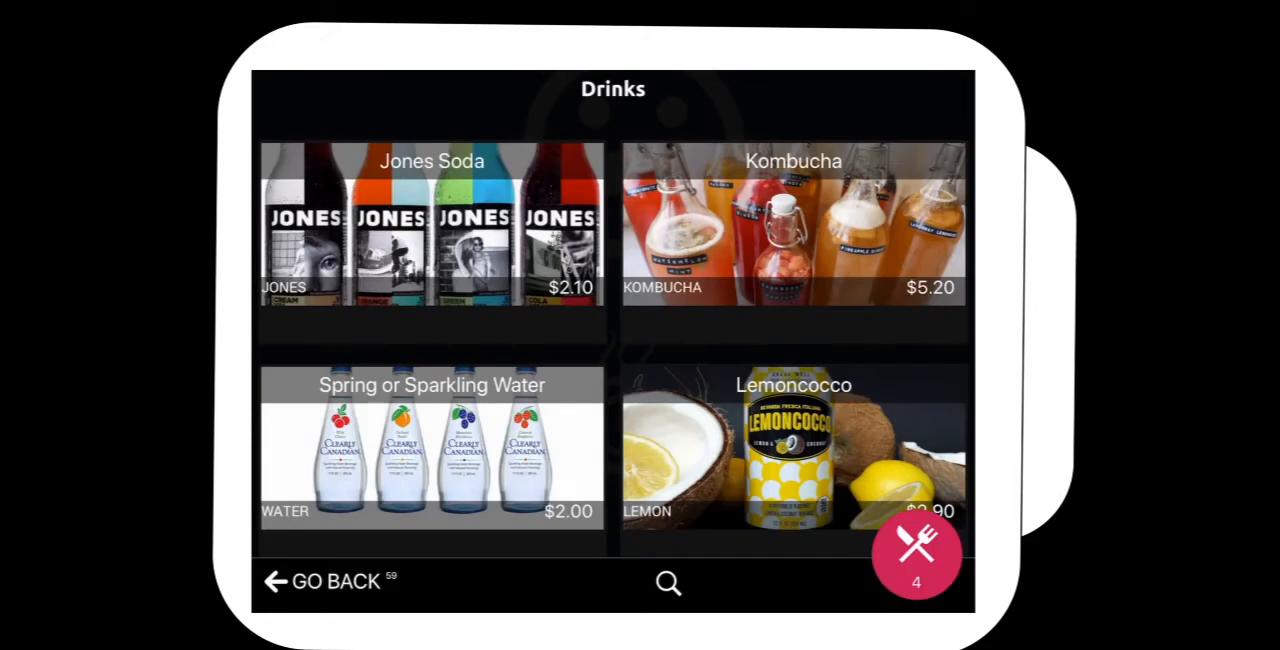
click(792, 450)
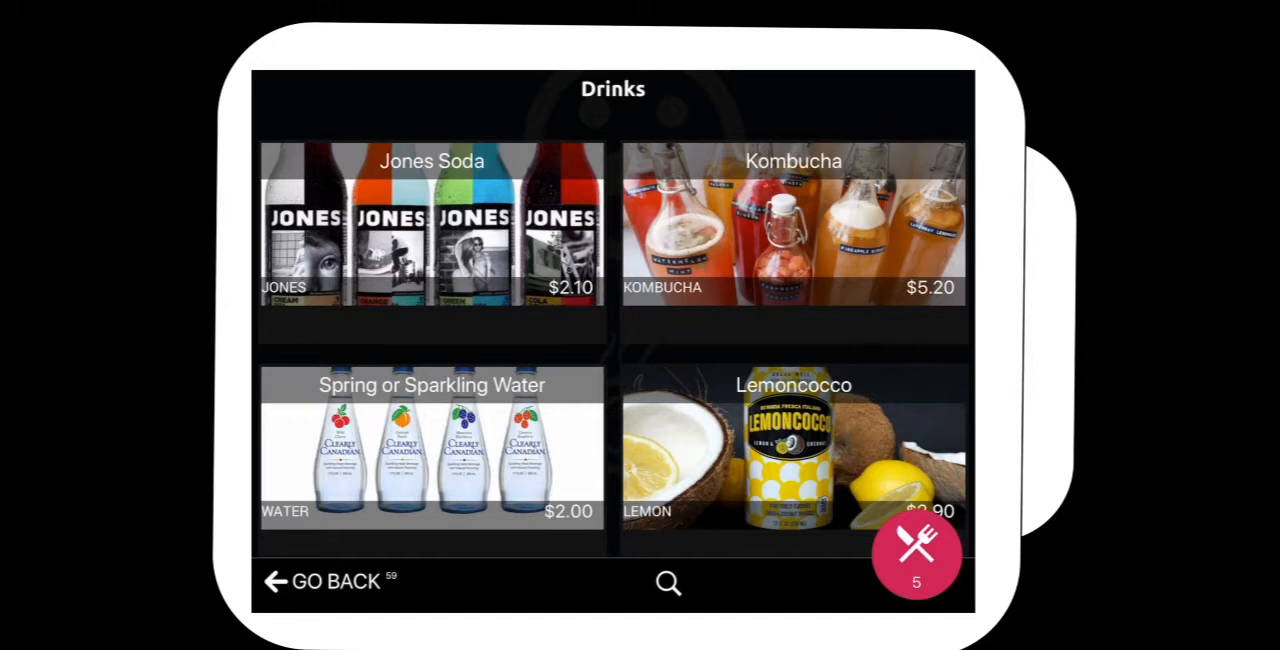
click(792, 224)
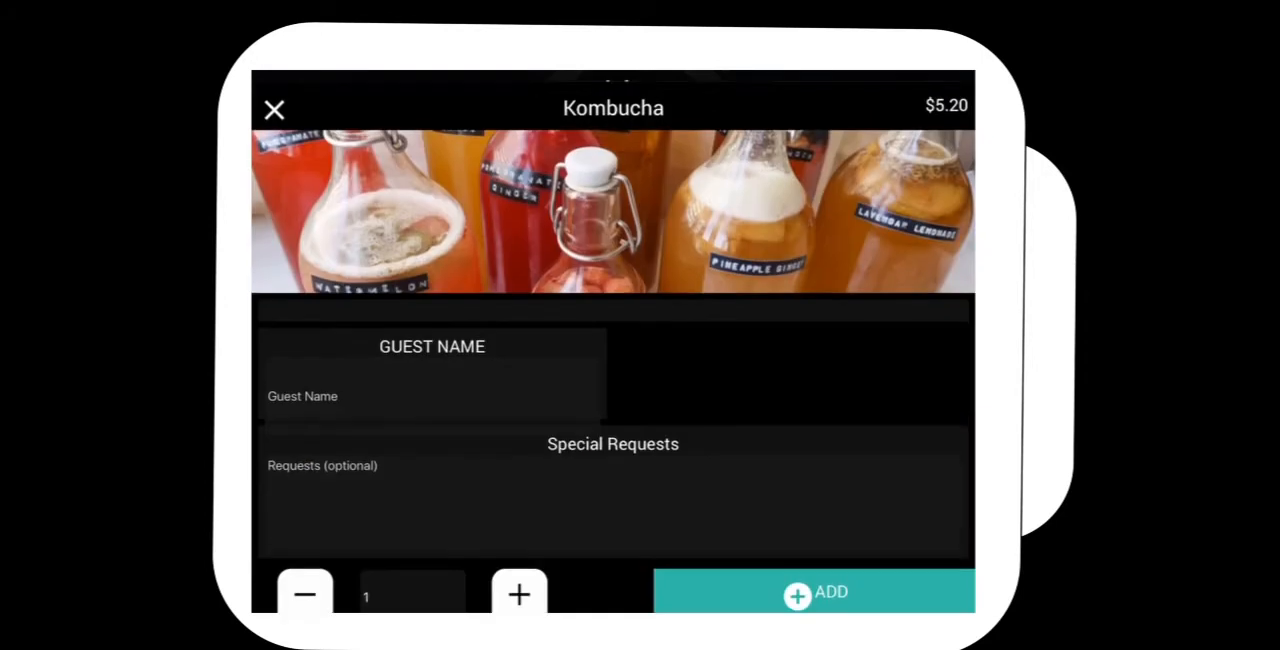
click(814, 592)
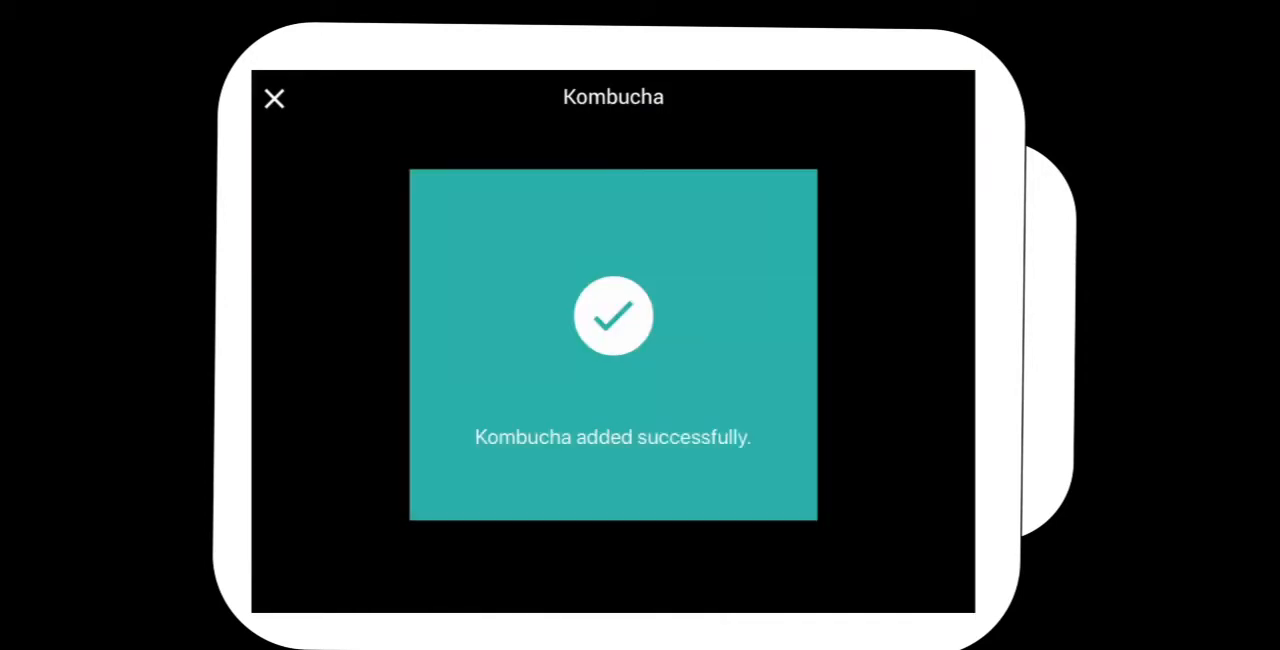
click(274, 98)
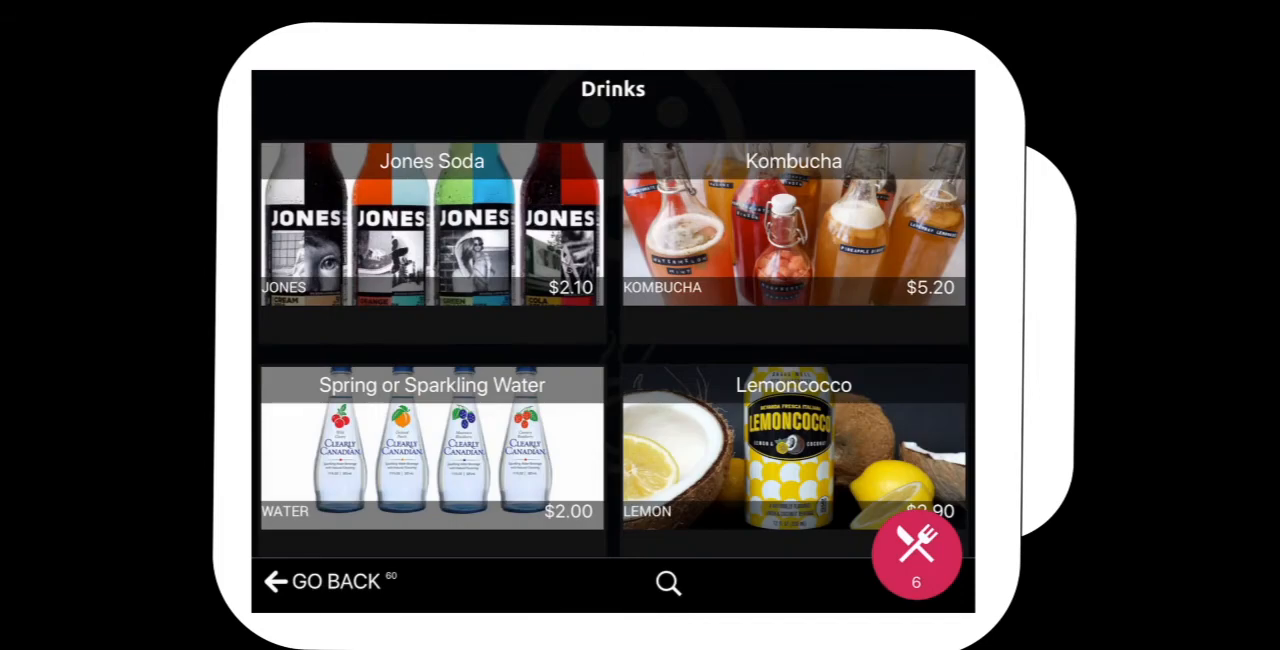
click(916, 554)
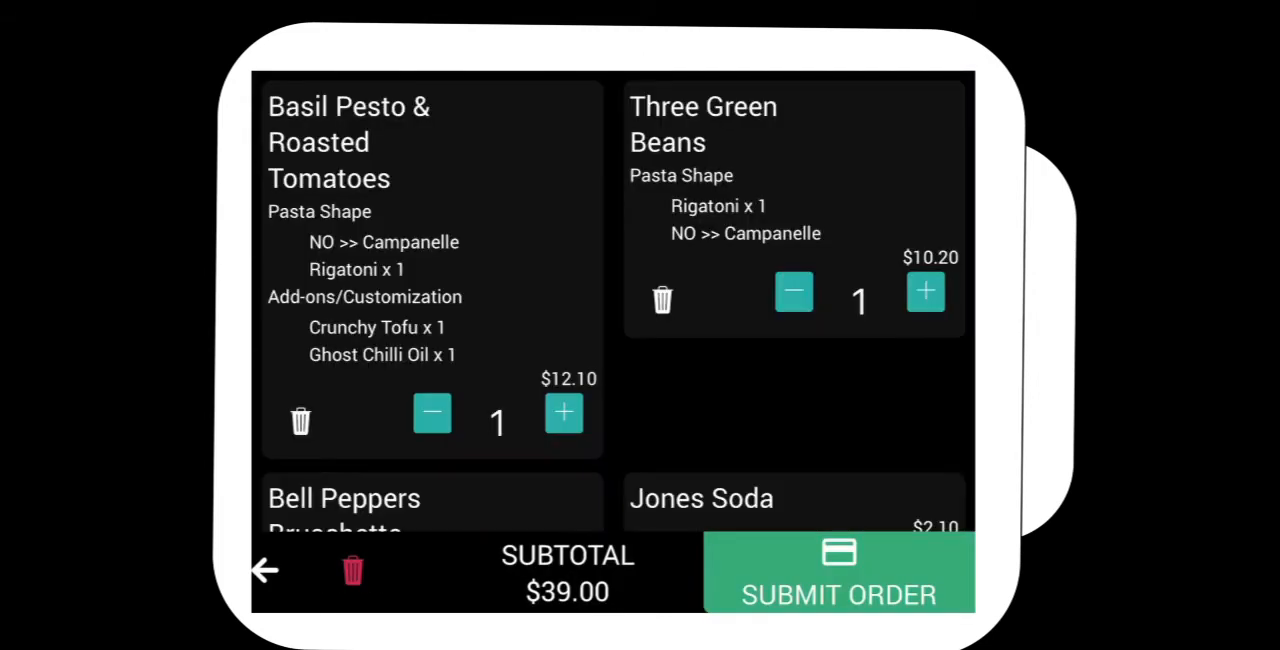
scroll(down, 3)
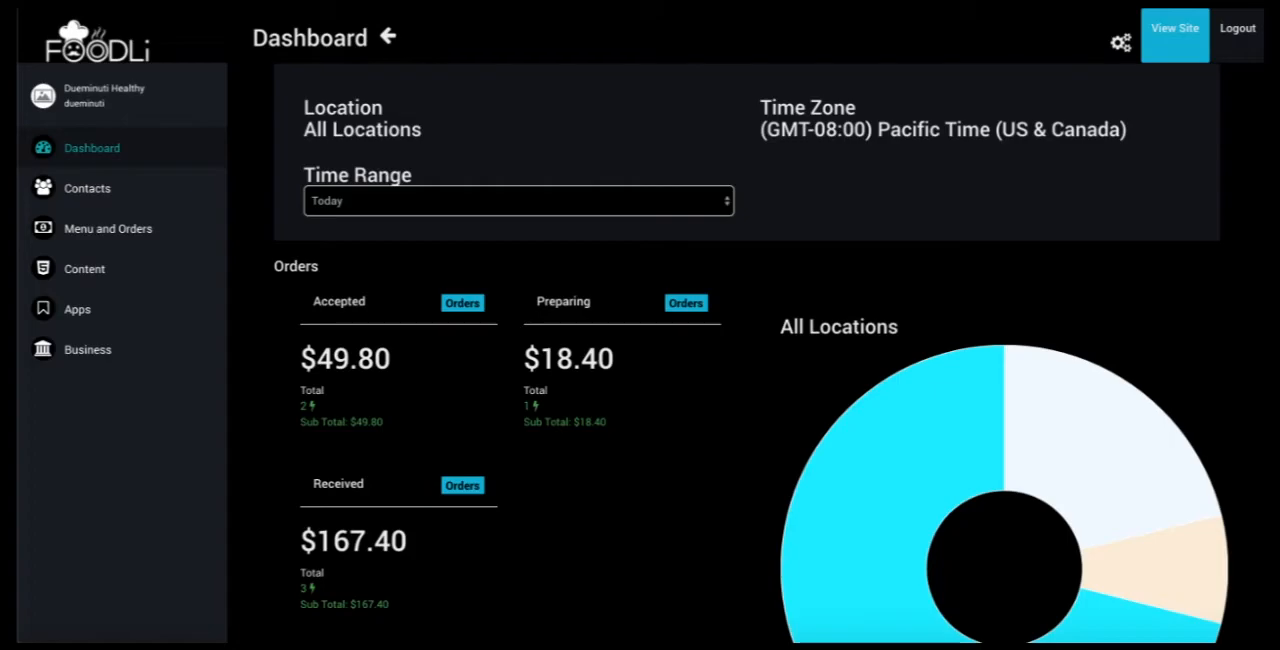
scroll(down, 3)
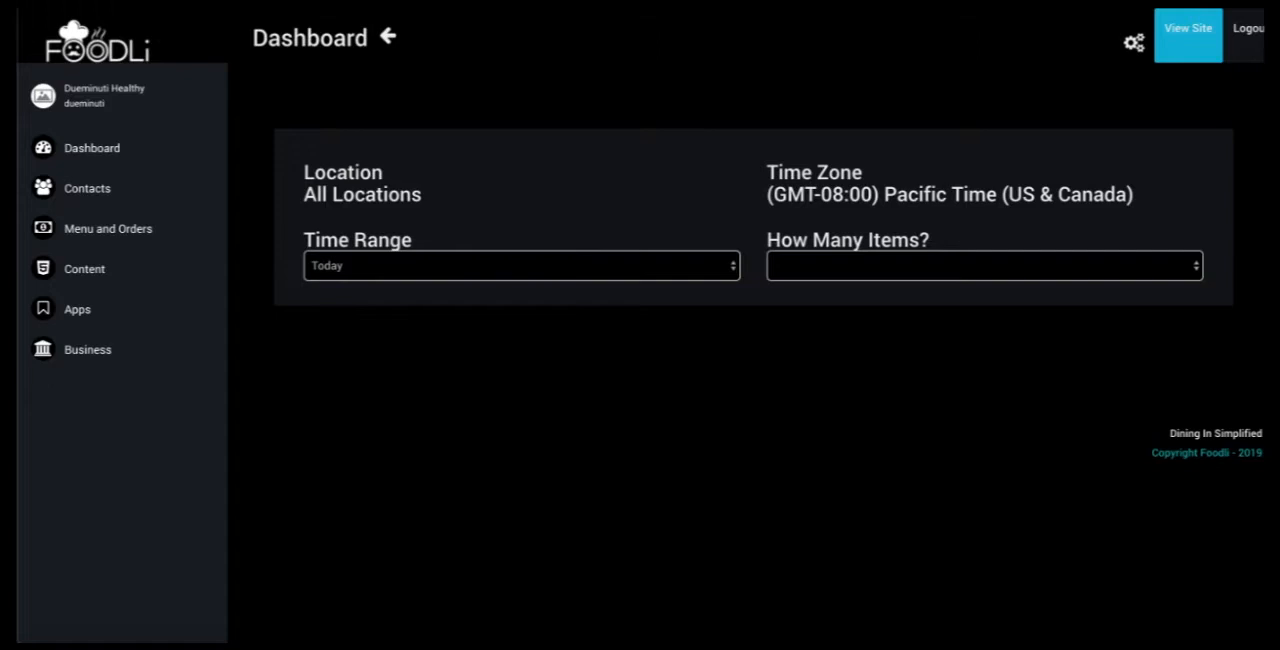
click(984, 264)
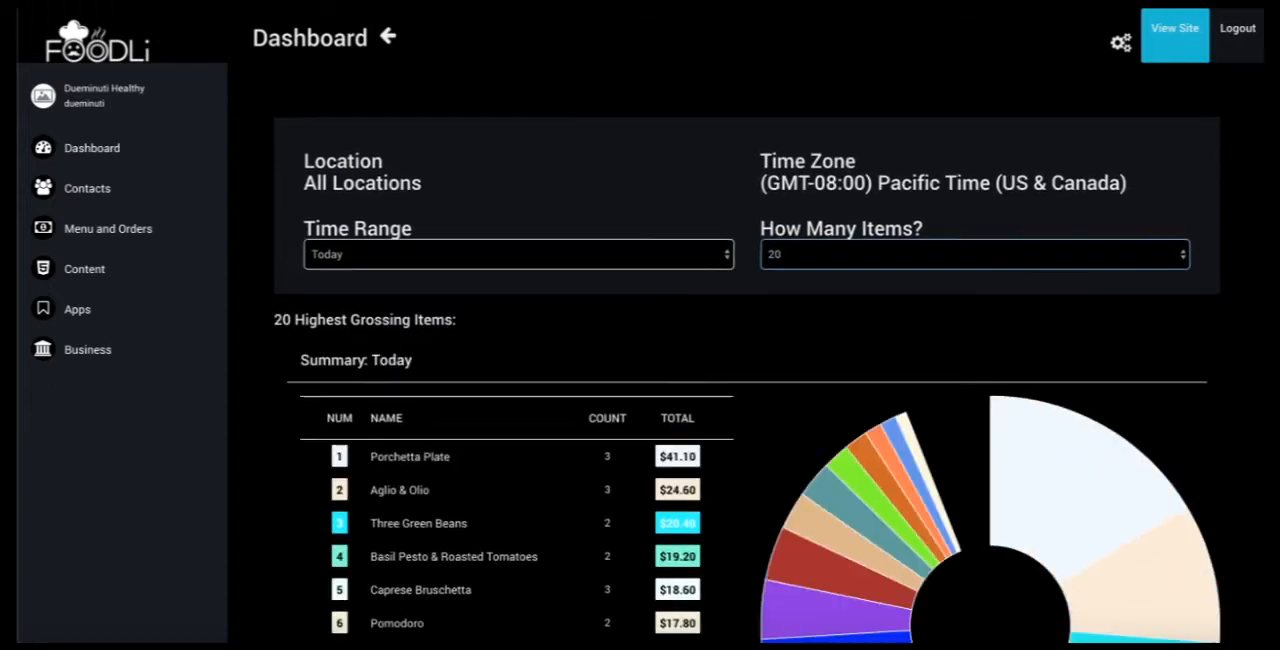
scroll(down, 3)
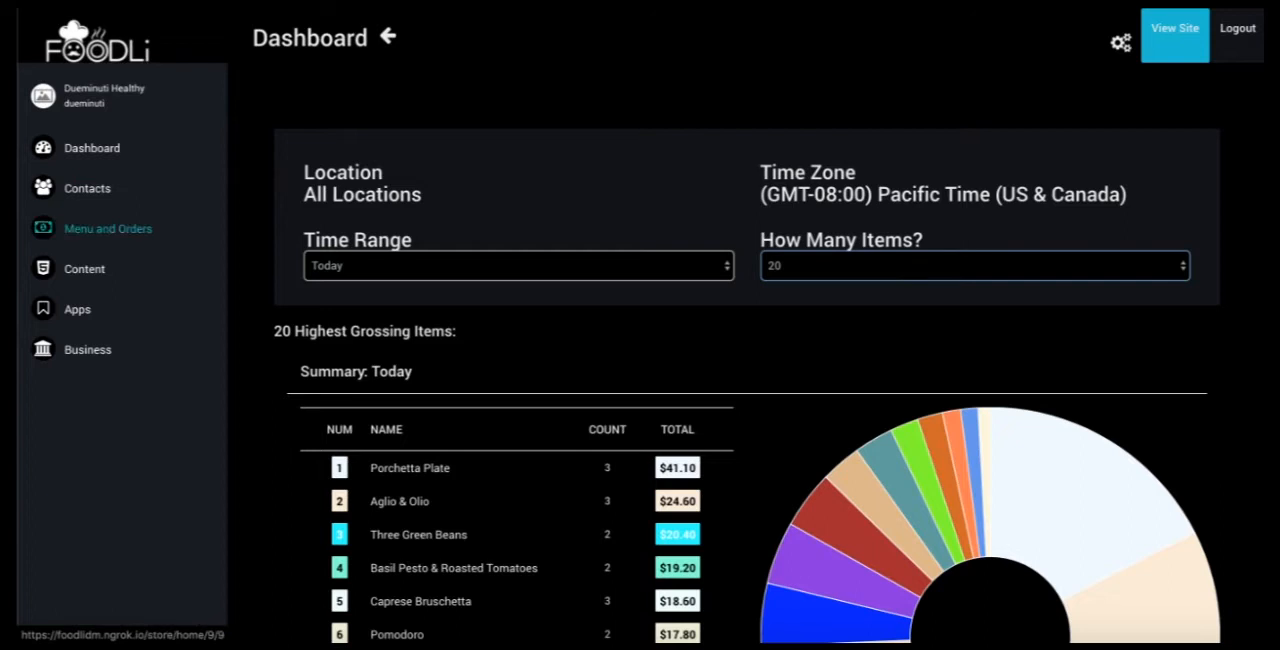
click(92, 148)
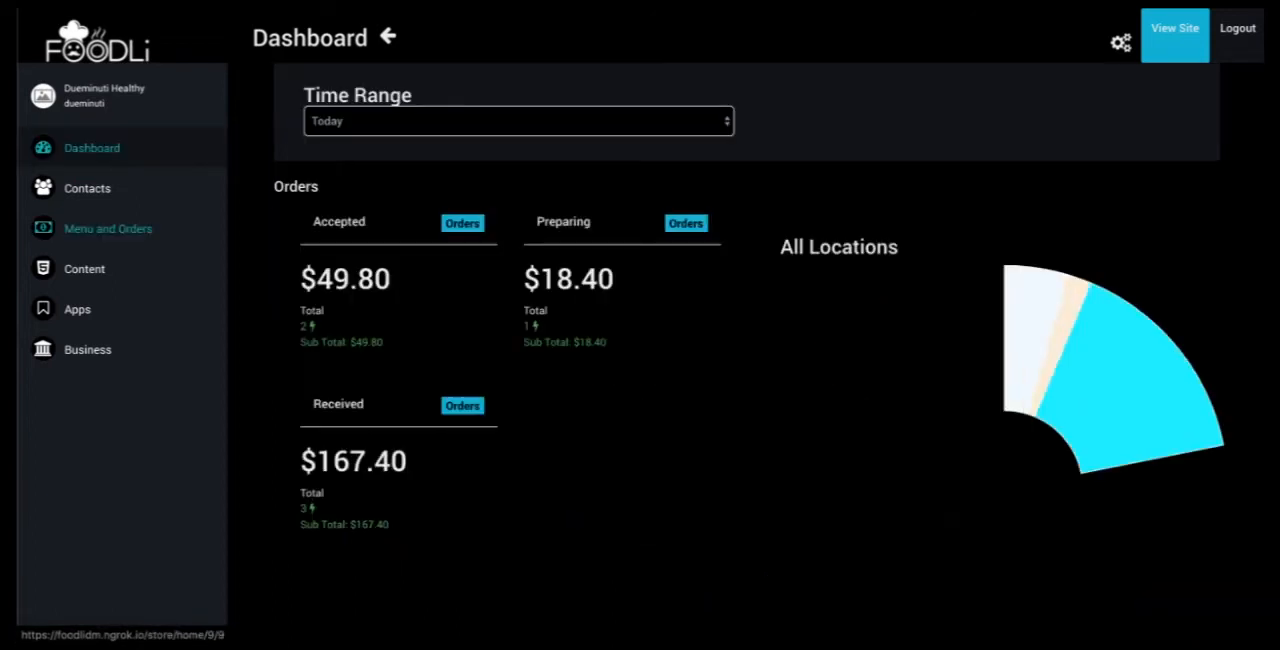
Step: Browse the Orders list under Menu and Orders with its search conditions
click(108, 228)
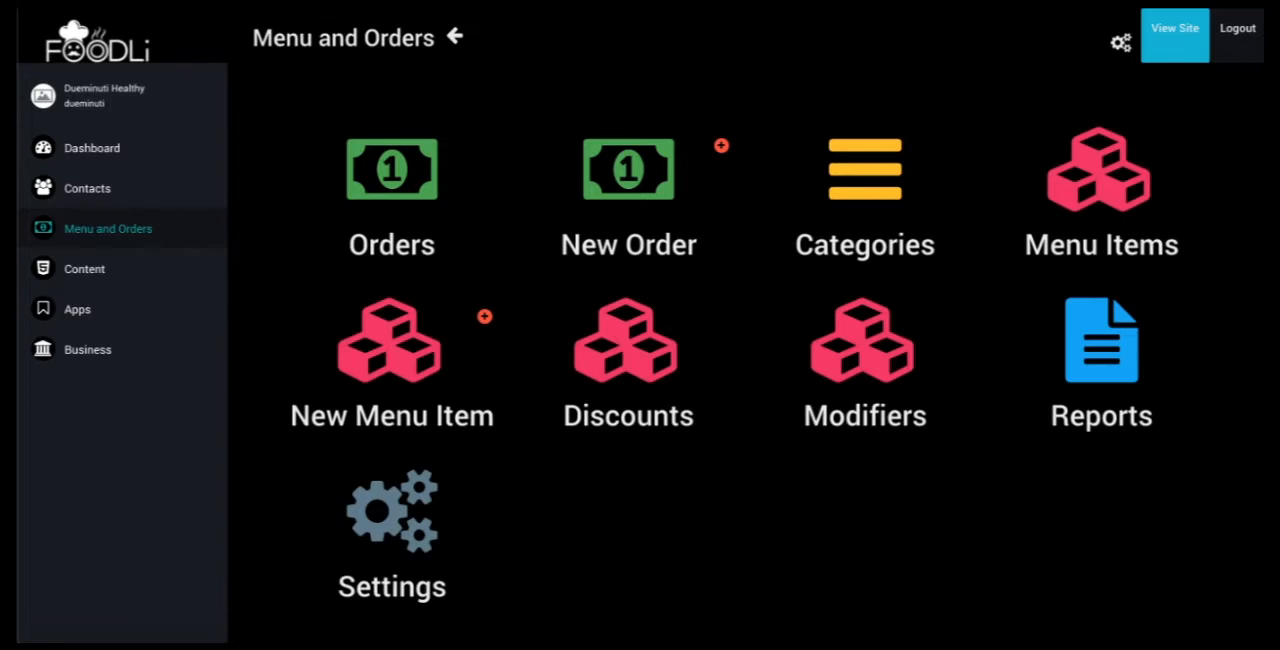
click(392, 190)
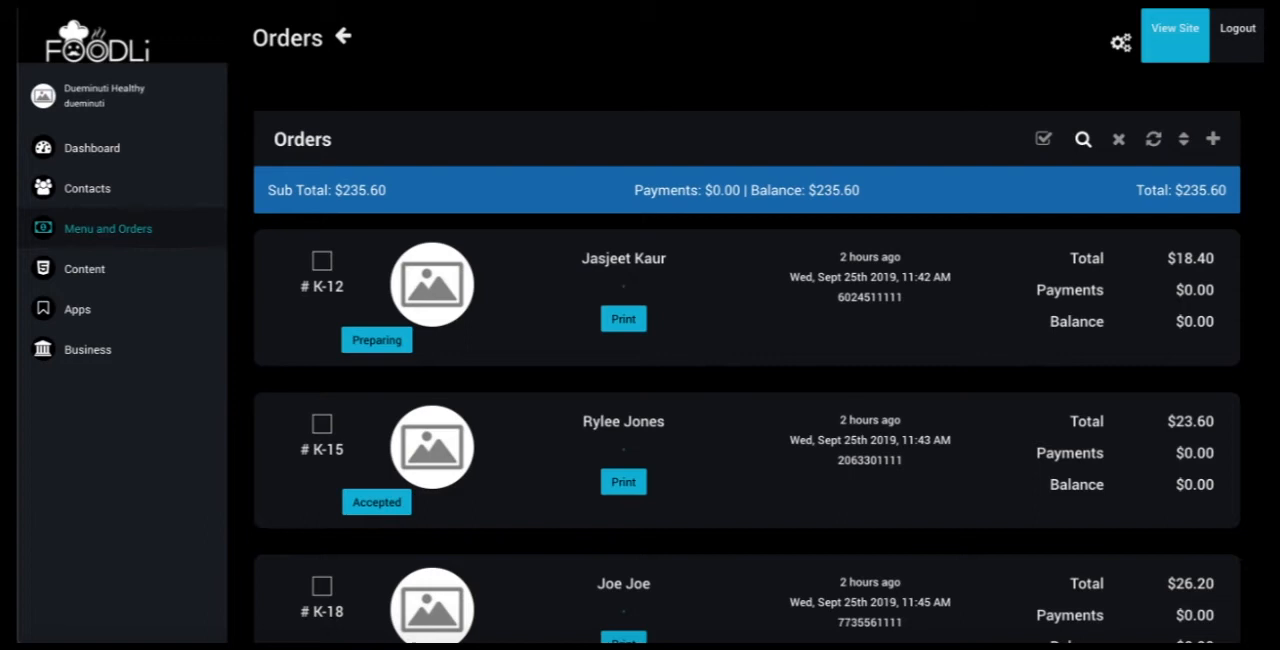
click(1082, 138)
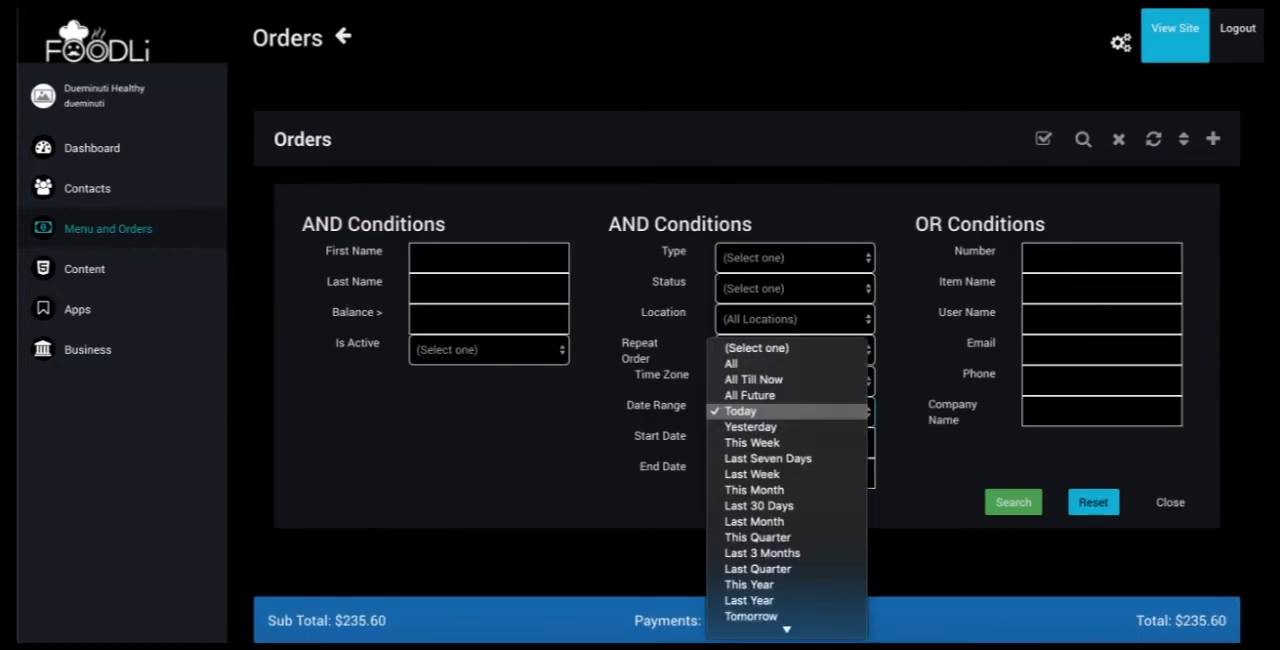
Step: View one order's status history, then return to the Menu and Orders overview
click(740, 410)
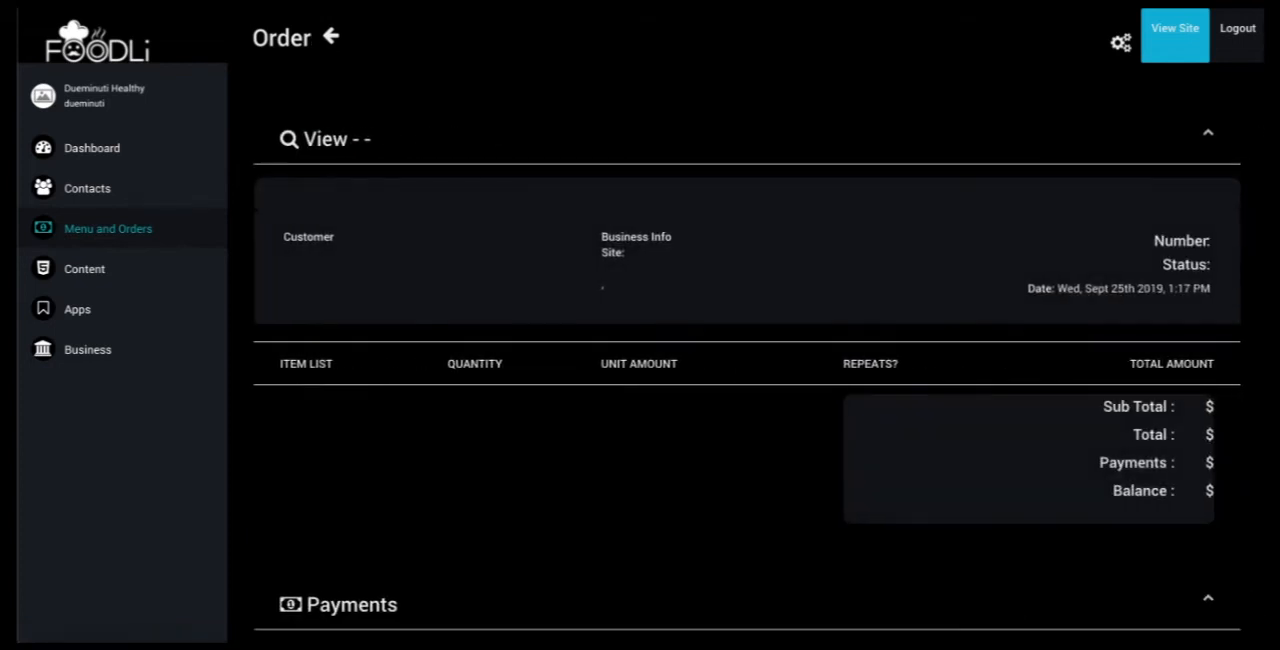
scroll(down, 3)
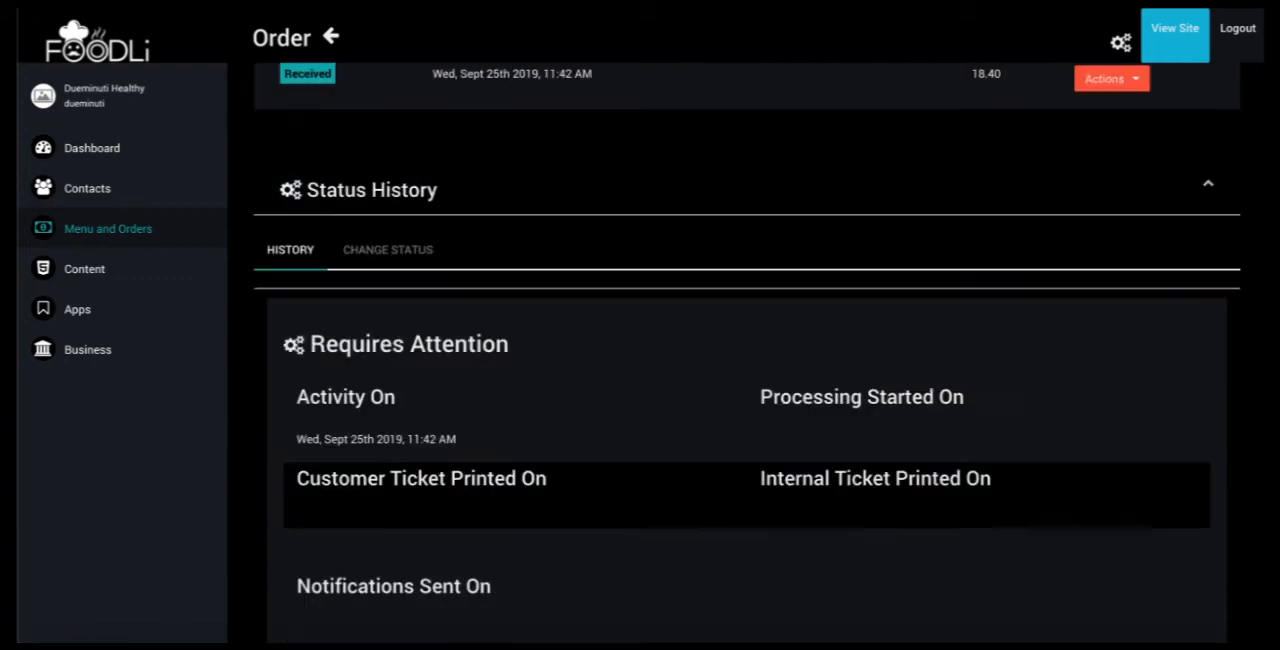
click(344, 38)
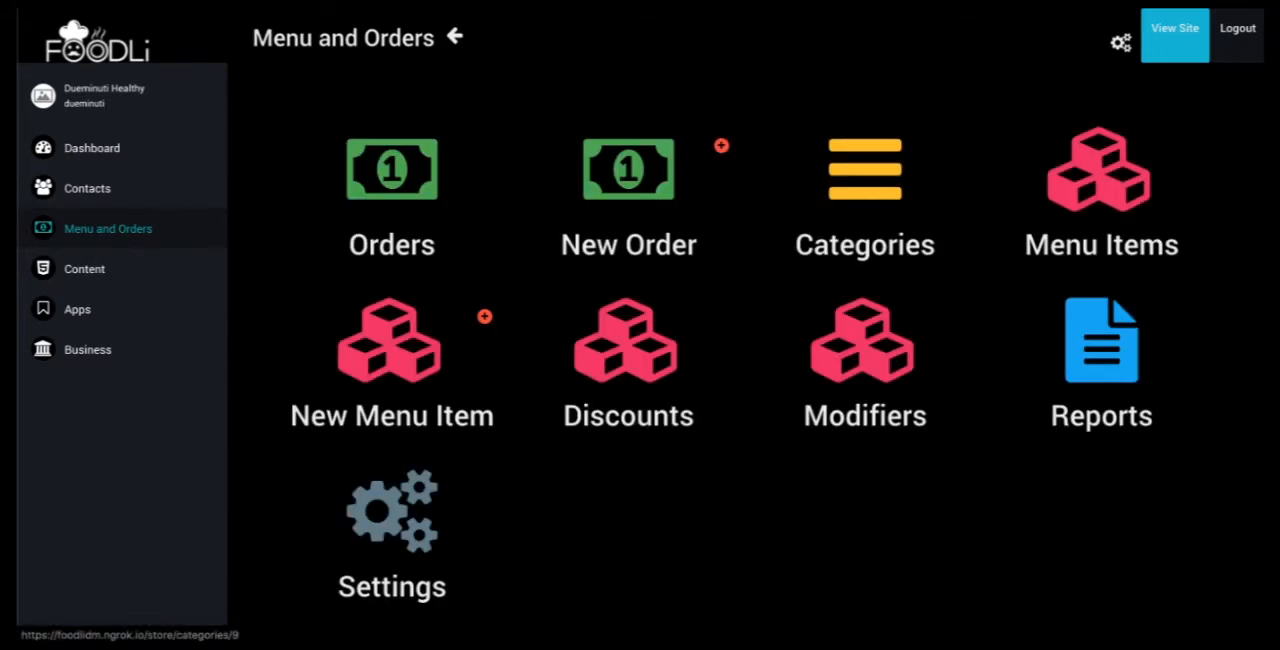
click(864, 170)
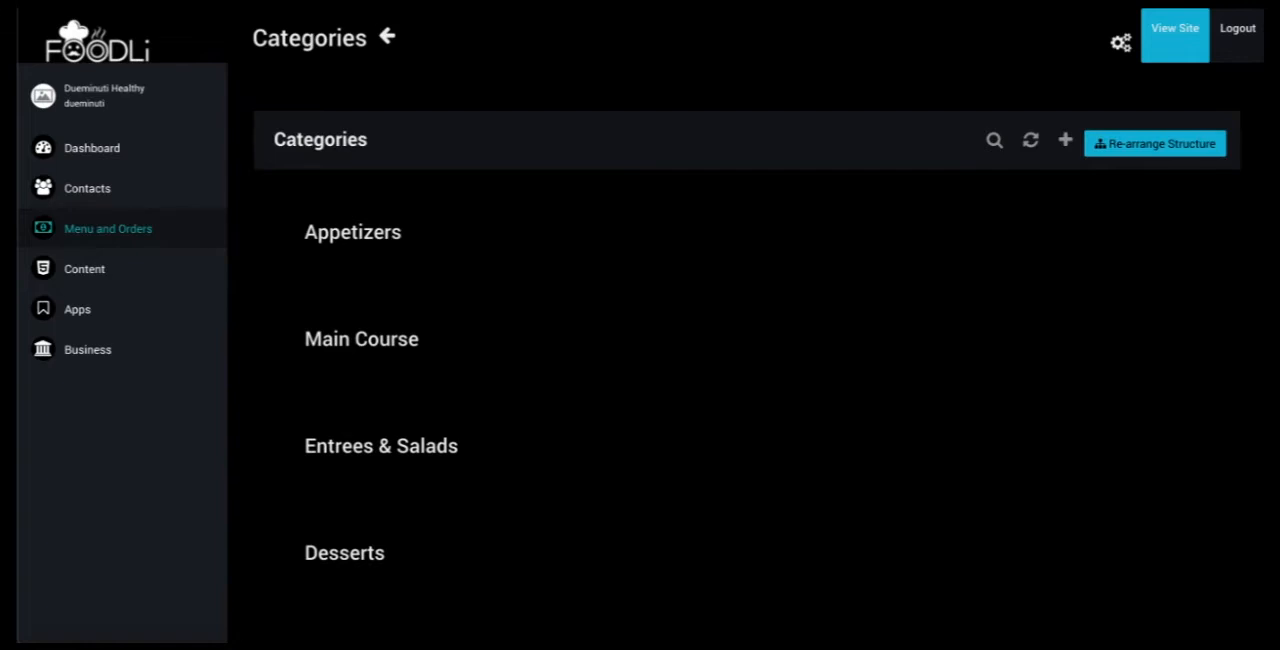
click(352, 232)
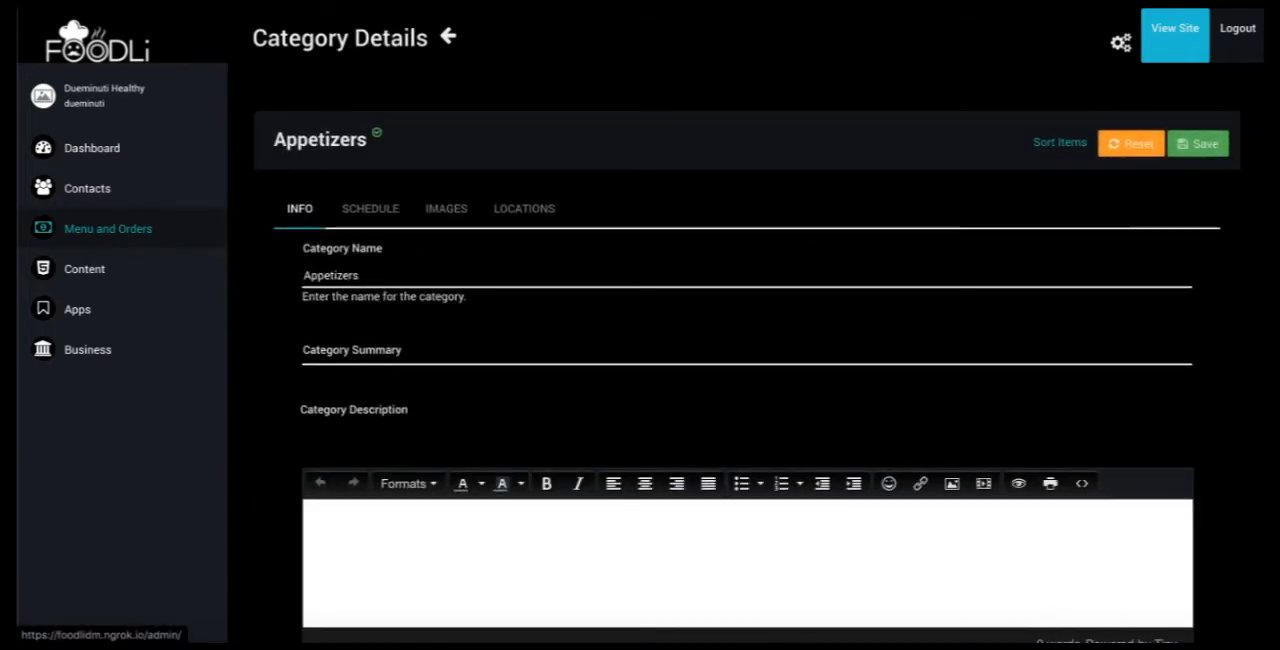
scroll(down, 3)
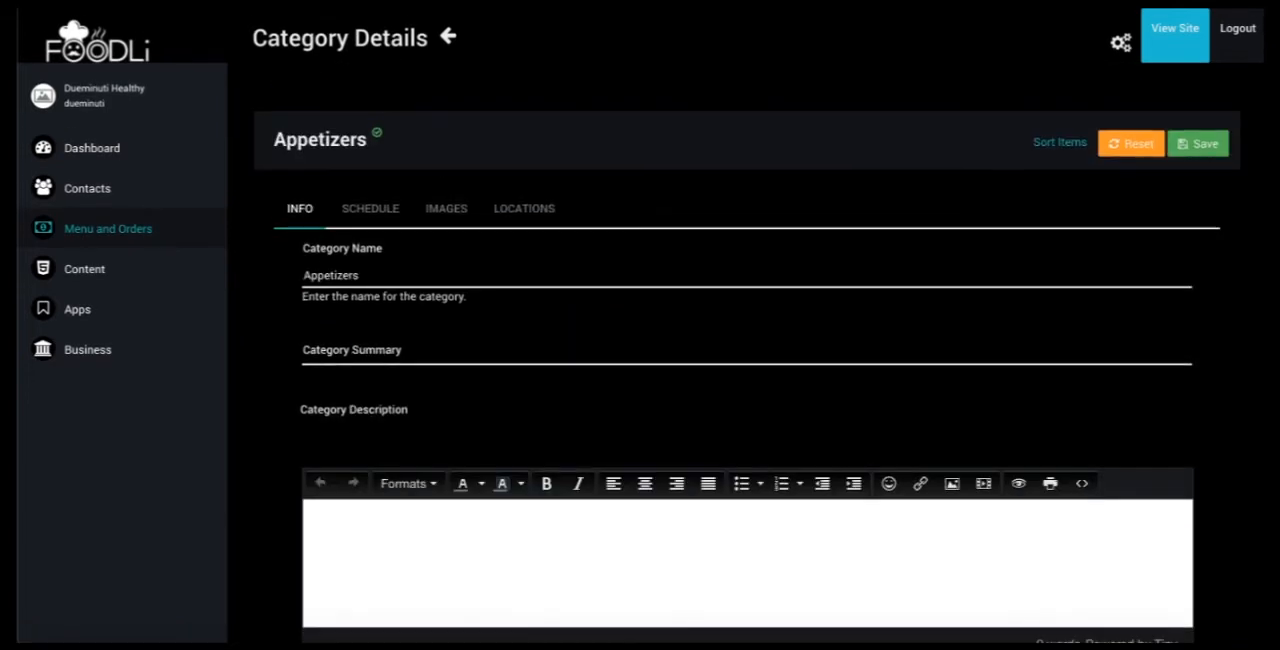
click(370, 208)
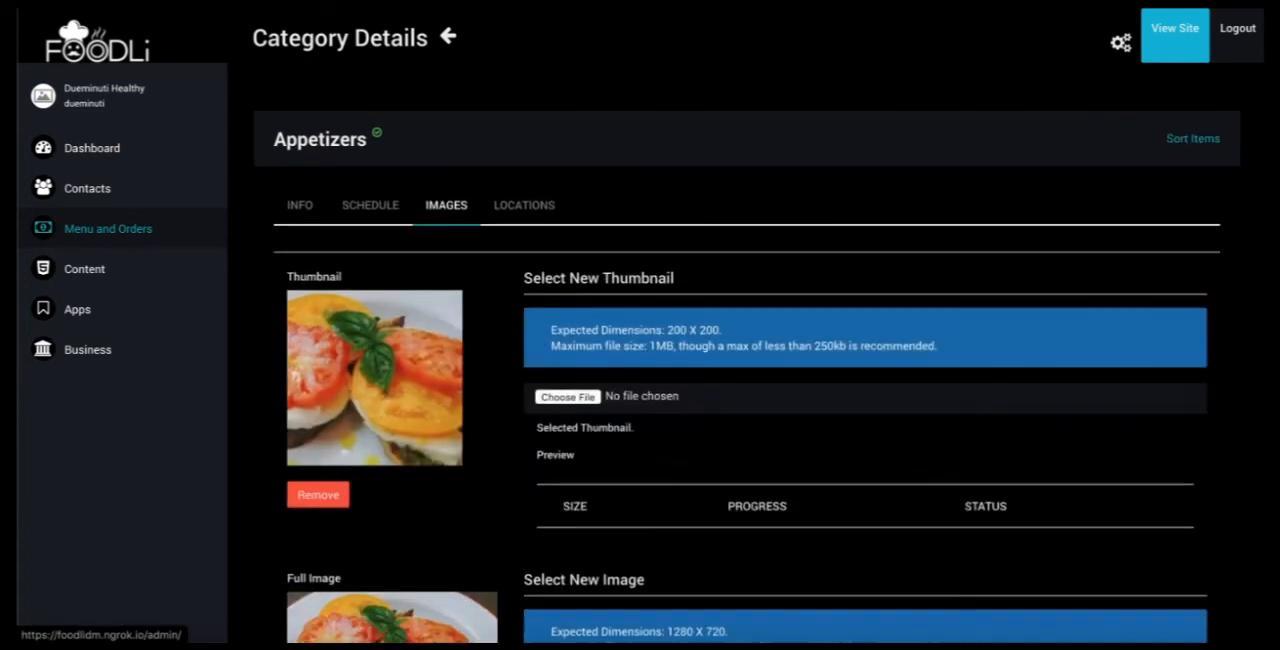
scroll(down, 3)
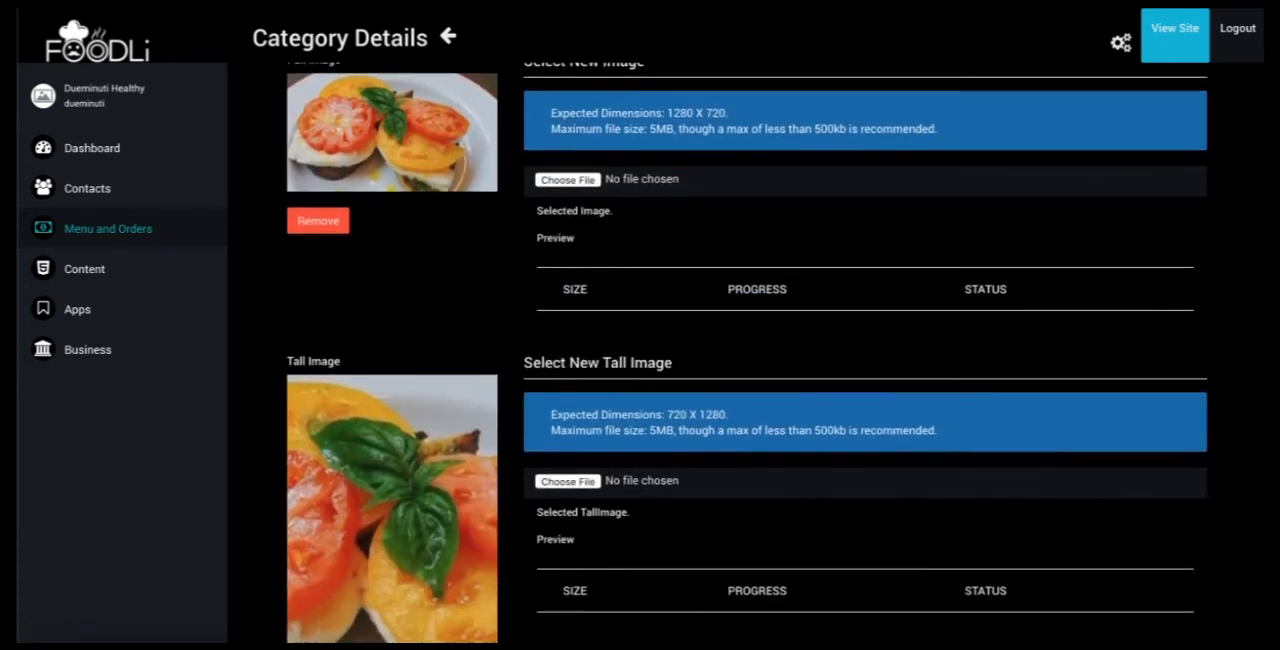
scroll(up, 3)
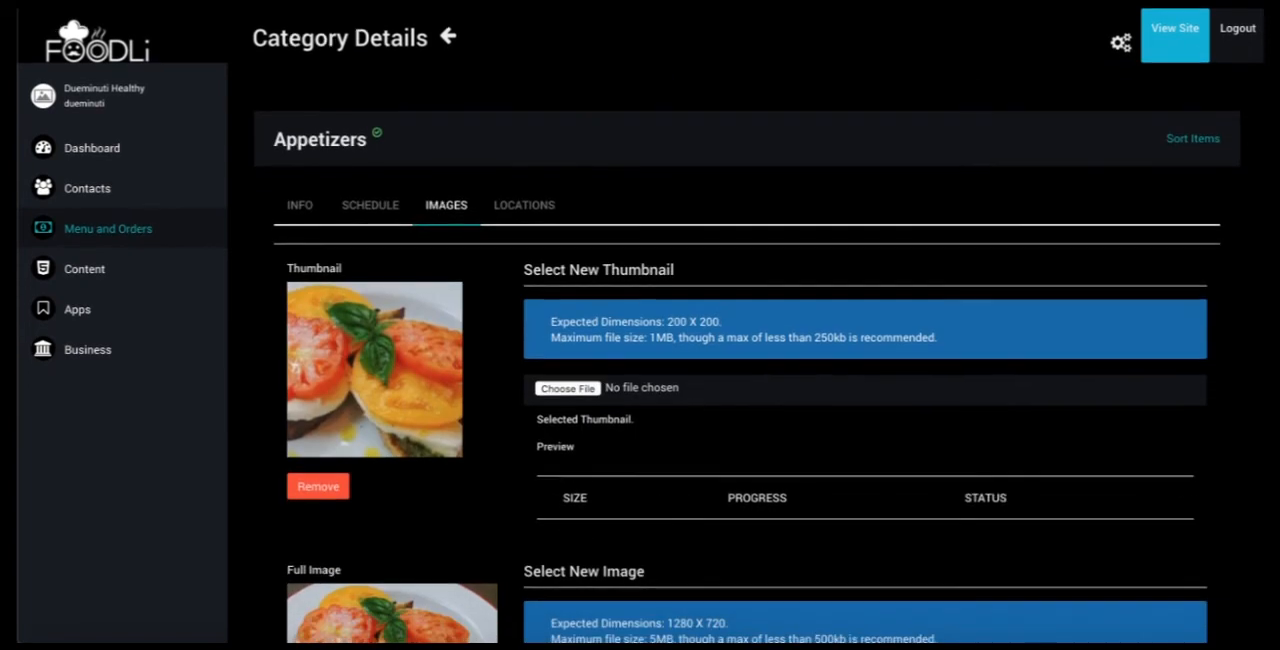
click(524, 204)
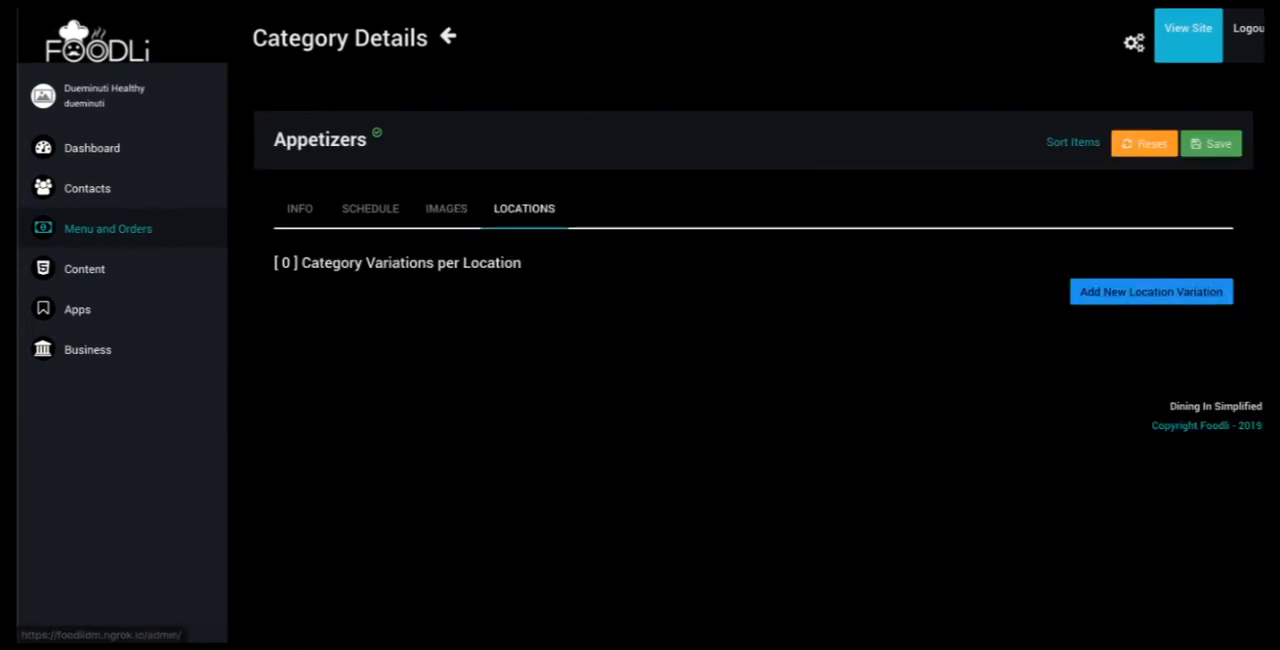
click(1150, 292)
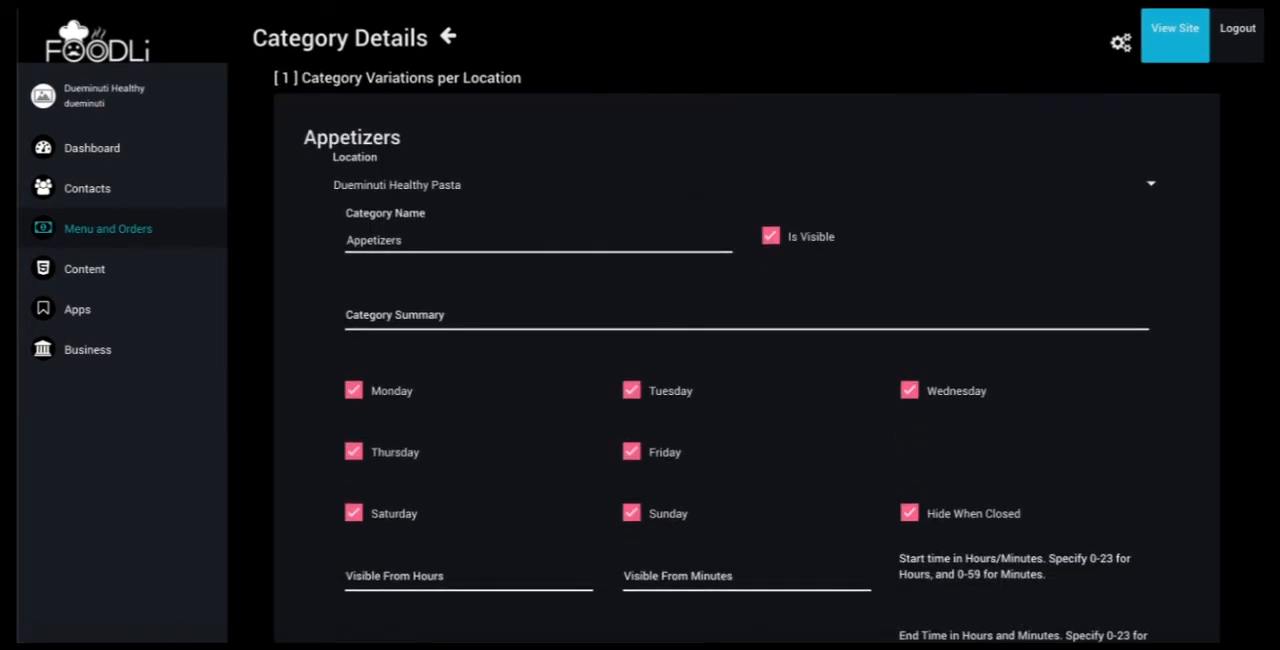
click(454, 36)
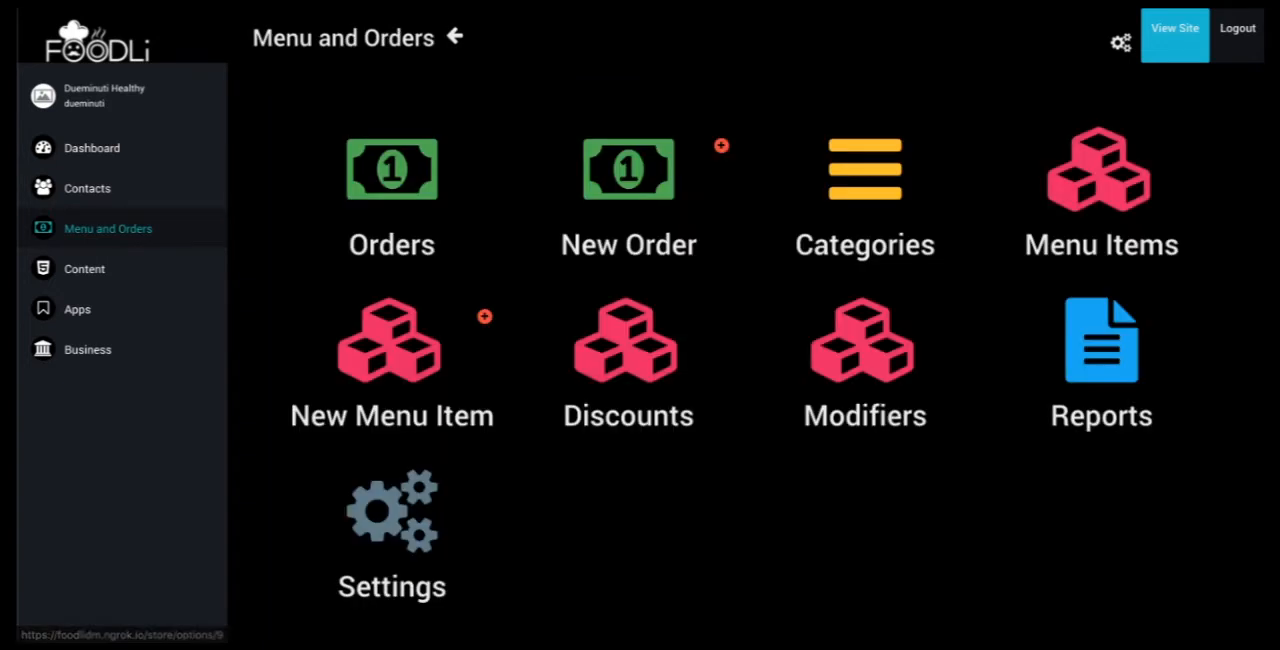
Step: View the Basil Pesto & Roasted Tomatoes item's details: 9.6 price, SKU BP&R-hr
click(1100, 190)
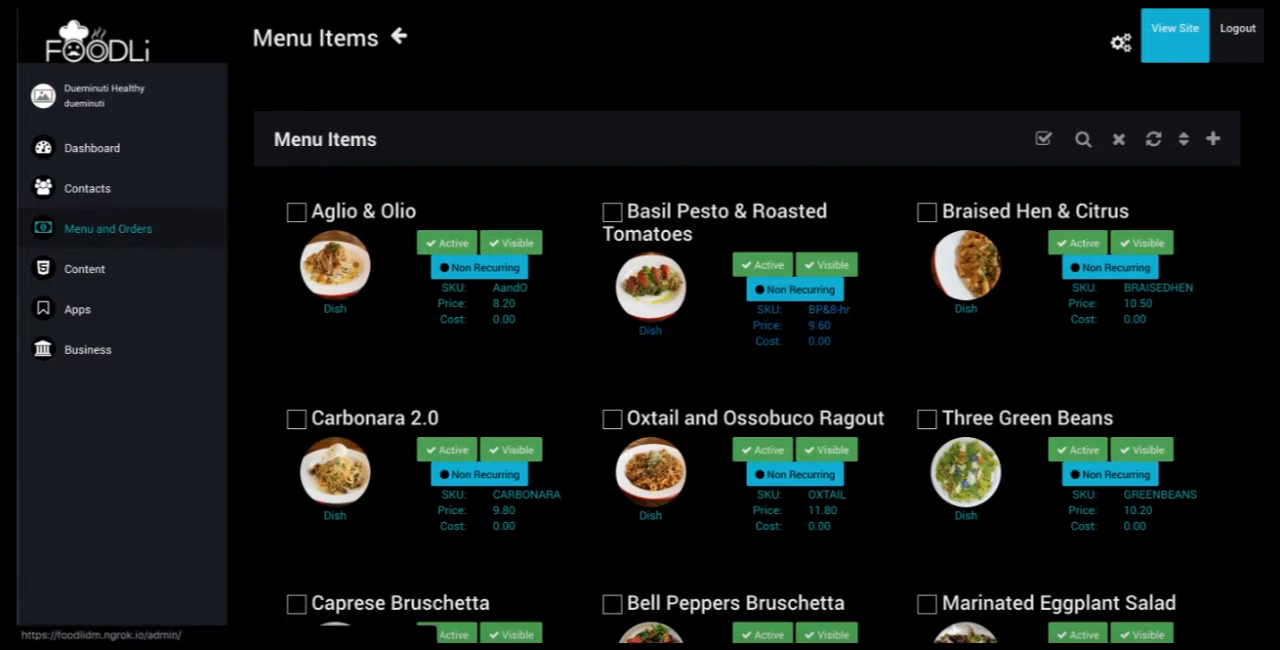
click(712, 222)
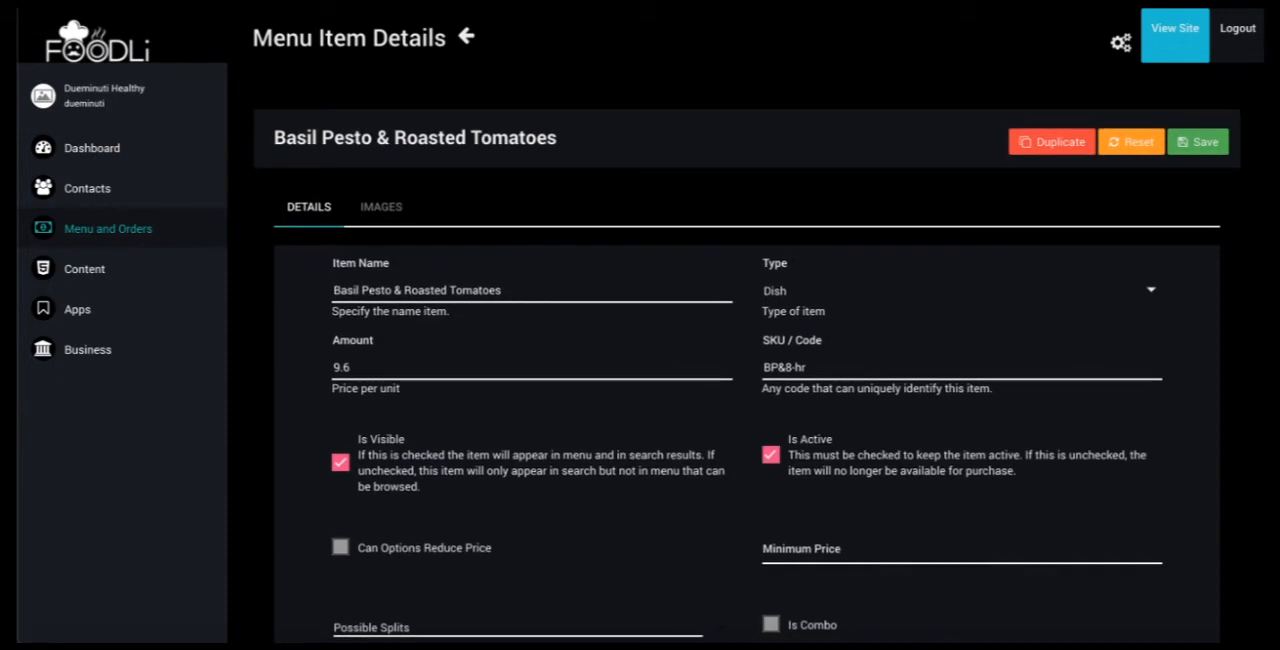
click(380, 206)
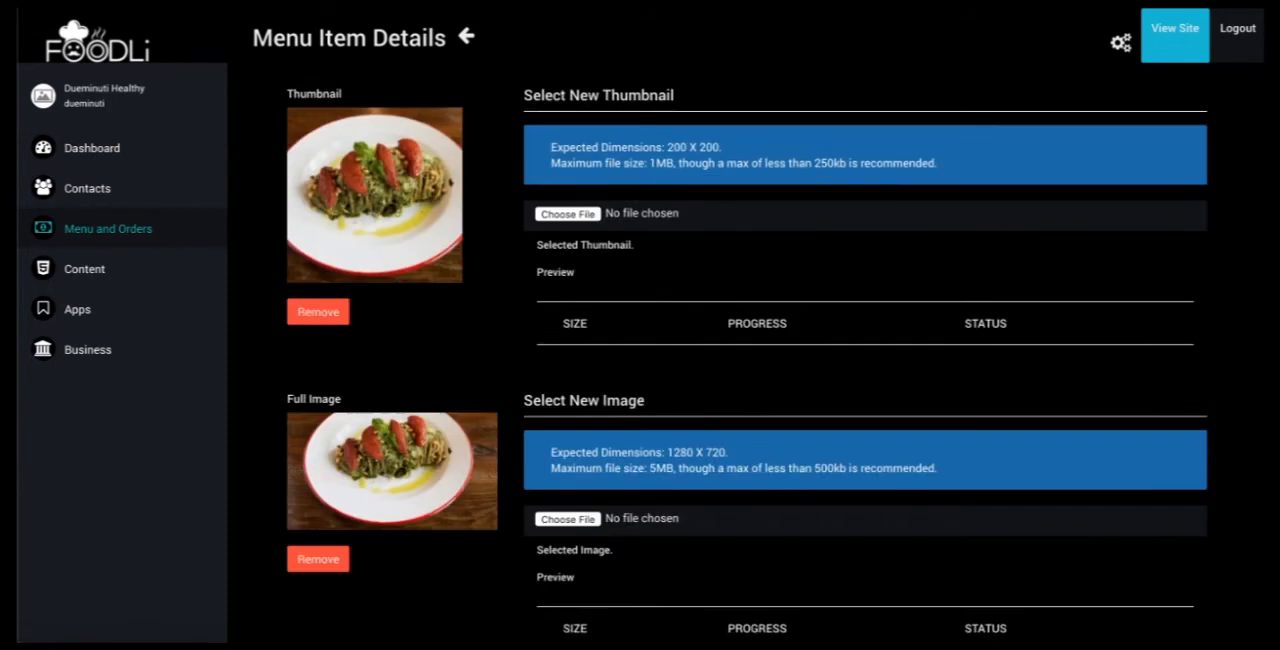
scroll(down, 3)
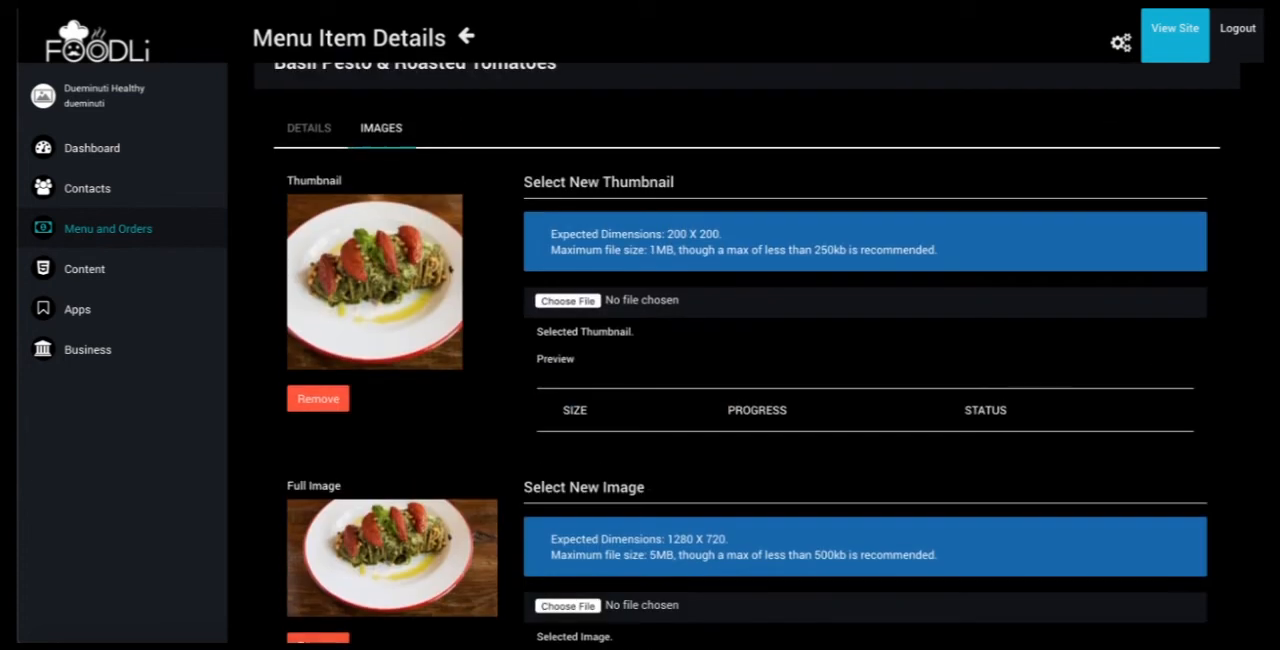
click(308, 128)
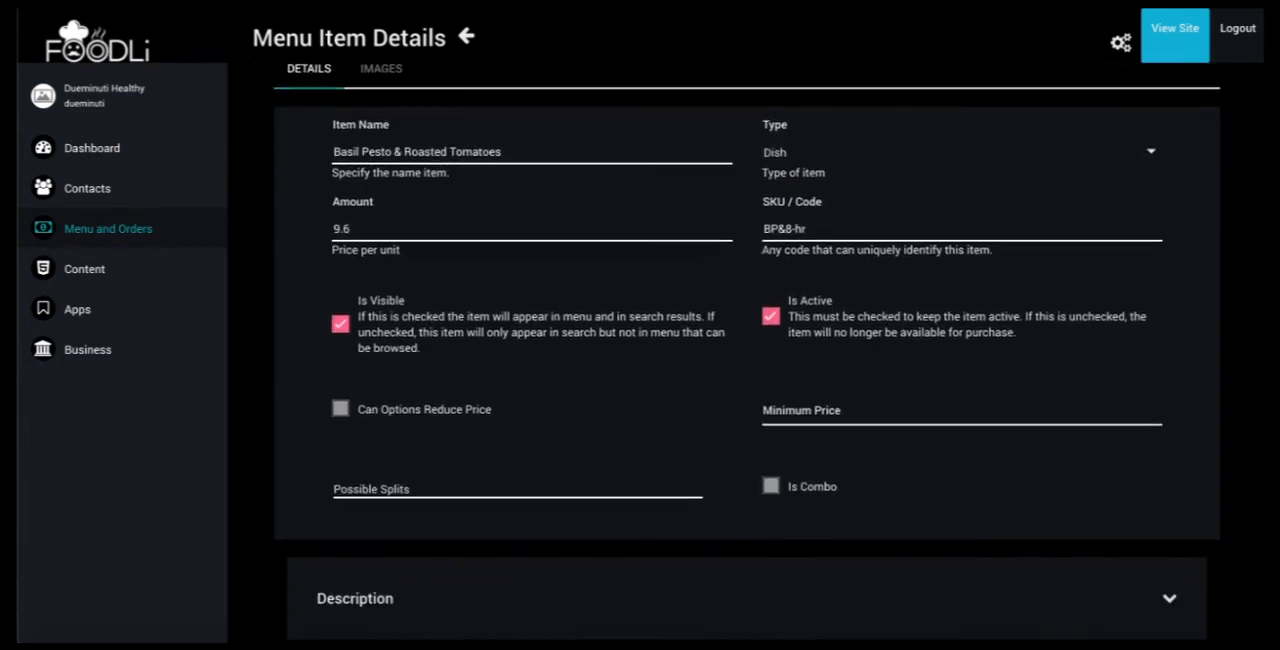
scroll(down, 3)
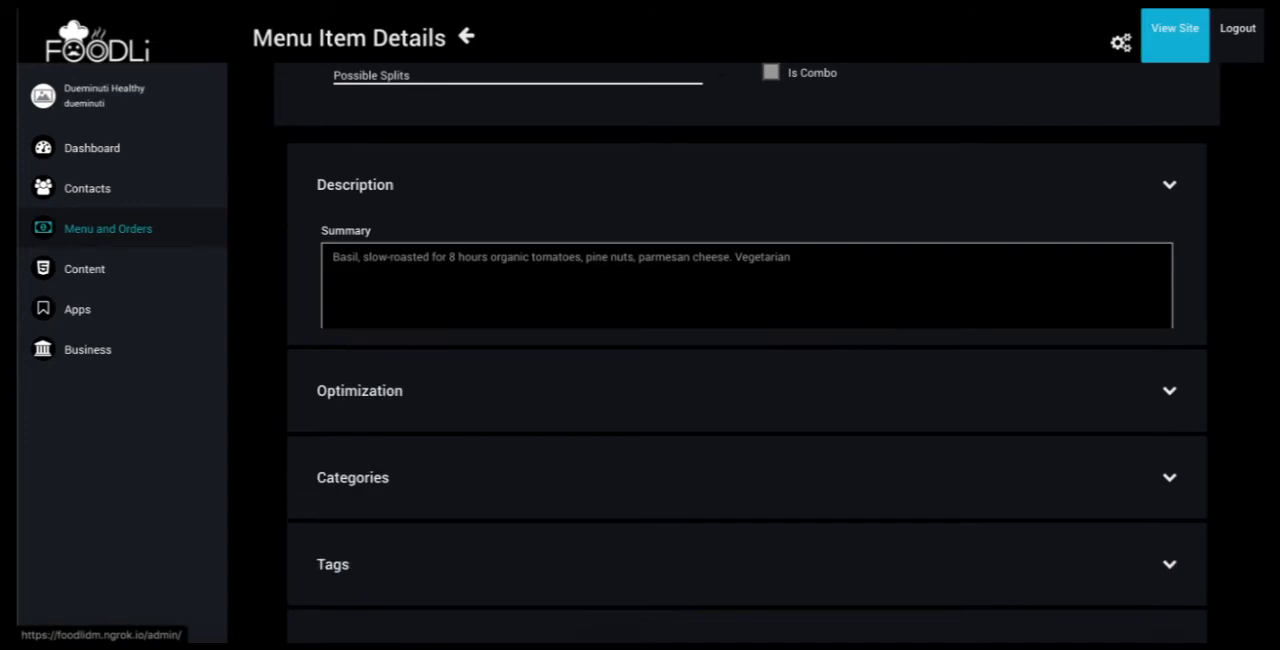
scroll(down, 3)
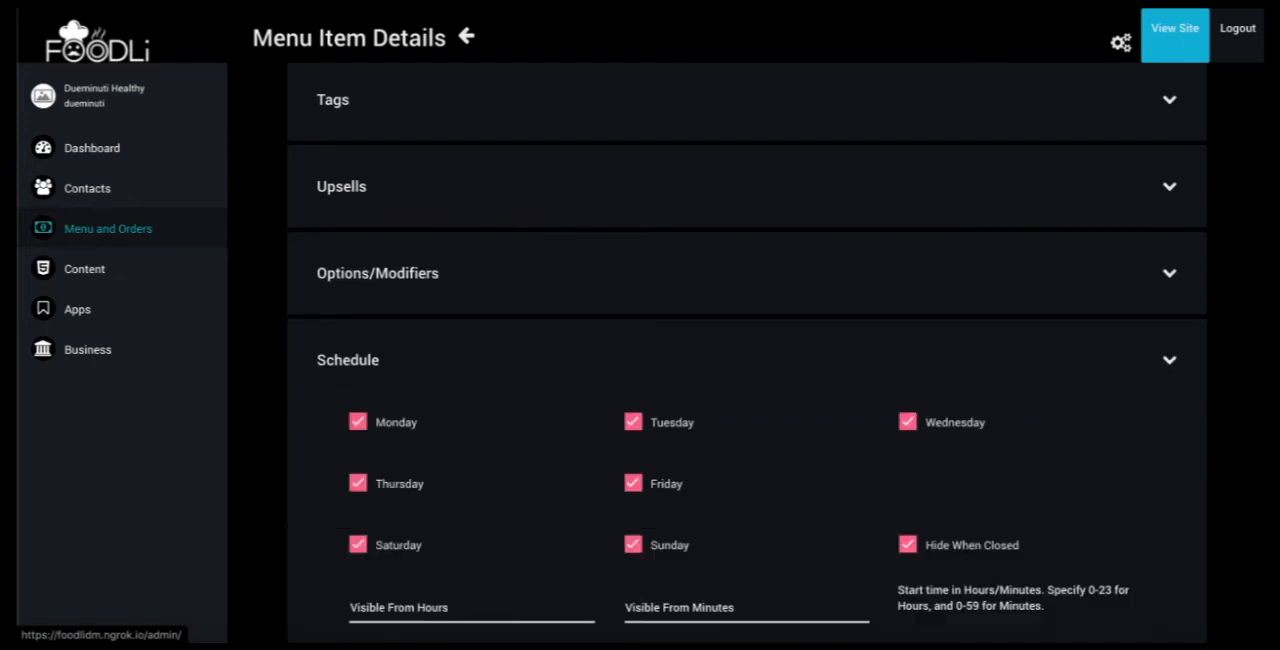
scroll(down, 3)
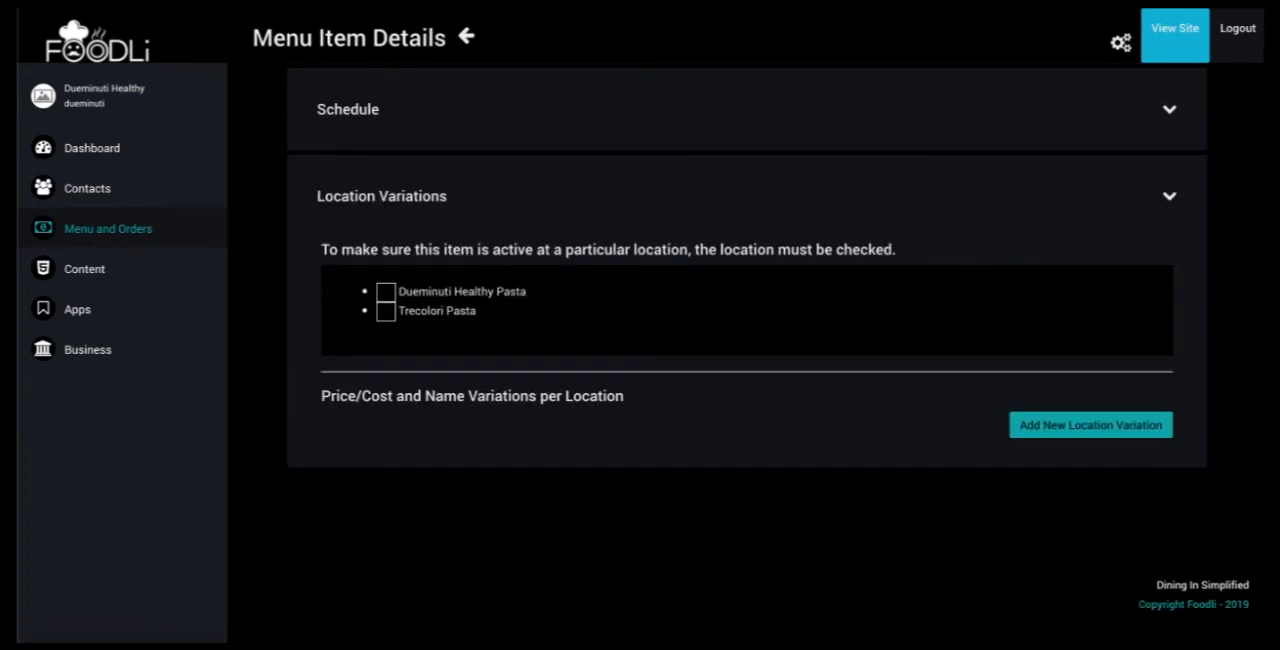
mouse_move(1090, 424)
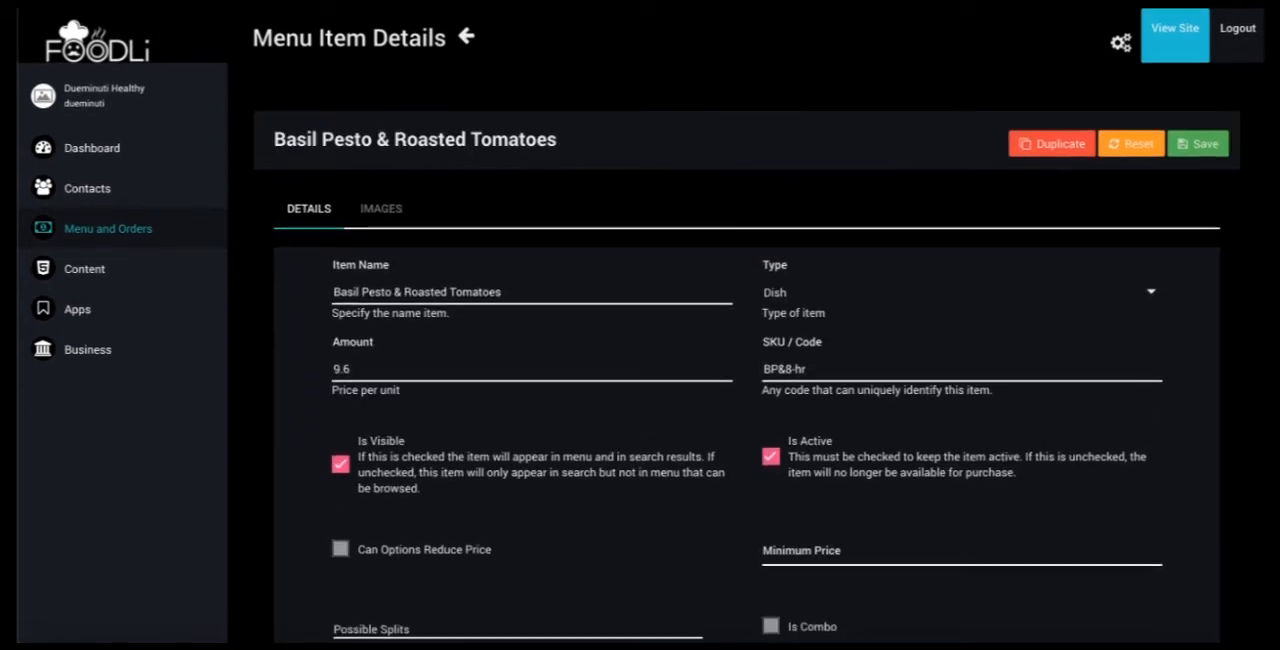
Step: Review the Dueminuti Healthy Pasta location (412 Broadway E, Seattle) from Business > Locations
click(464, 36)
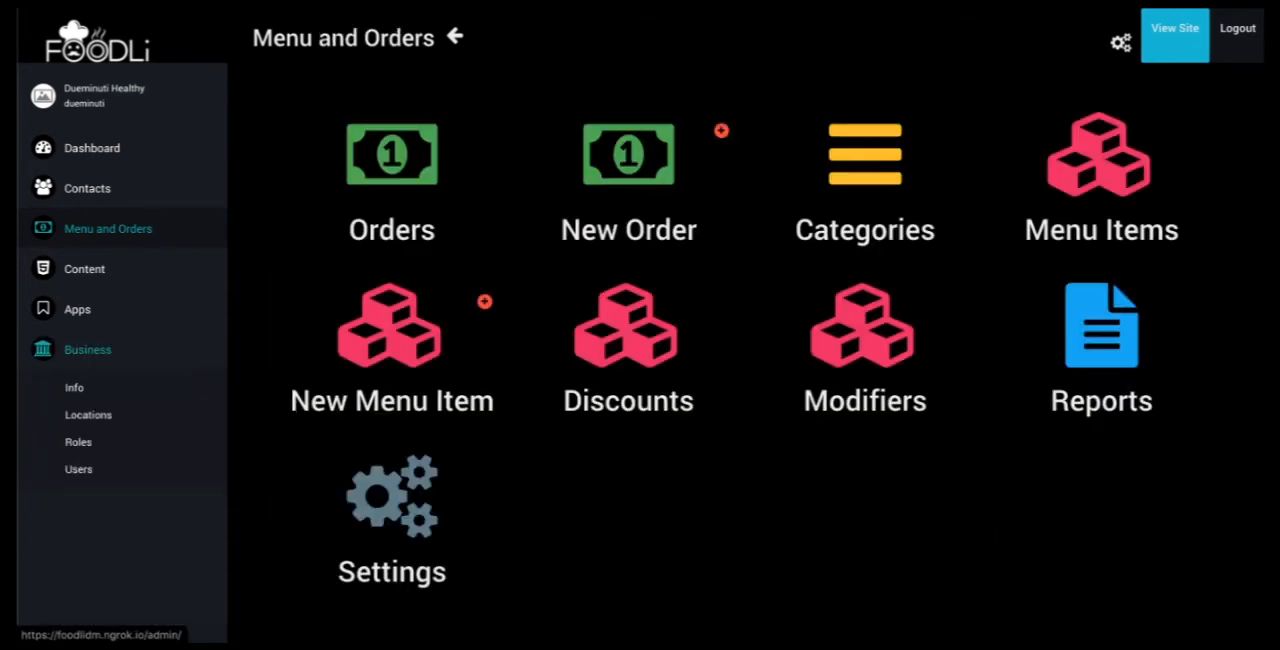
click(88, 414)
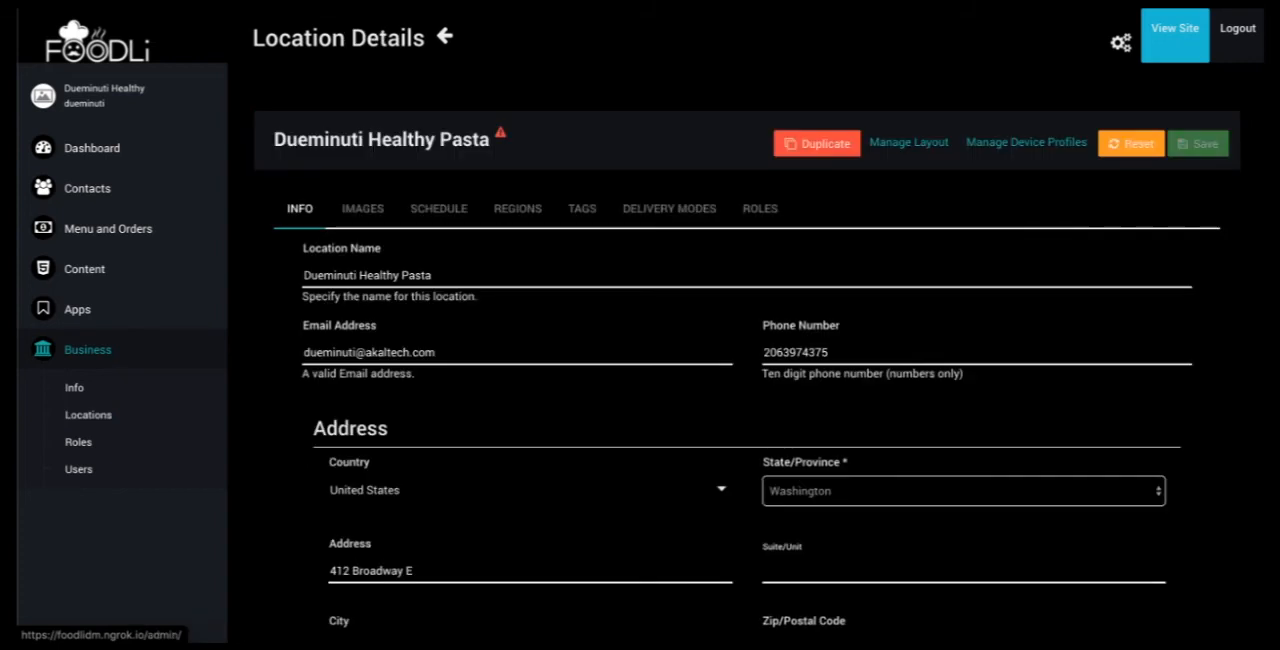
scroll(down, 3)
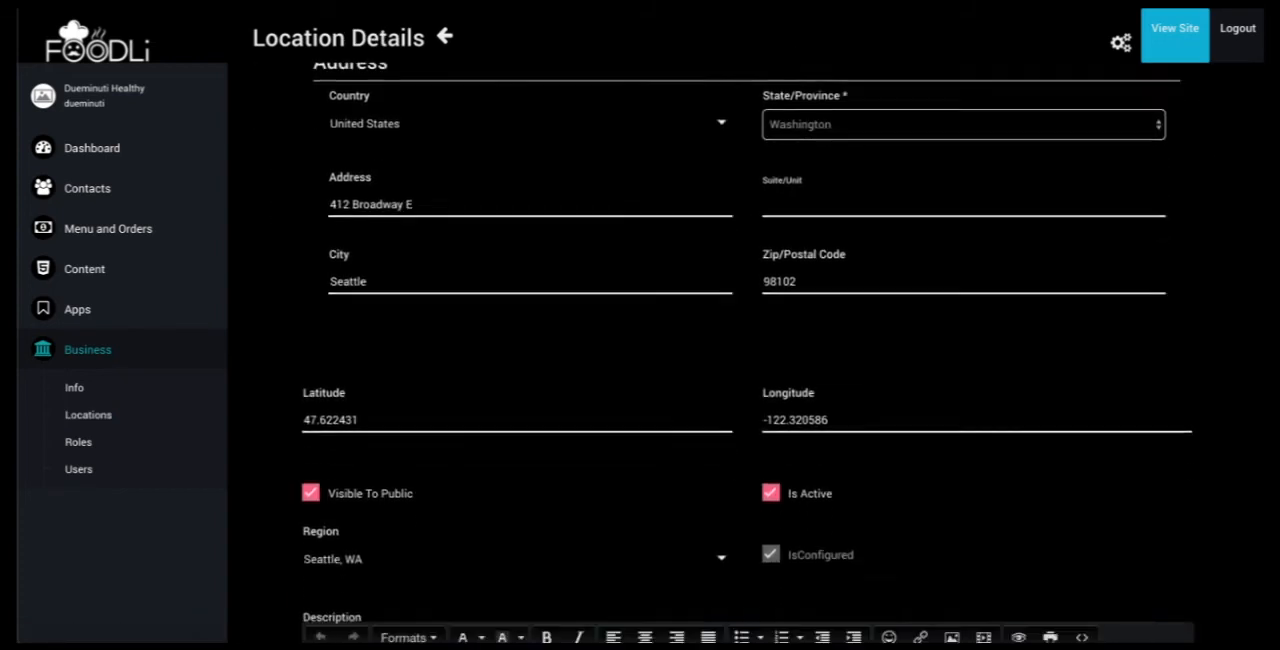
scroll(down, 3)
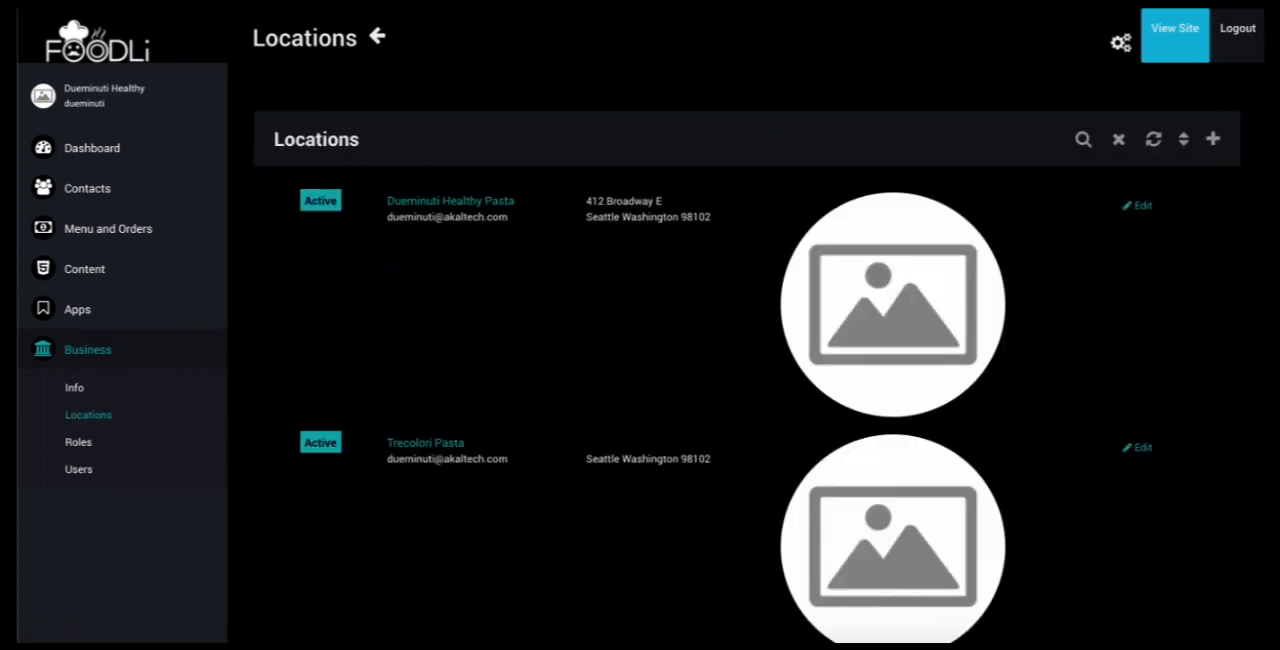
mouse_move(424, 442)
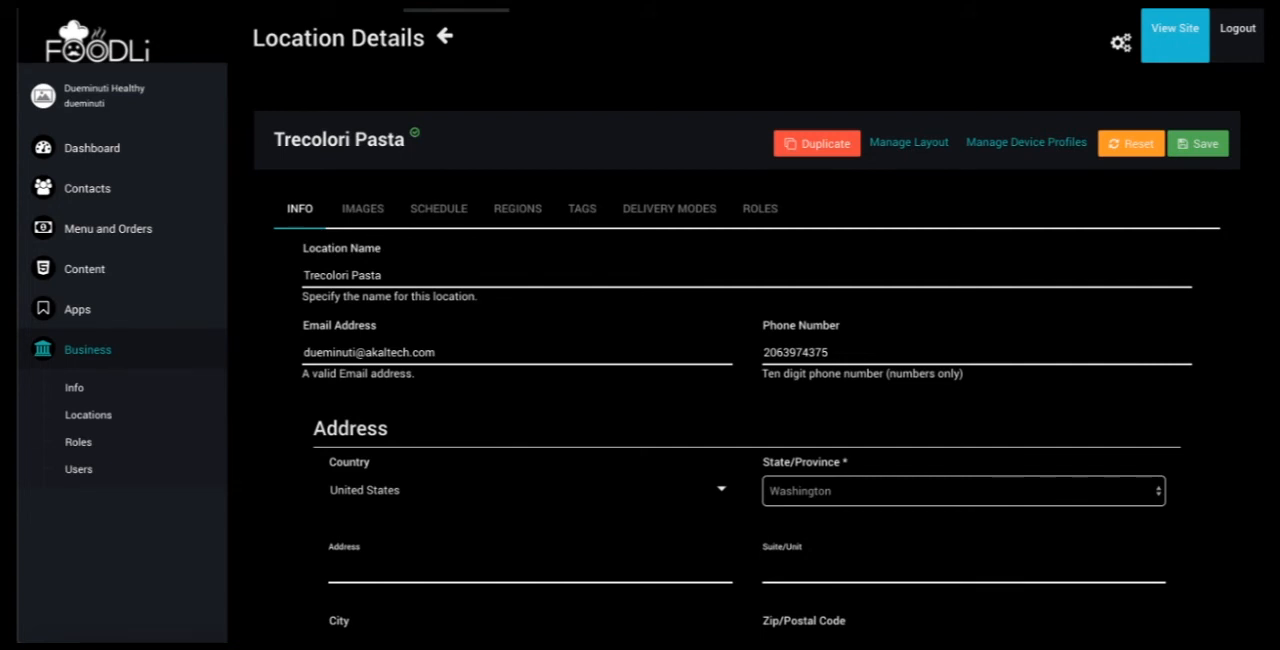
Step: Browse the Cosi New Rochelle menu from the map pin down to its Salads section
click(1174, 28)
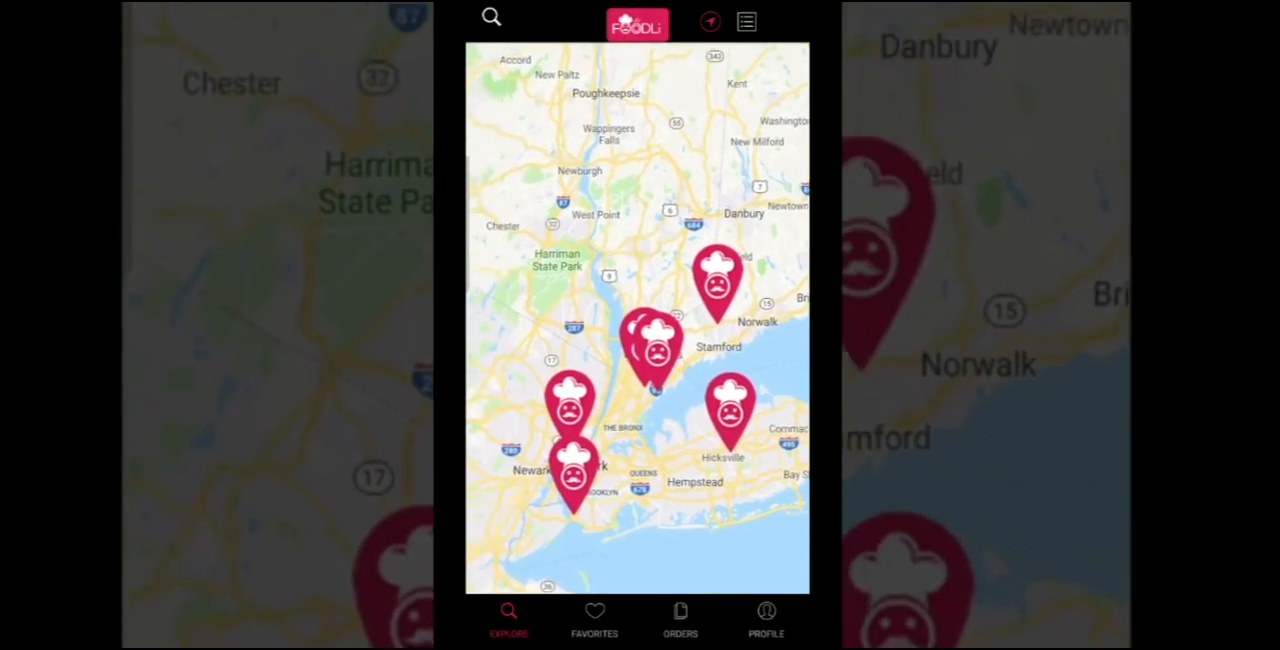
click(716, 284)
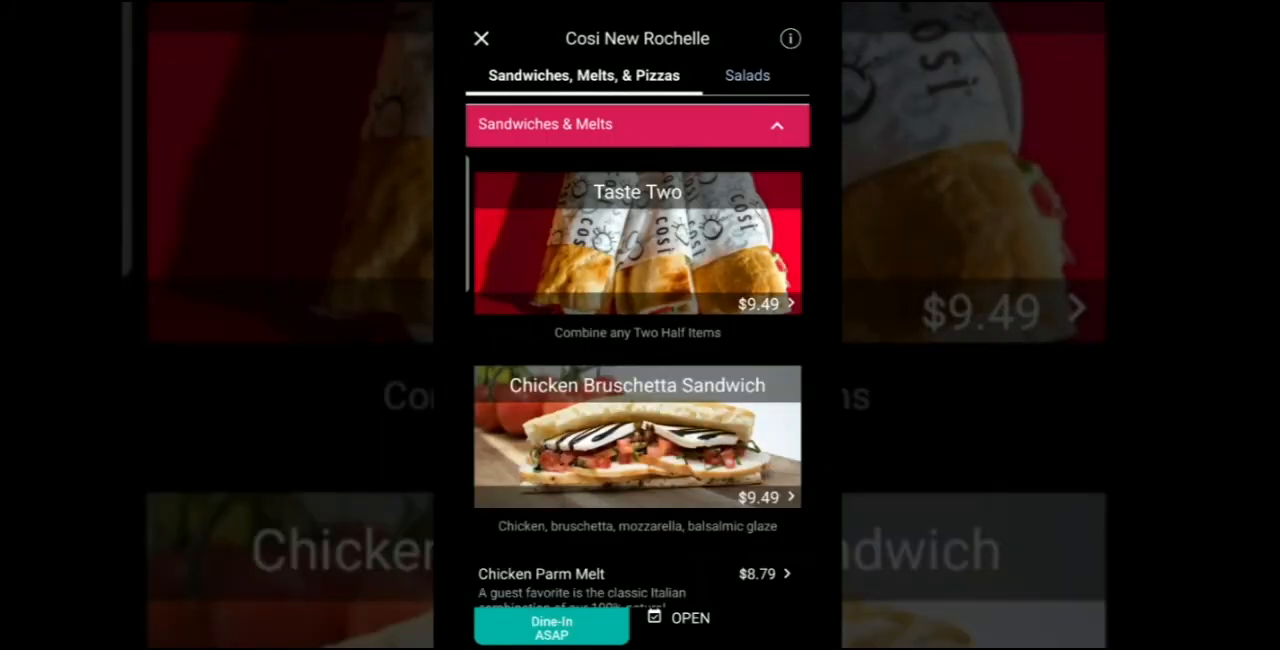
scroll(down, 3)
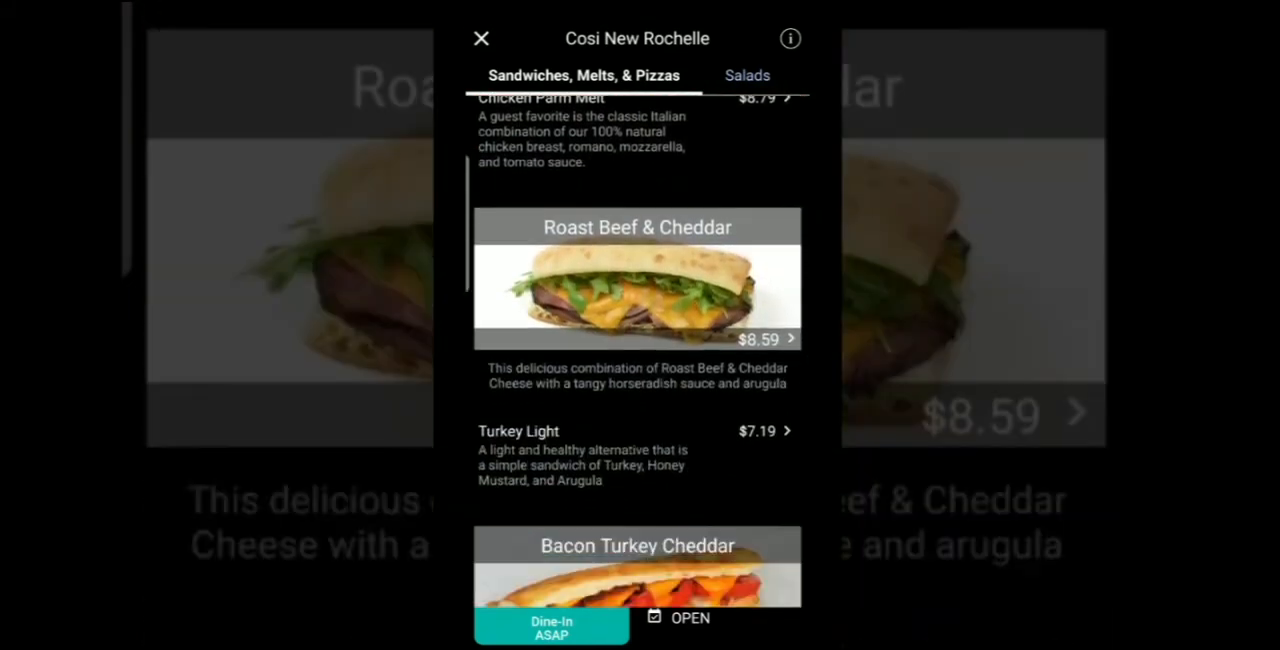
scroll(down, 3)
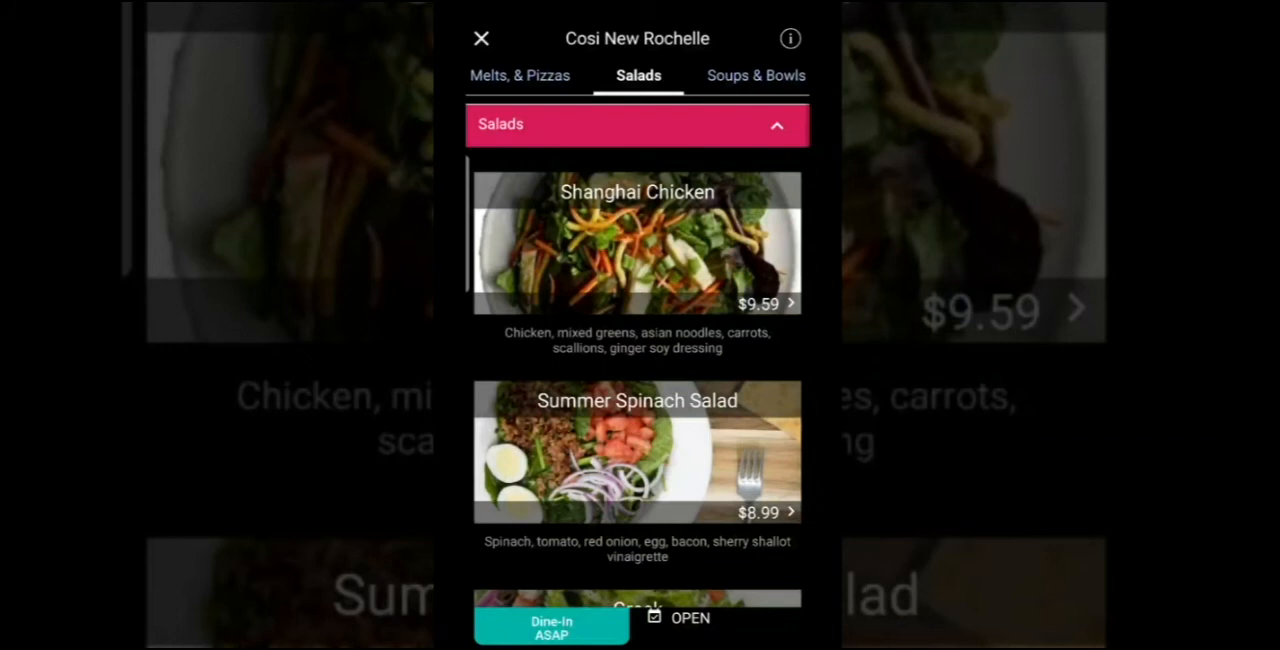
Step: Customize the Shanghai Chicken salad: Large, Original Bread Slice side, no Scallions
click(636, 244)
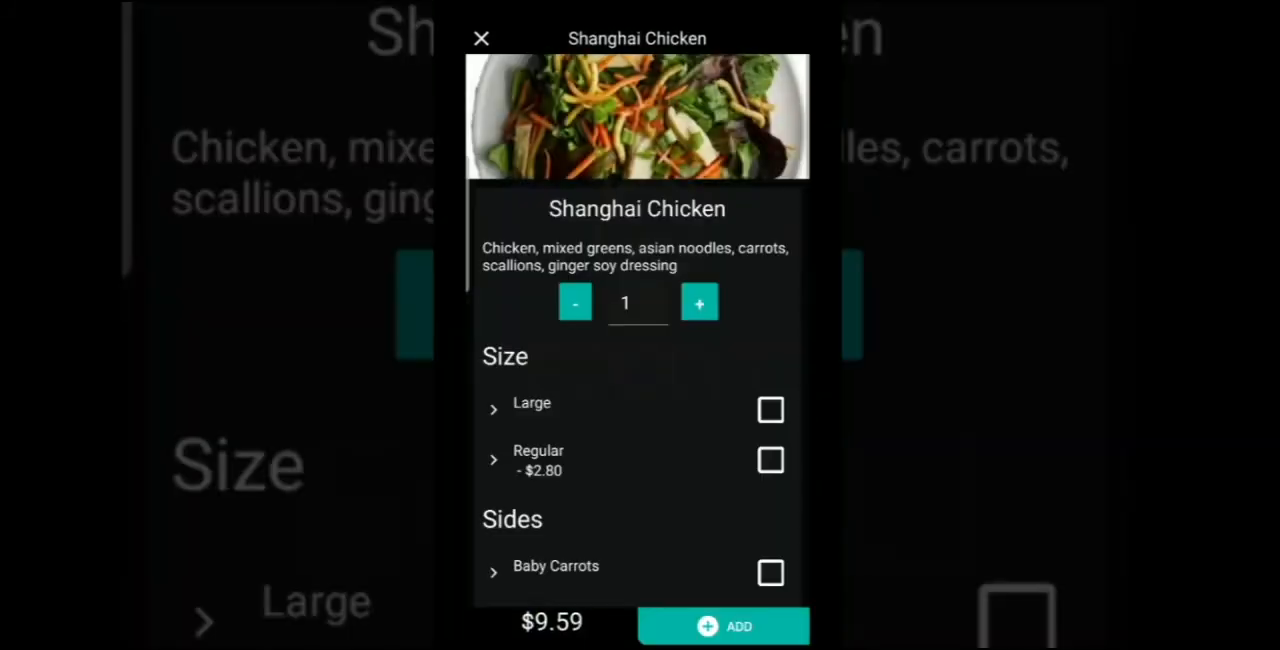
scroll(down, 3)
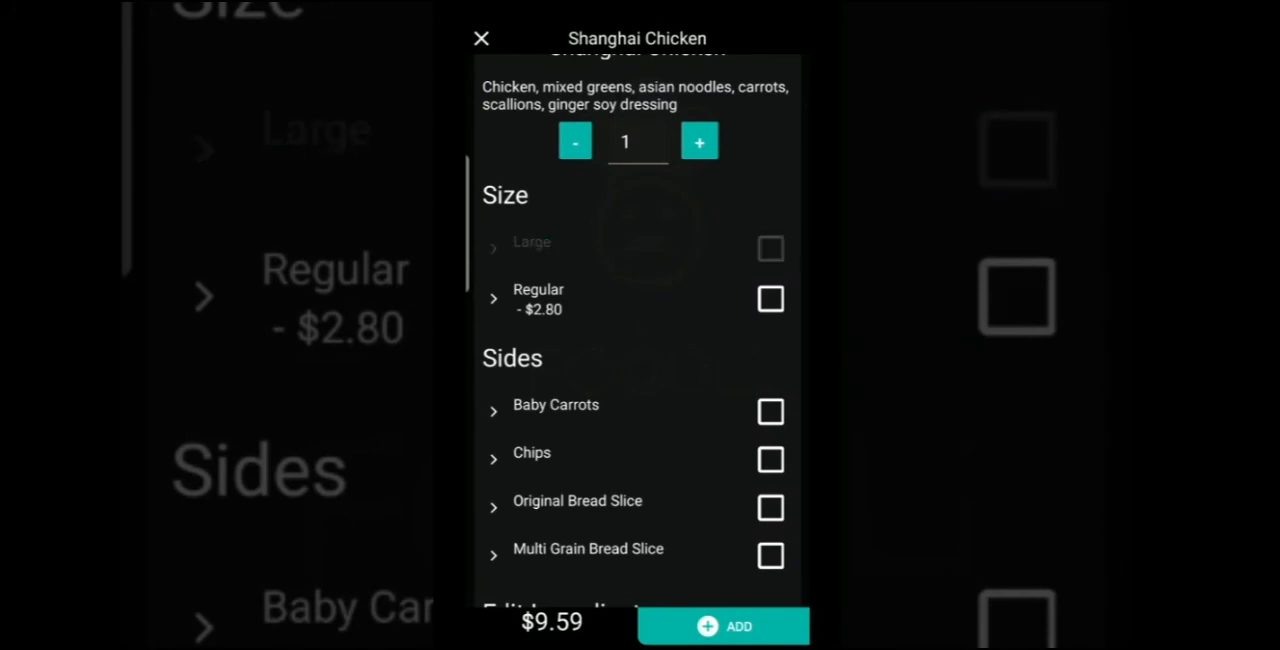
scroll(down, 3)
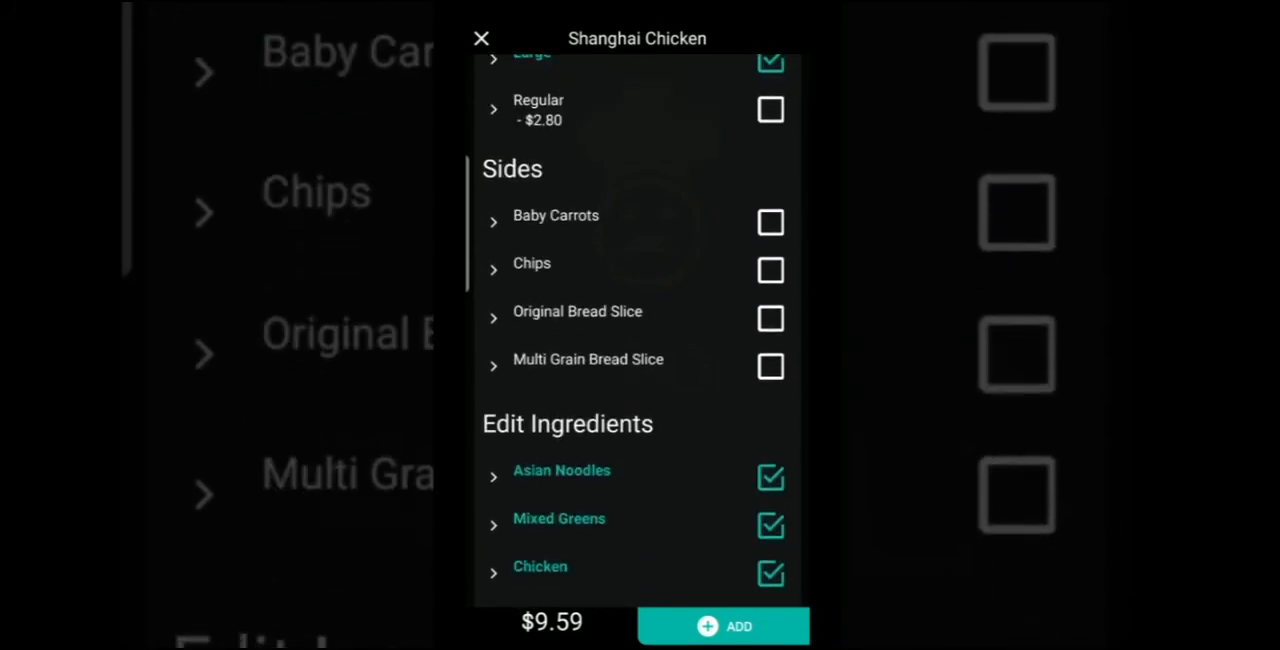
click(770, 318)
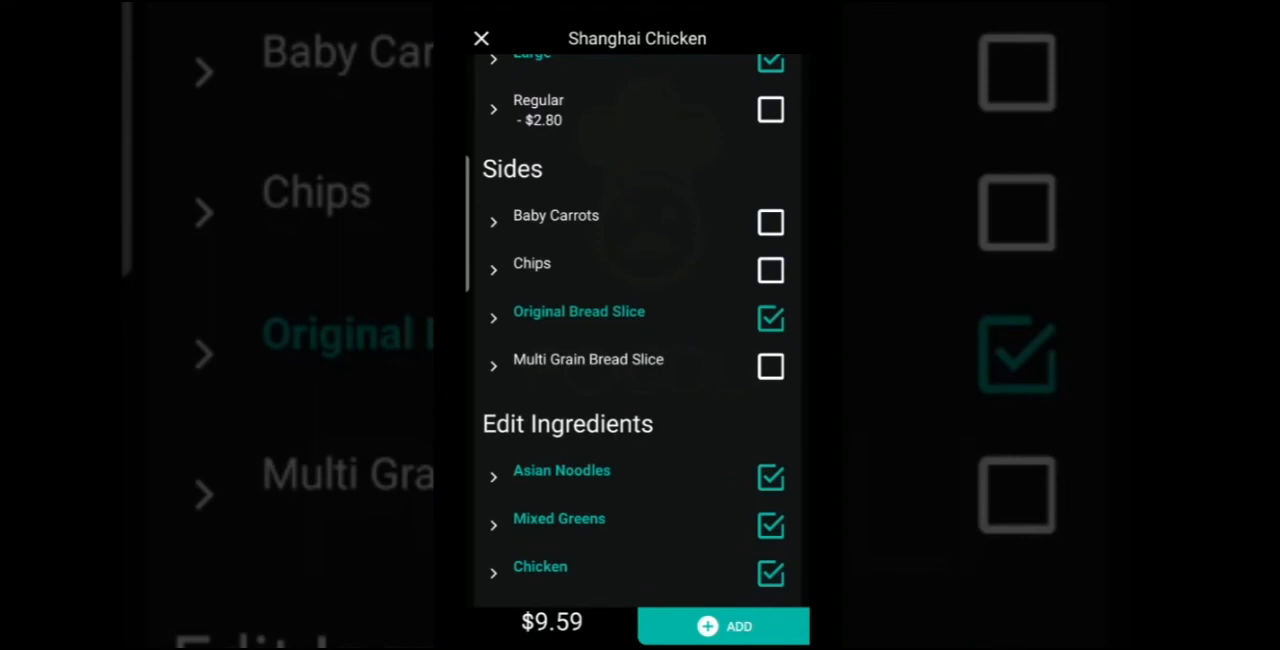
scroll(down, 3)
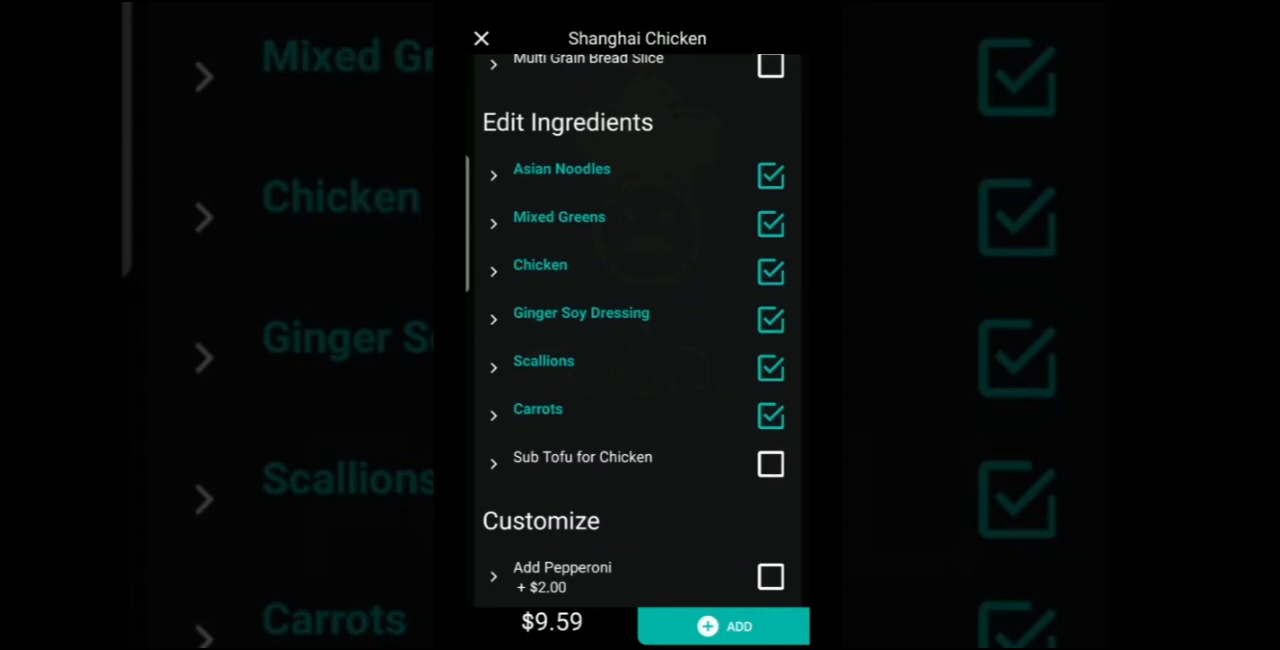
click(770, 368)
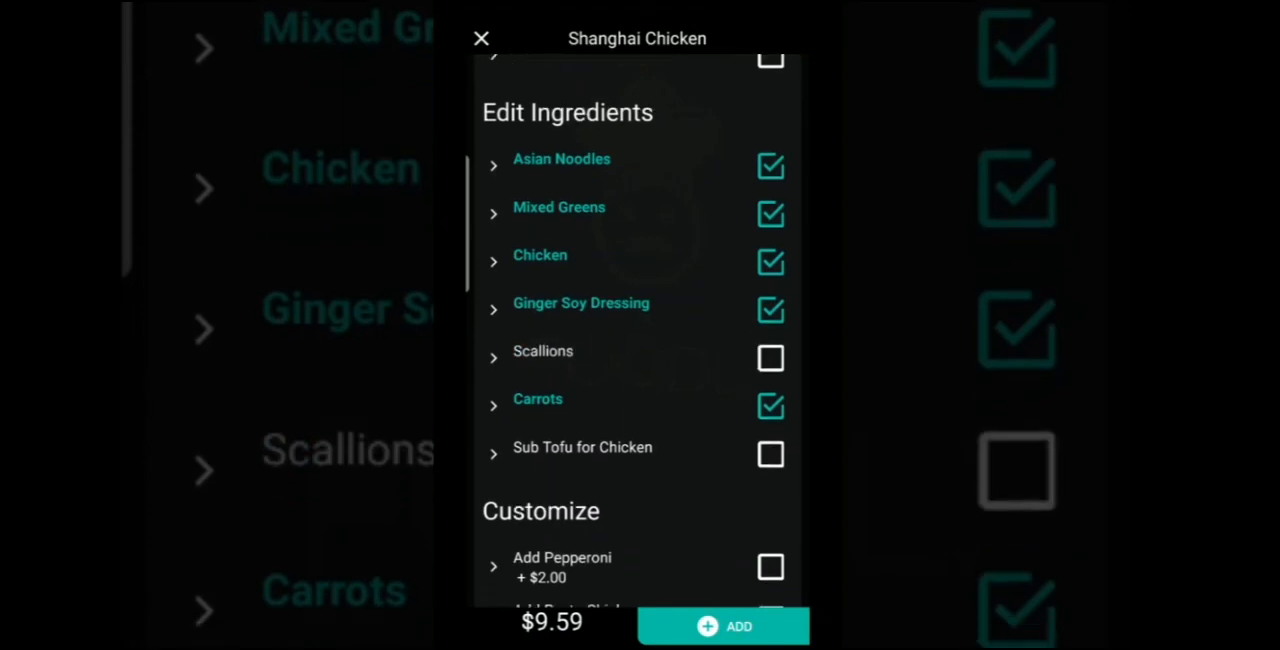
scroll(down, 3)
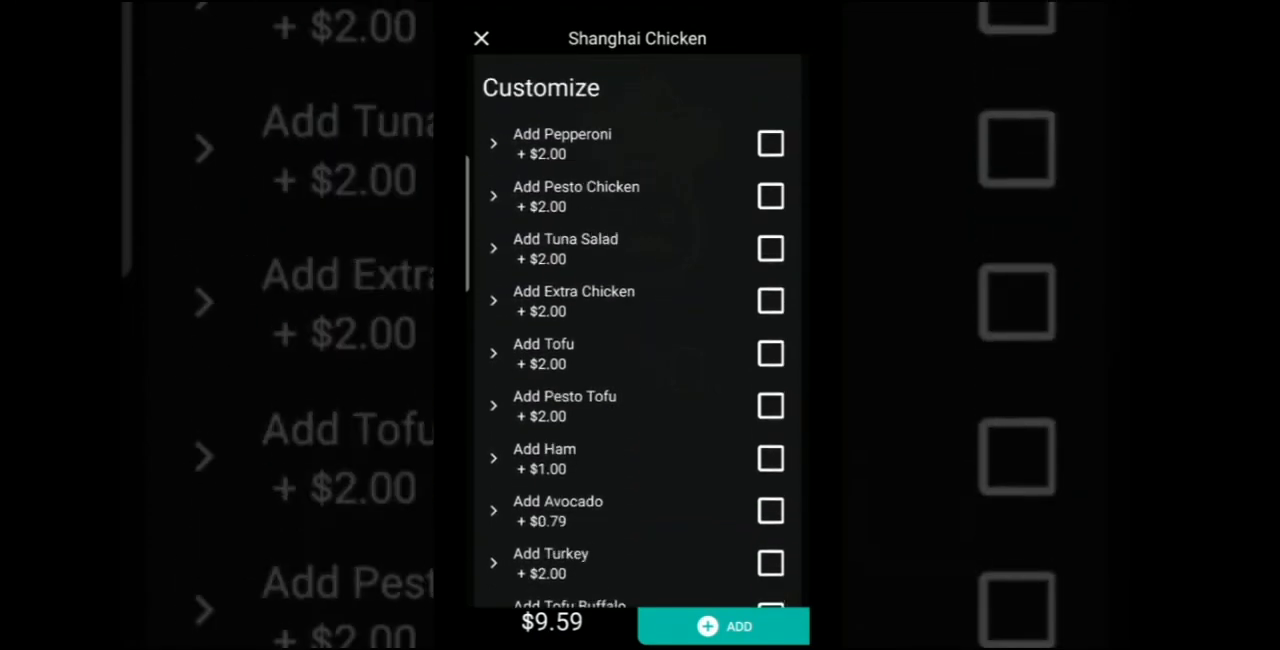
scroll(down, 3)
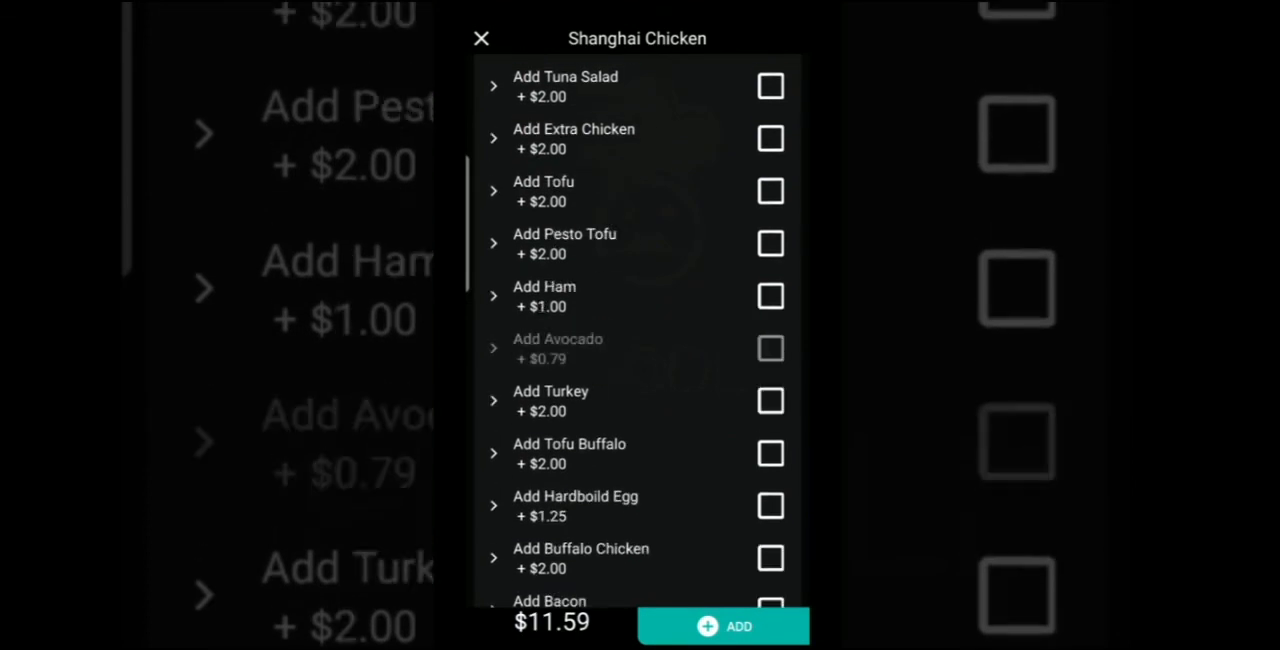
scroll(down, 3)
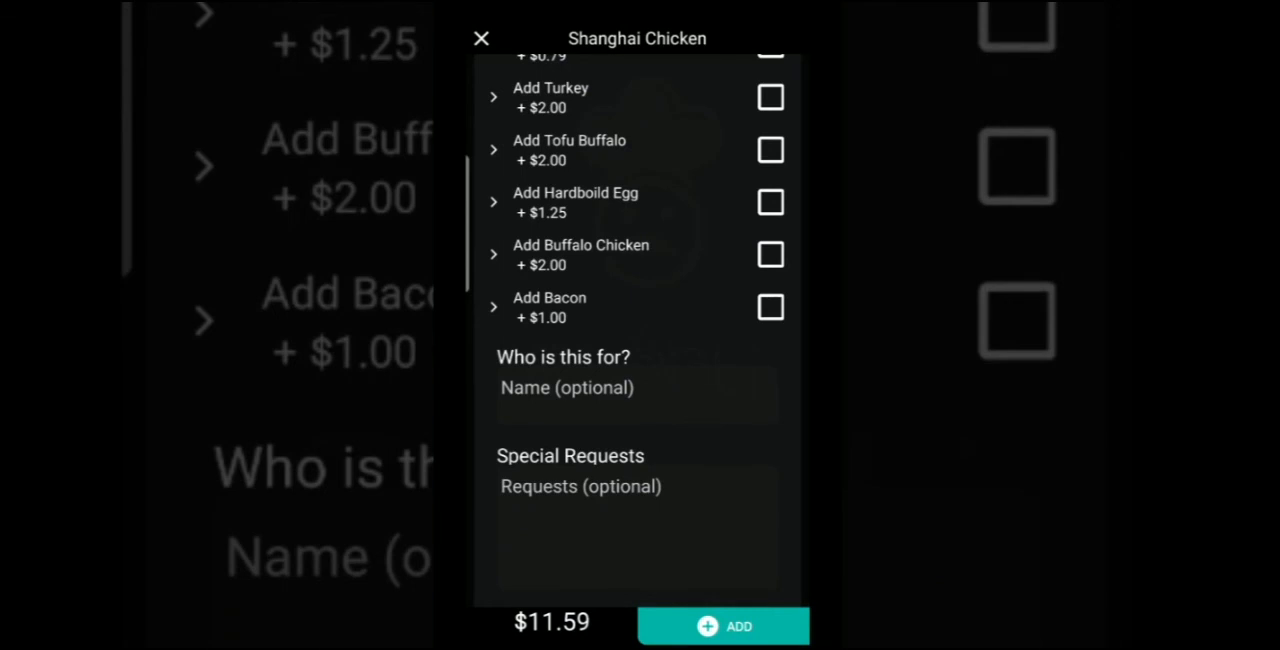
Step: Add the customized salad to the order for $11.59 and browse the Beverages section
click(724, 624)
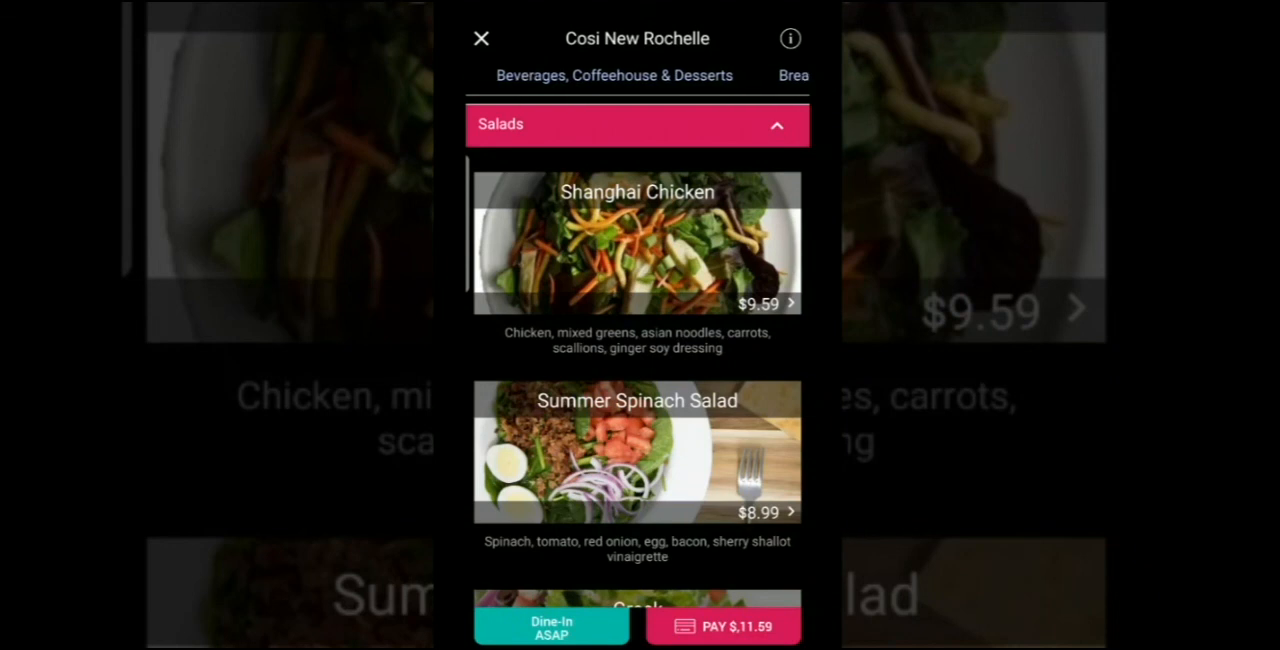
click(614, 76)
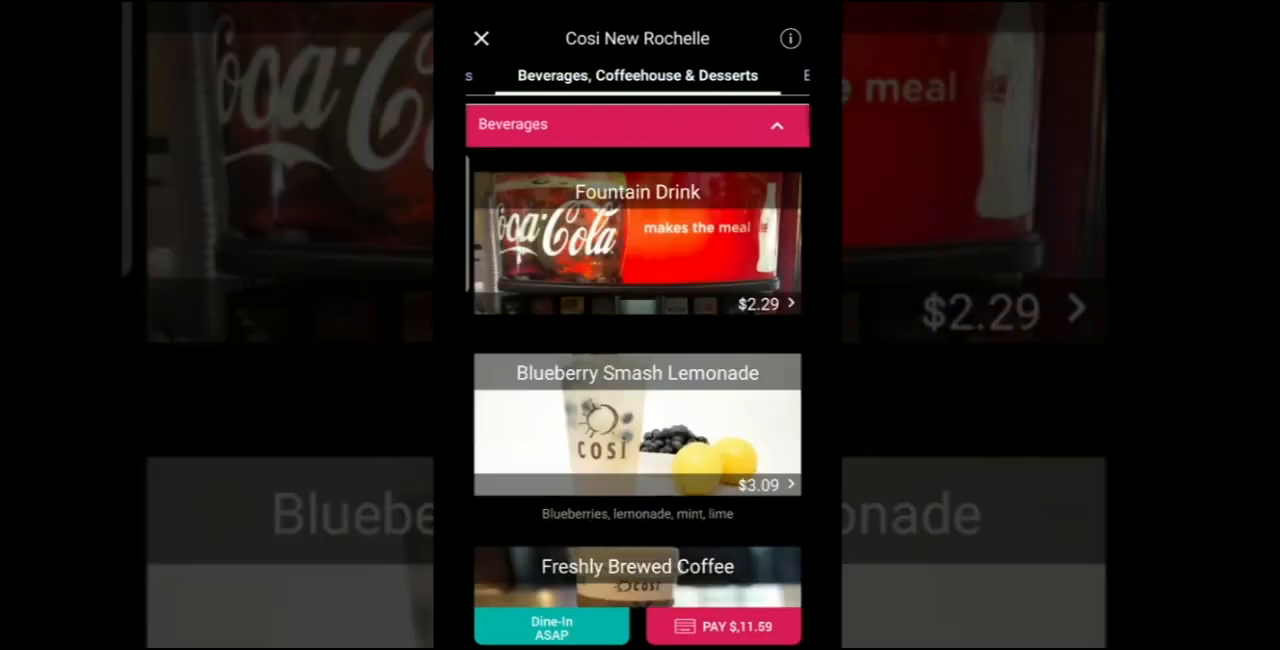
scroll(down, 3)
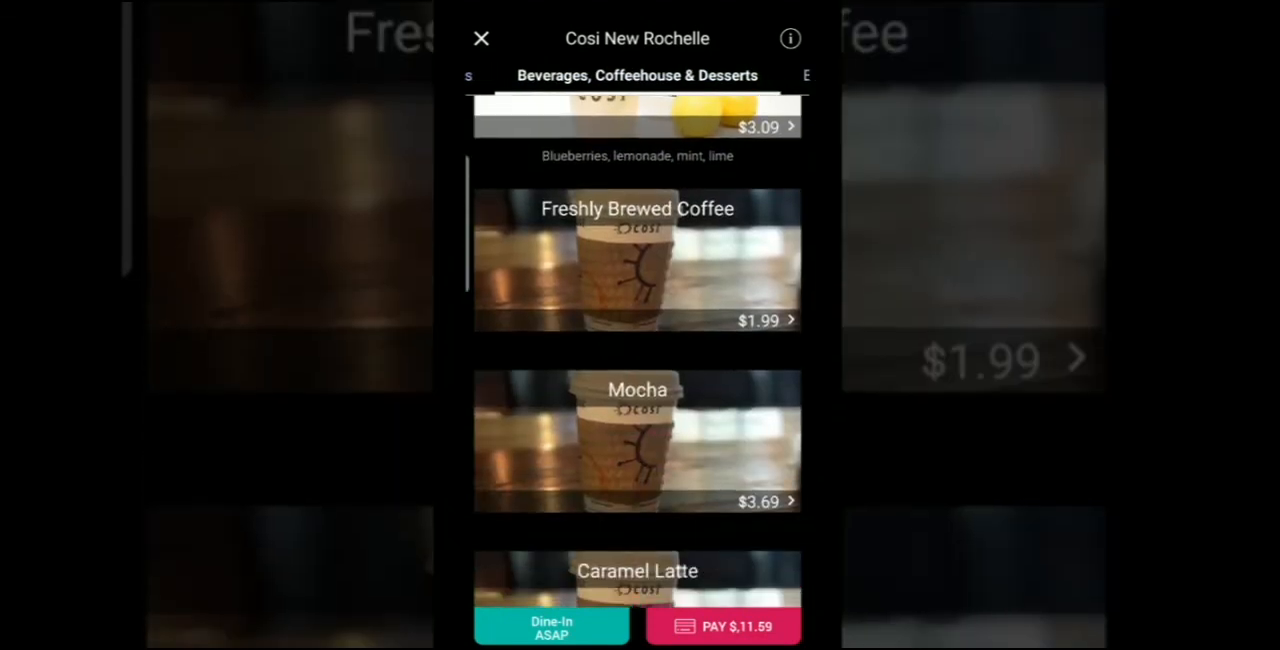